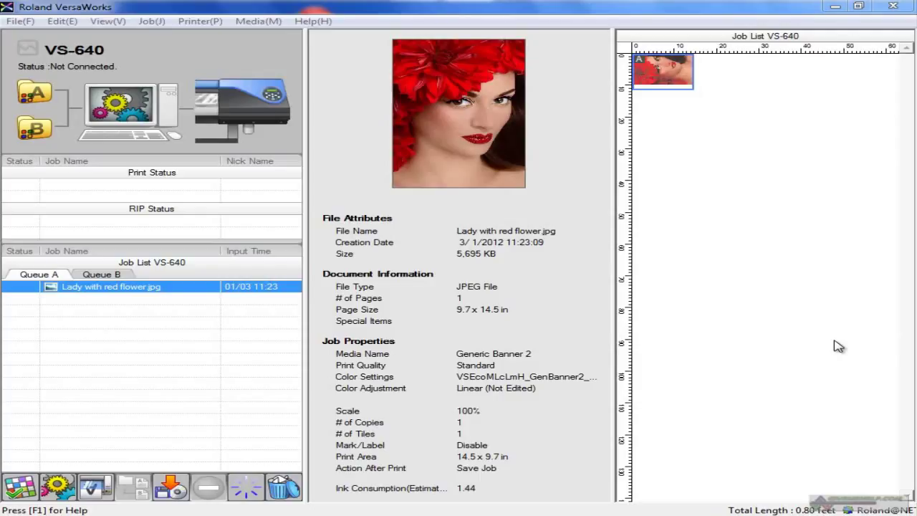
pyautogui.moveTo(280, 181)
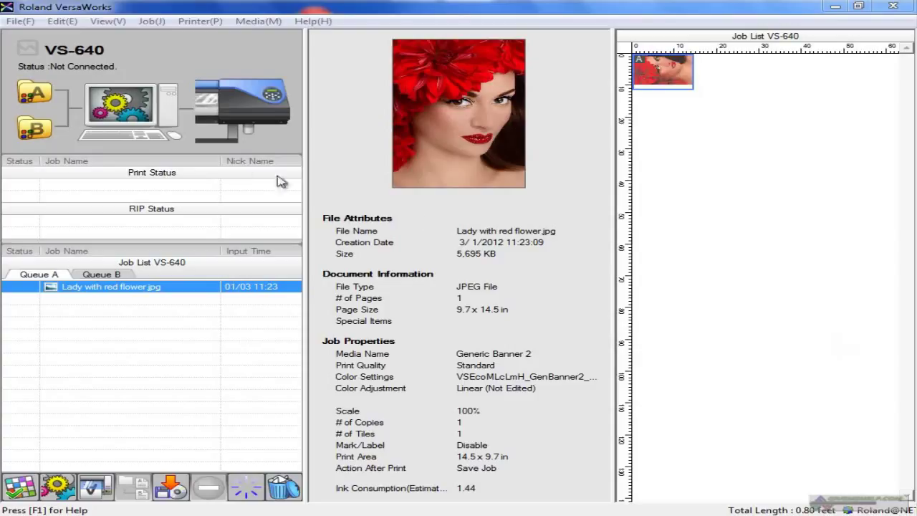
pyautogui.moveTo(184, 228)
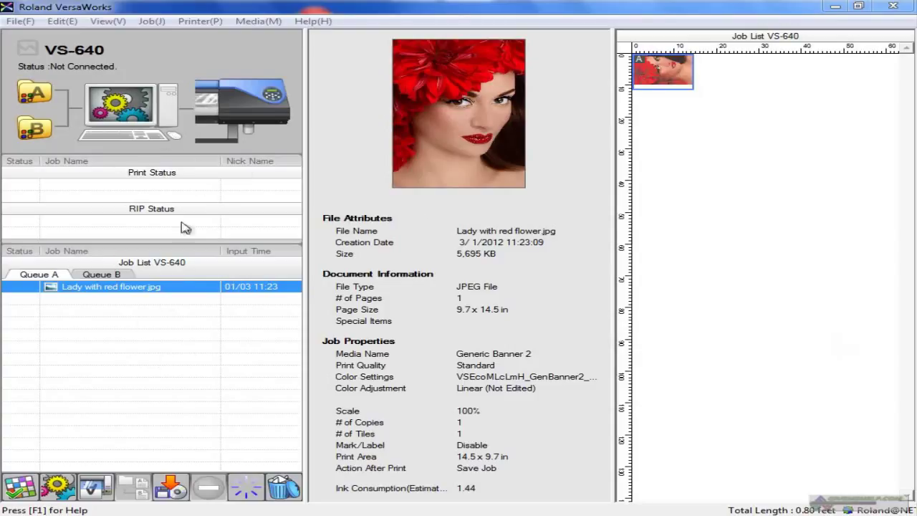
pyautogui.moveTo(146, 229)
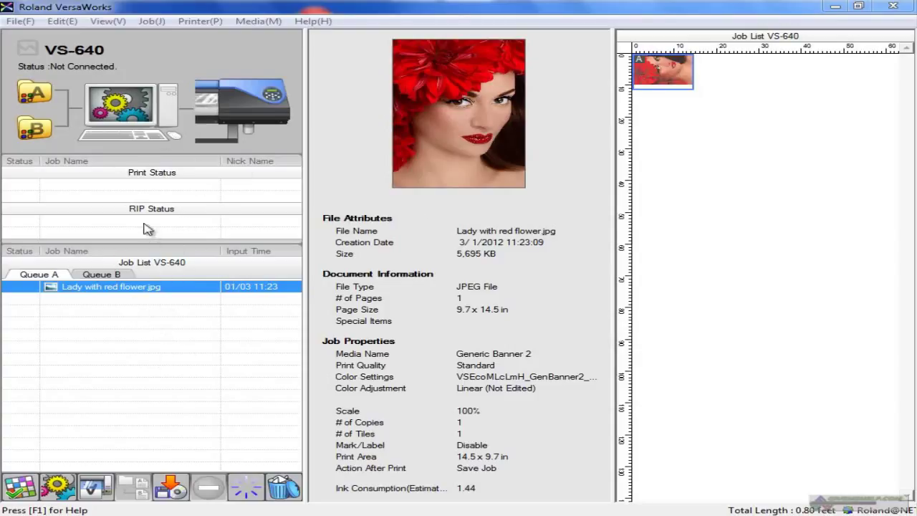
pyautogui.moveTo(444, 184)
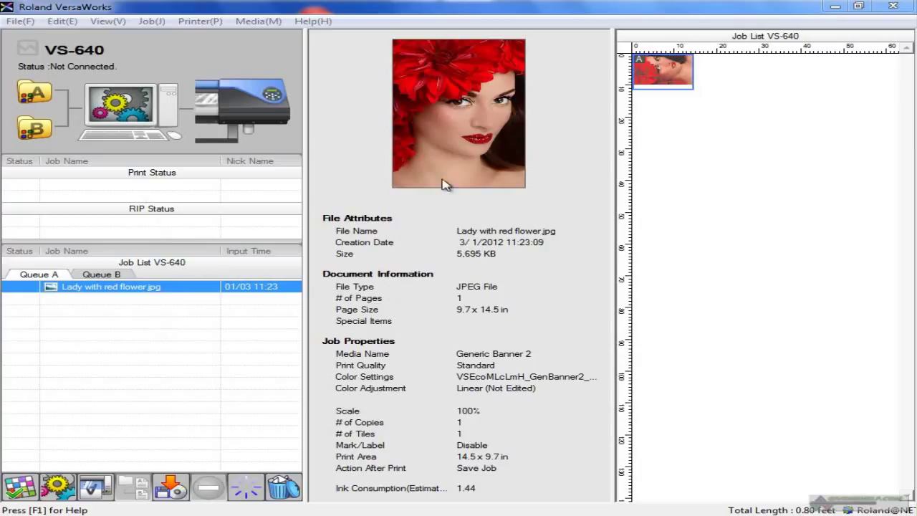
pyautogui.moveTo(438, 146)
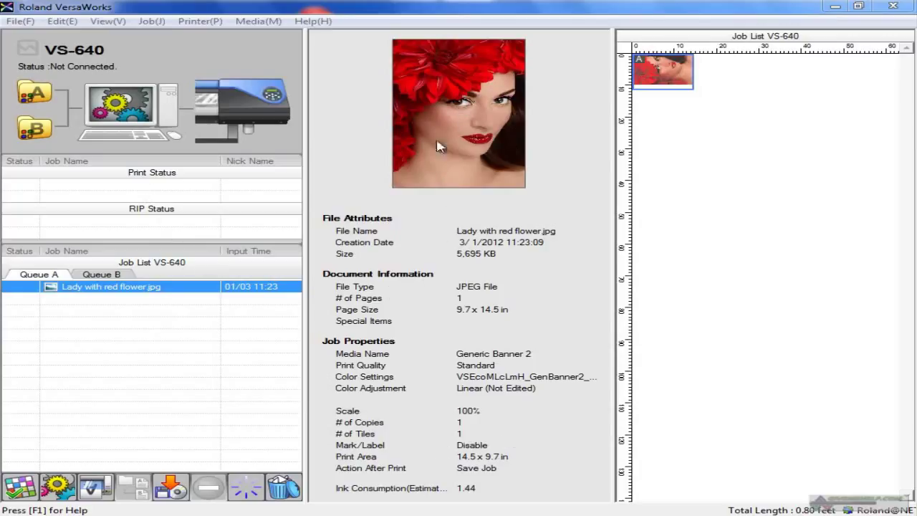
pyautogui.moveTo(375, 301)
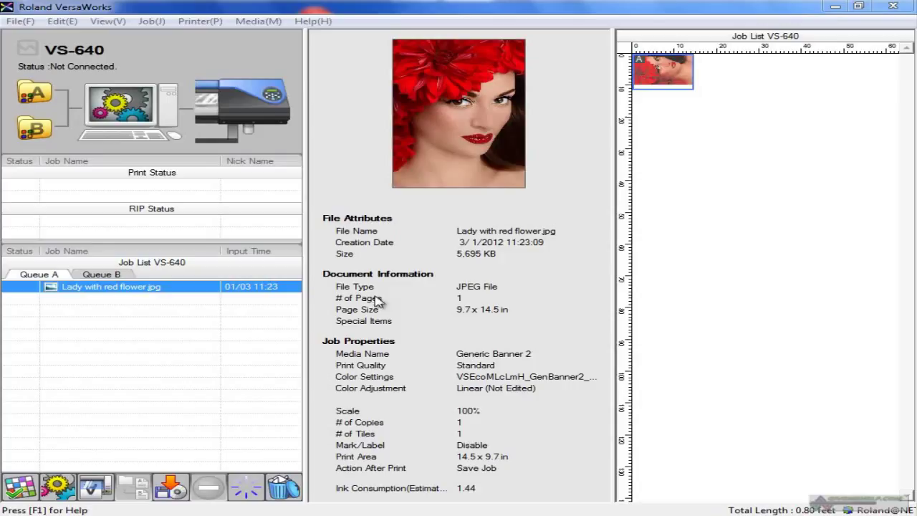
pyautogui.moveTo(475, 192)
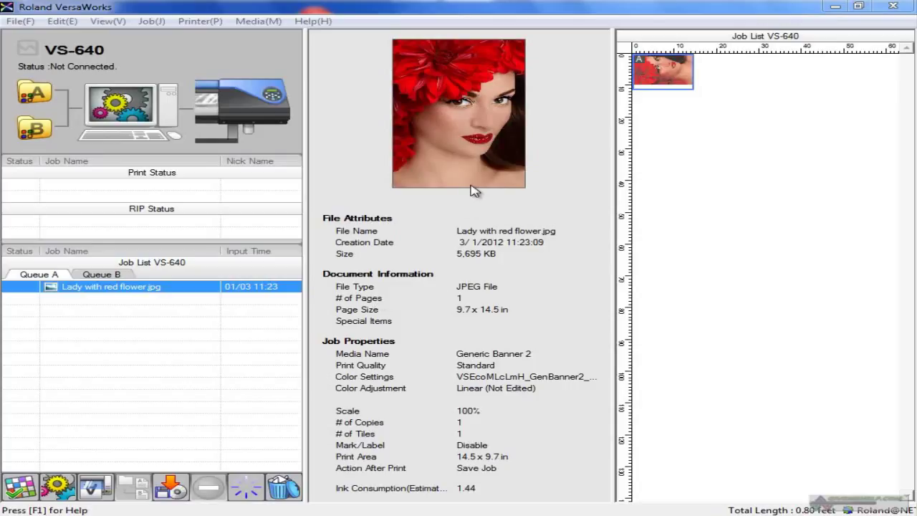
pyautogui.moveTo(795, 231)
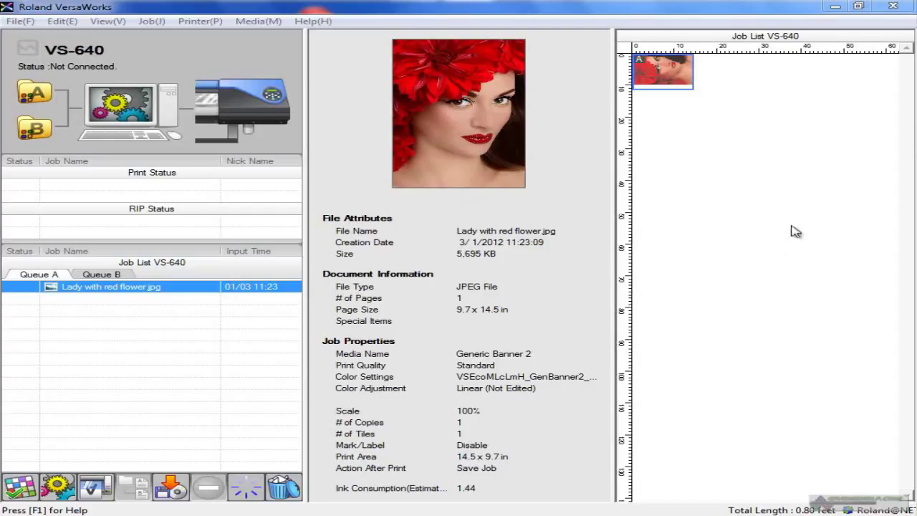
pyautogui.moveTo(692, 108)
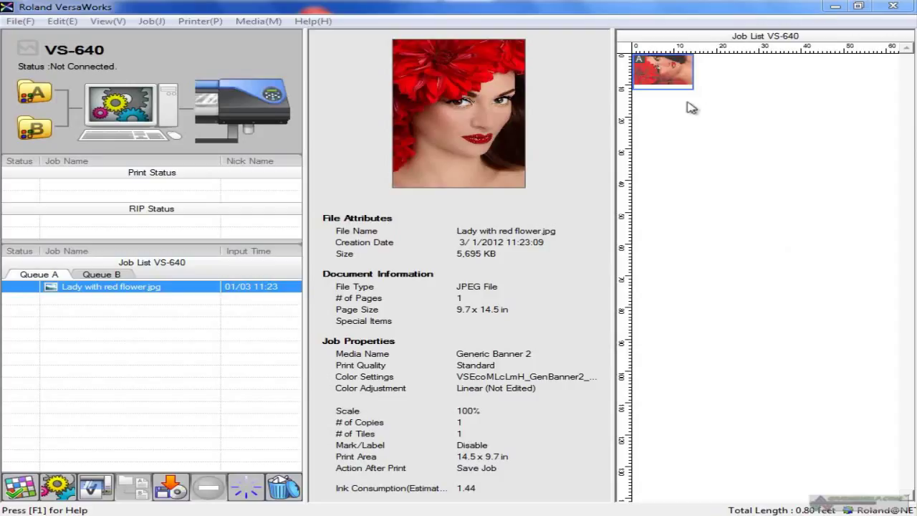
pyautogui.moveTo(736, 104)
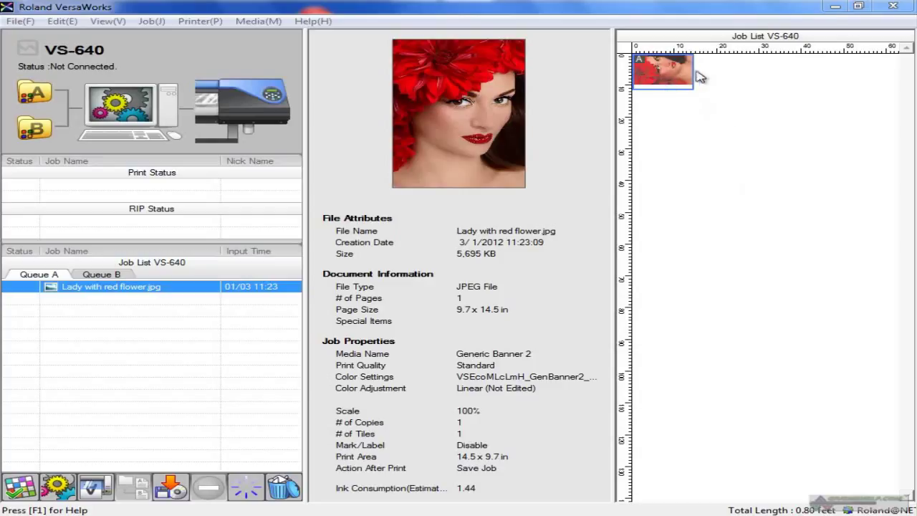
pyautogui.moveTo(749, 195)
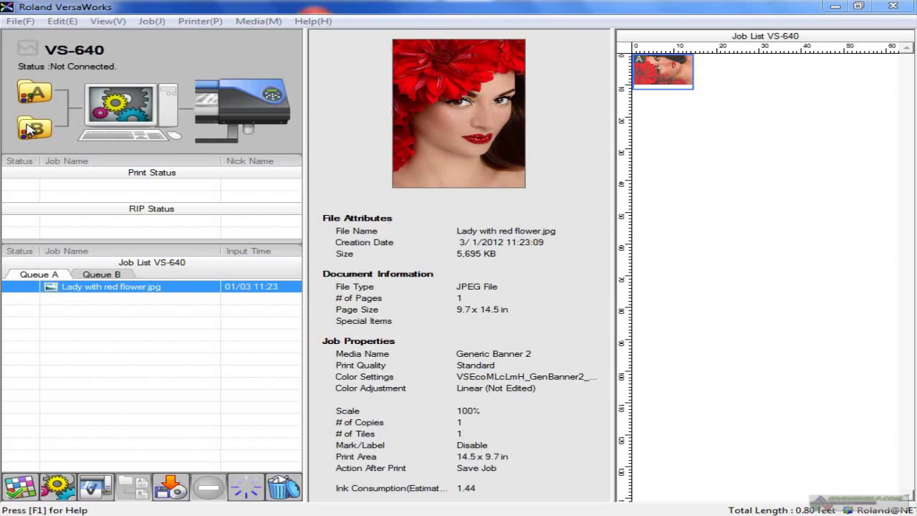
pyautogui.moveTo(49, 106)
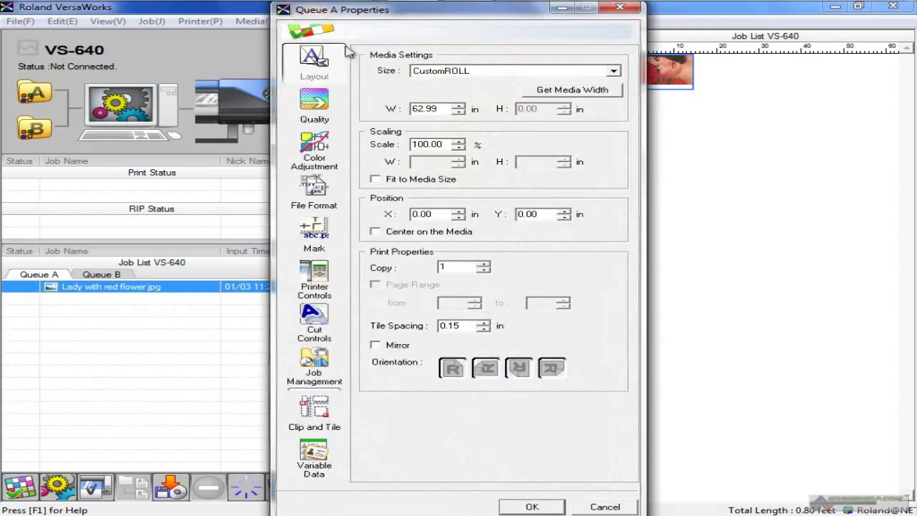
pyautogui.moveTo(358, 14)
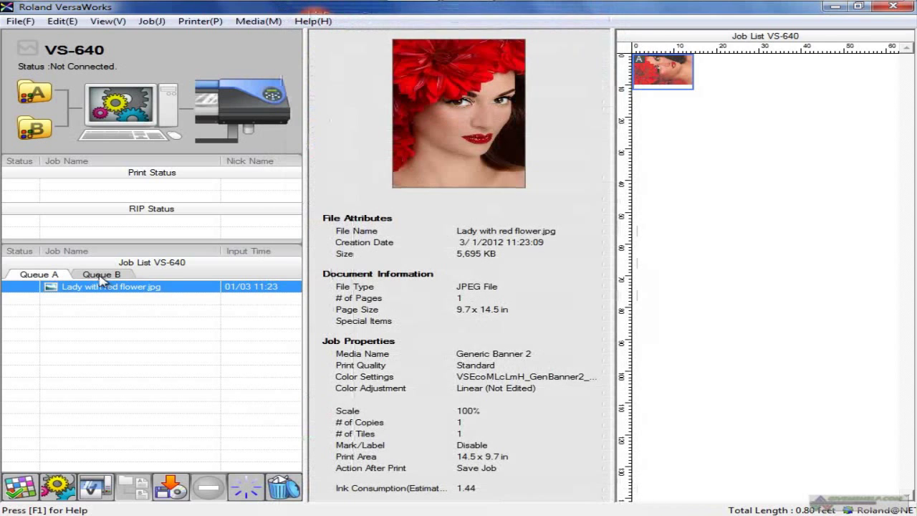
pyautogui.moveTo(114, 321)
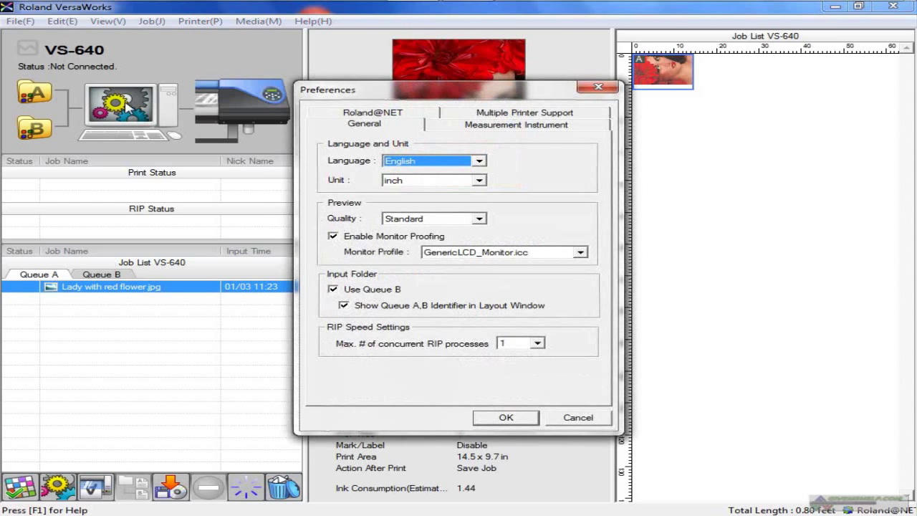
pyautogui.moveTo(413, 100)
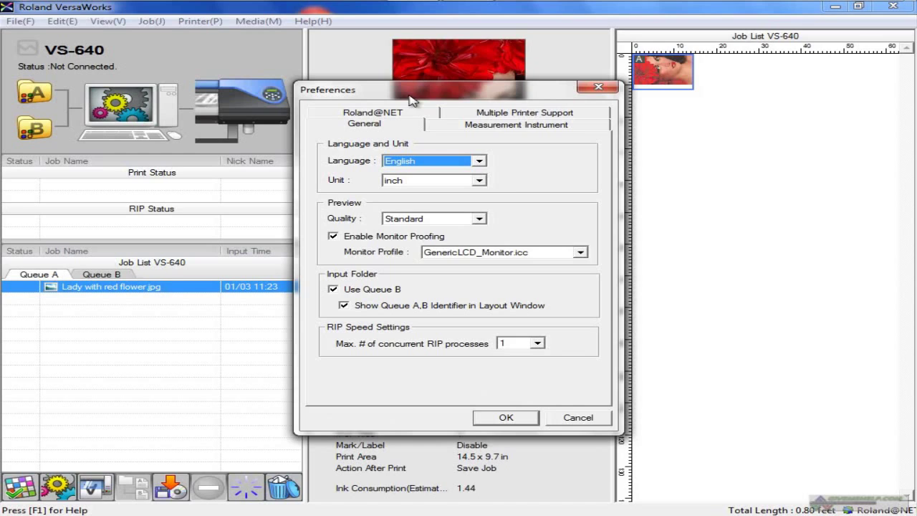
# - Review the Unit and Preview Quality choices, keeping inch and Standard selected
pyautogui.click(478, 181)
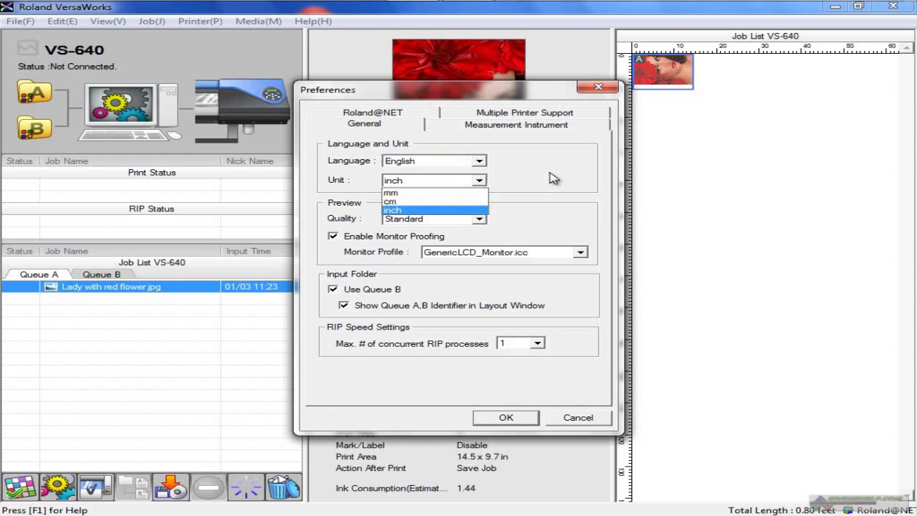
pyautogui.click(393, 209)
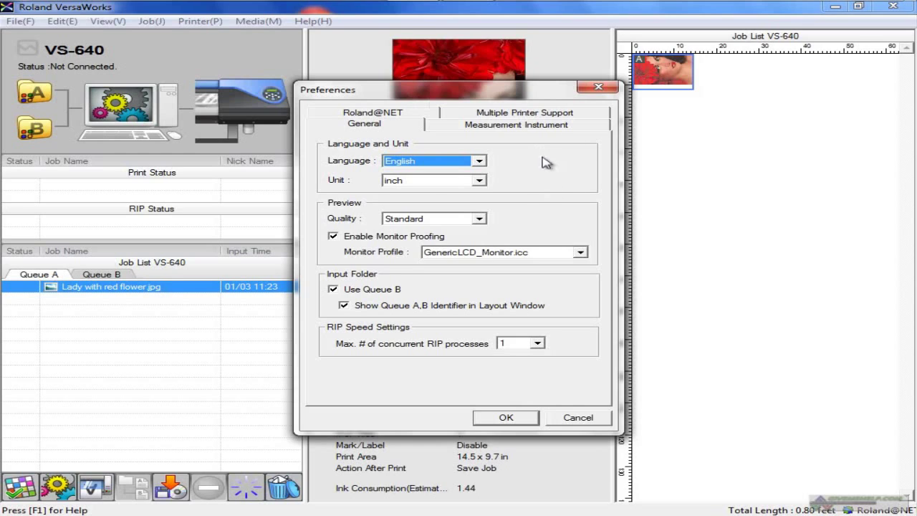
pyautogui.click(481, 218)
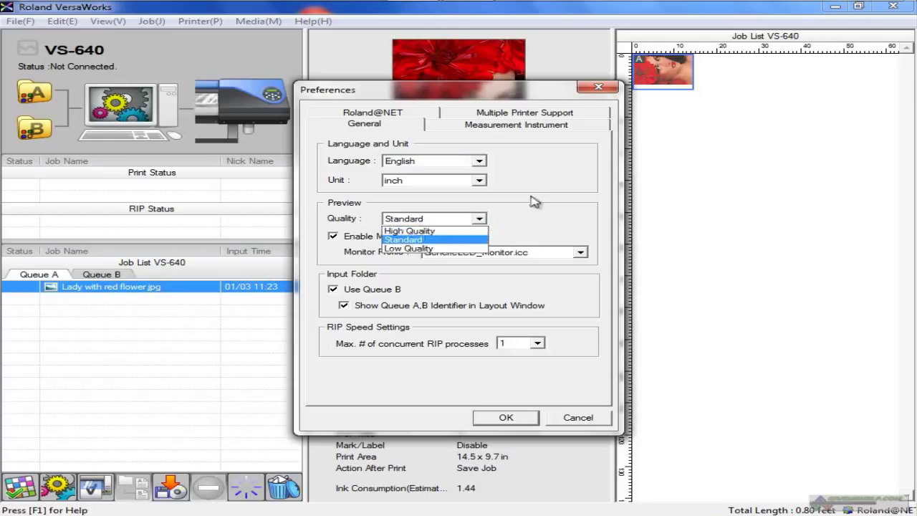
pyautogui.moveTo(523, 204)
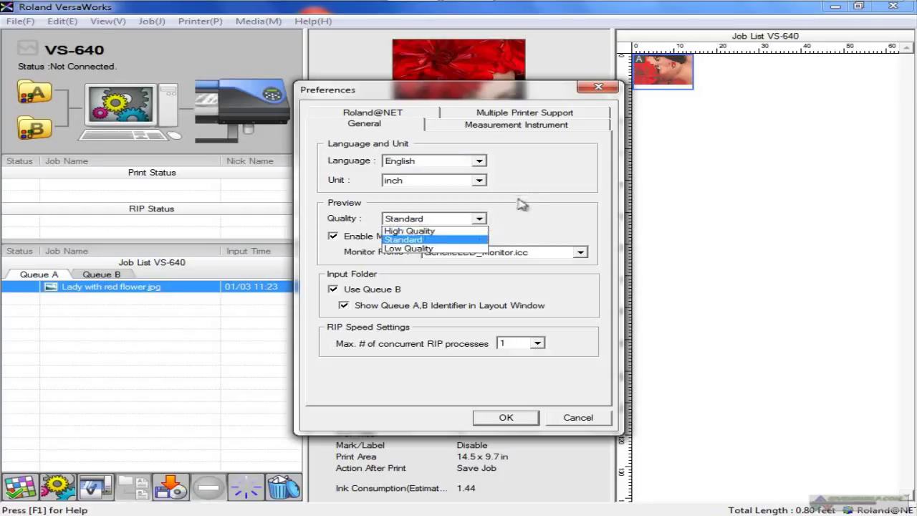
pyautogui.click(404, 239)
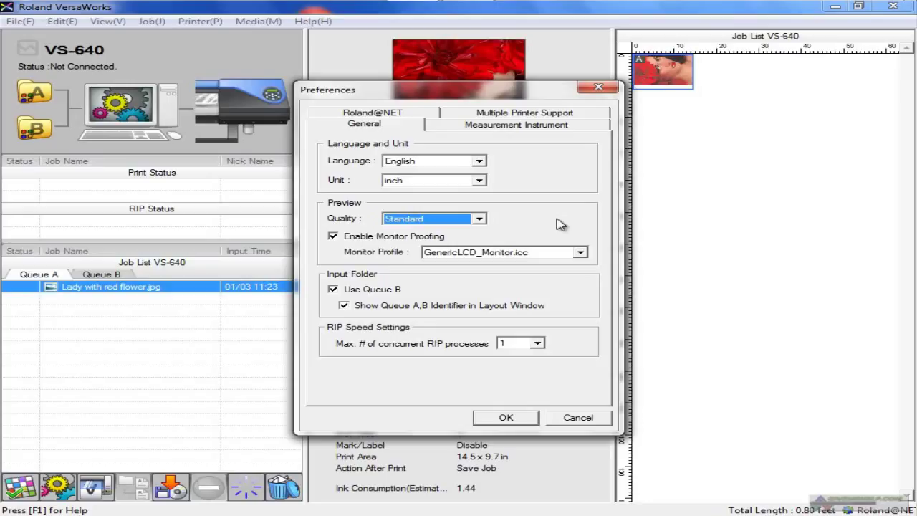
# - Toggle monitor proofing and try AdobeRGB1998.icc before returning to the GenericLCD_Monitor.icc profile
pyautogui.click(333, 235)
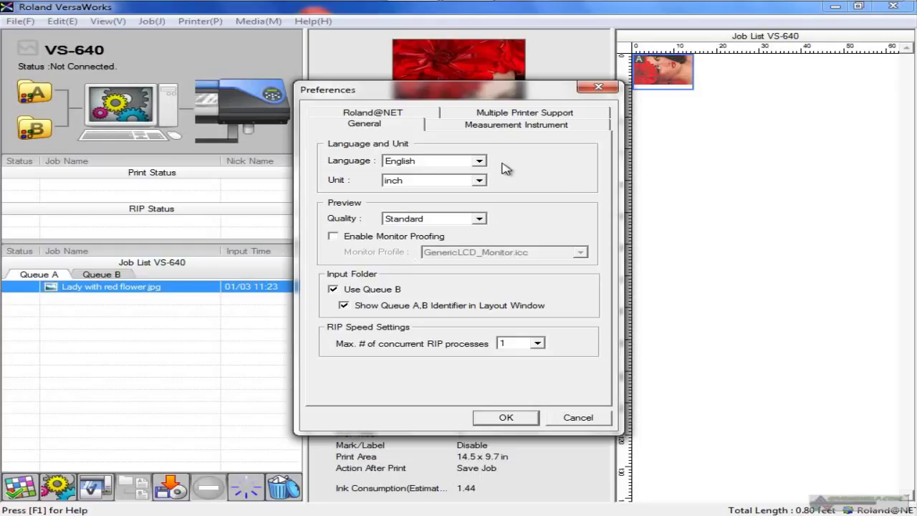
pyautogui.moveTo(186, 270)
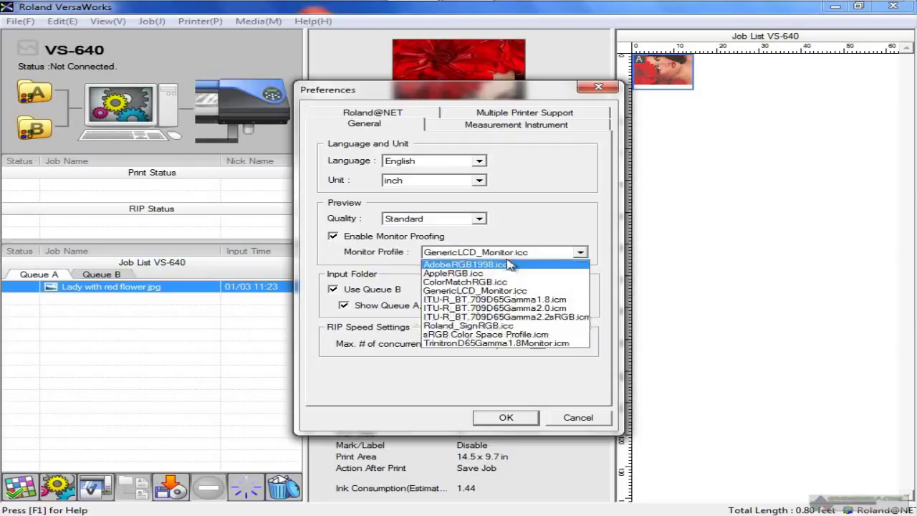
pyautogui.click(464, 263)
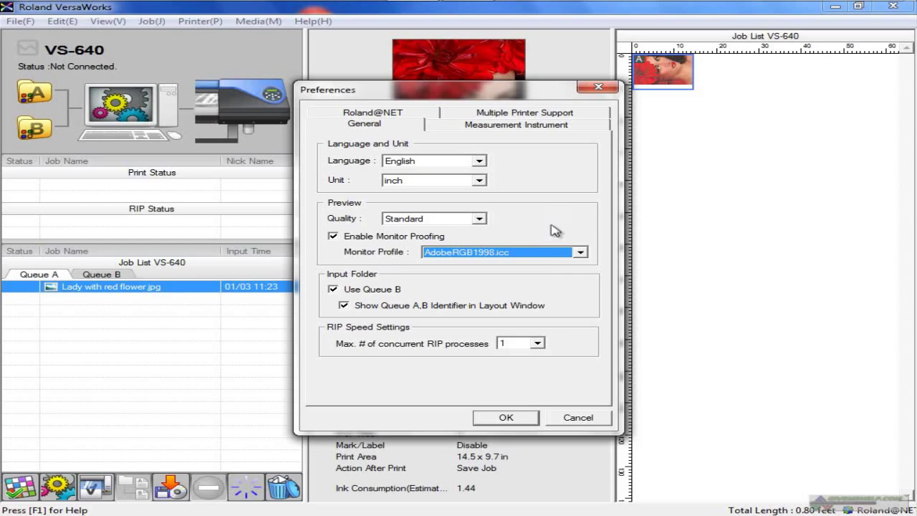
pyautogui.click(578, 253)
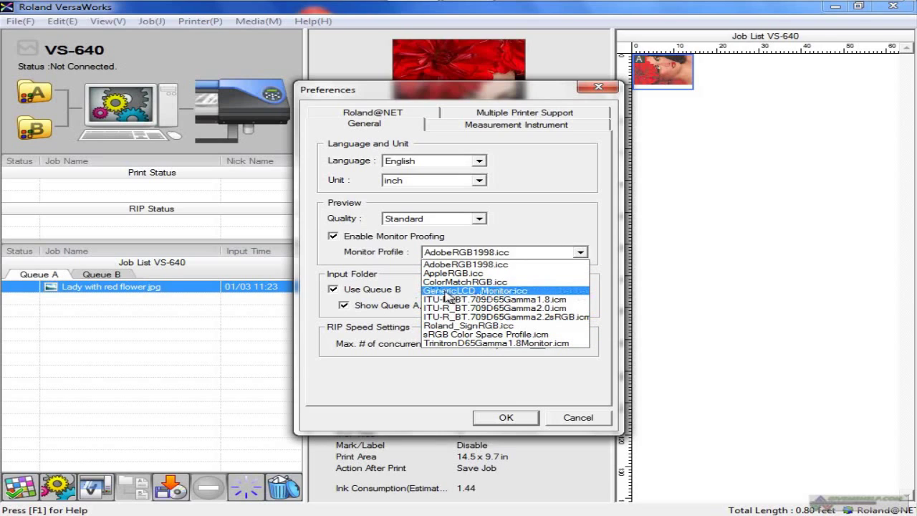
pyautogui.moveTo(445, 298)
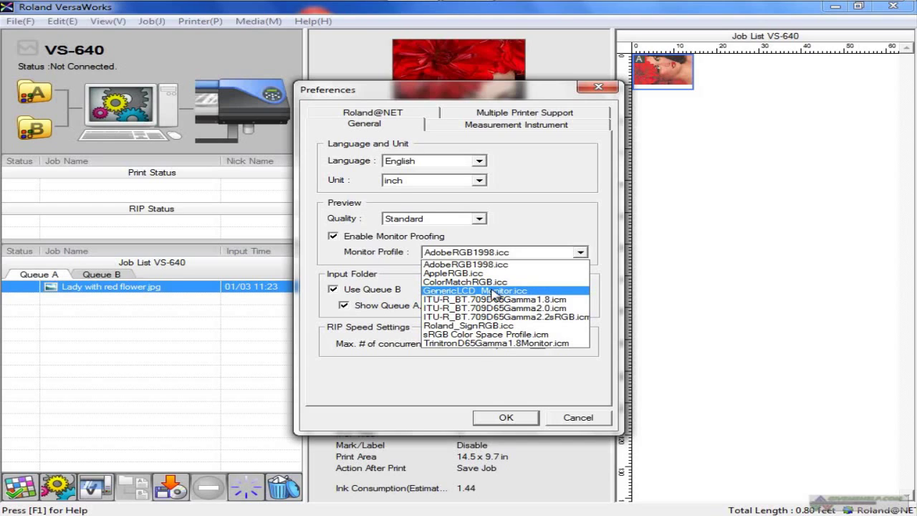
pyautogui.click(475, 289)
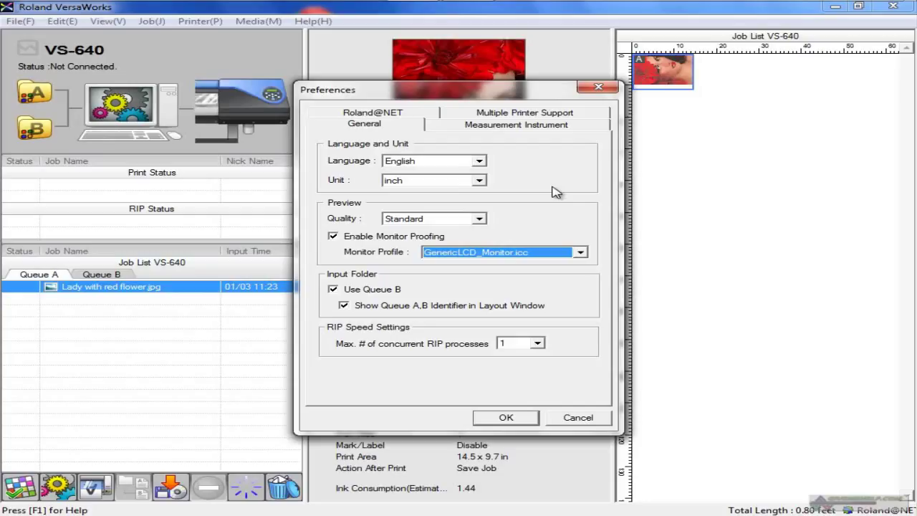
pyautogui.moveTo(539, 177)
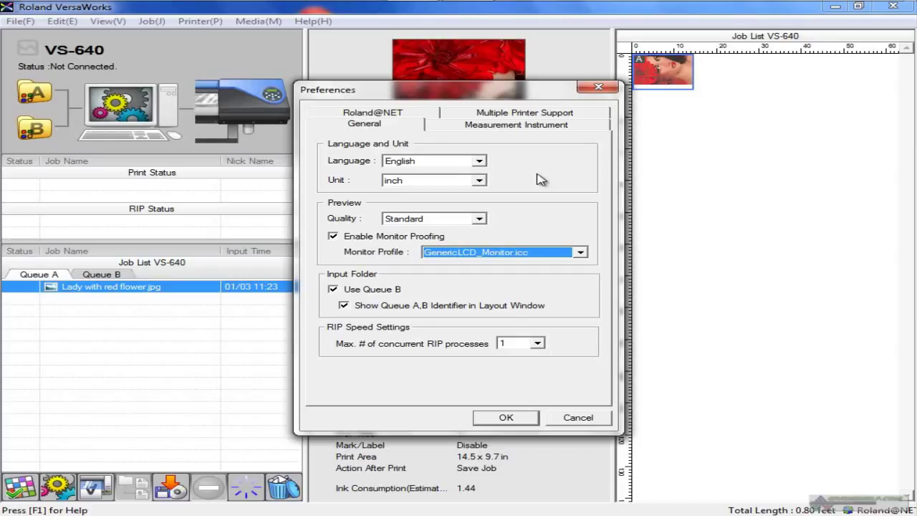
pyautogui.click(344, 305)
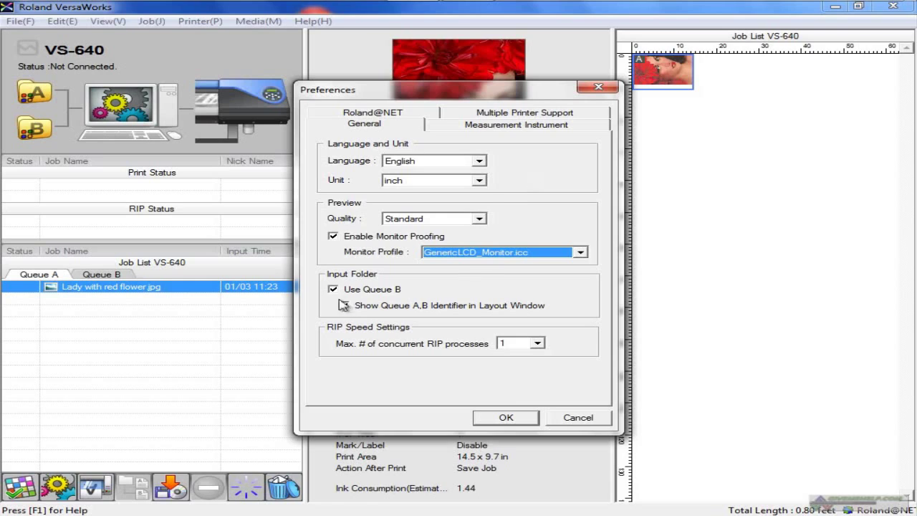
pyautogui.click(332, 304)
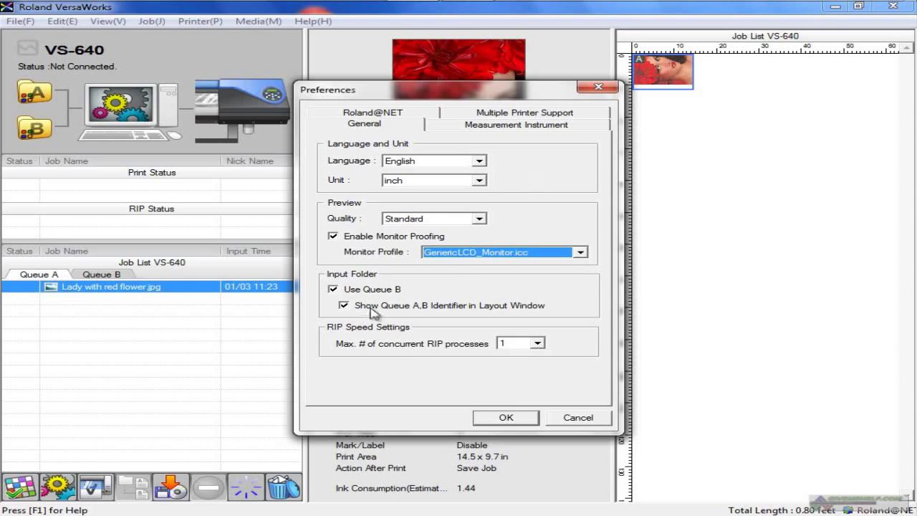
pyautogui.moveTo(515, 350)
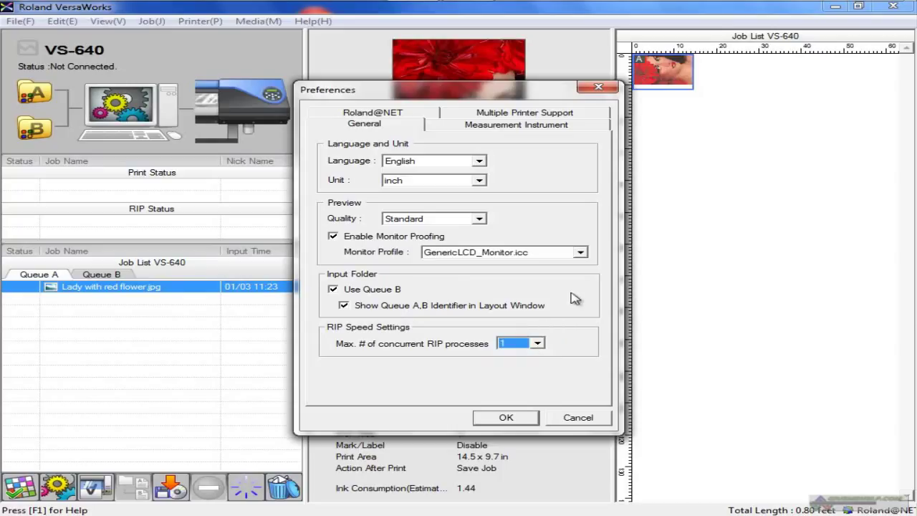
pyautogui.moveTo(509, 151)
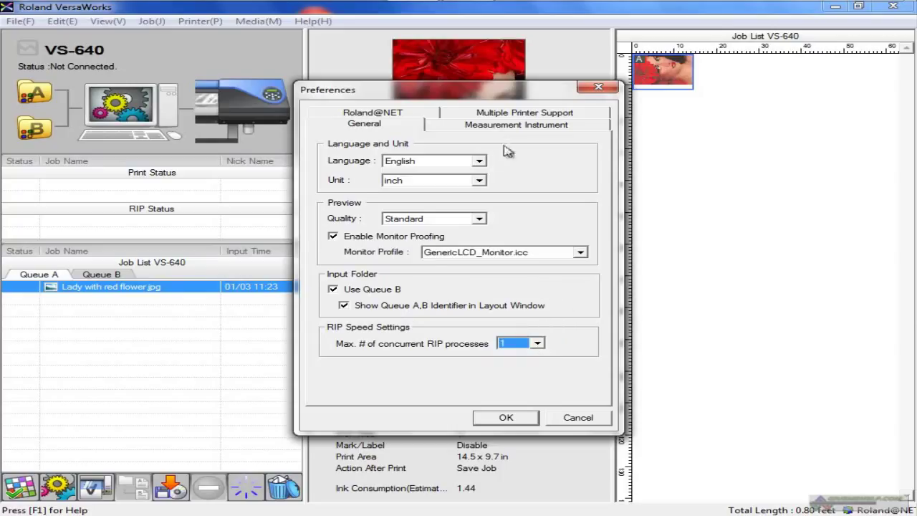
# - Set the measurement instrument model to GretagMacbeth EyeOne, then view the Roland@NET update settings
pyautogui.click(516, 123)
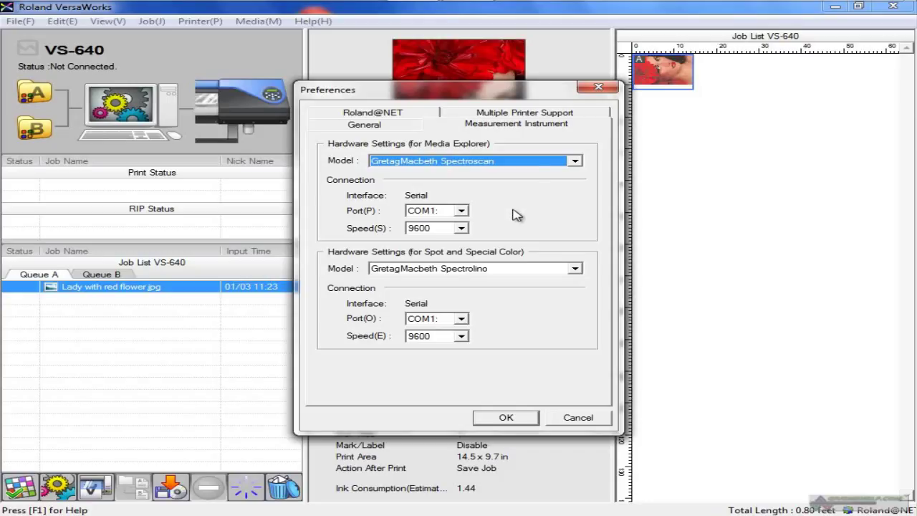
pyautogui.click(573, 160)
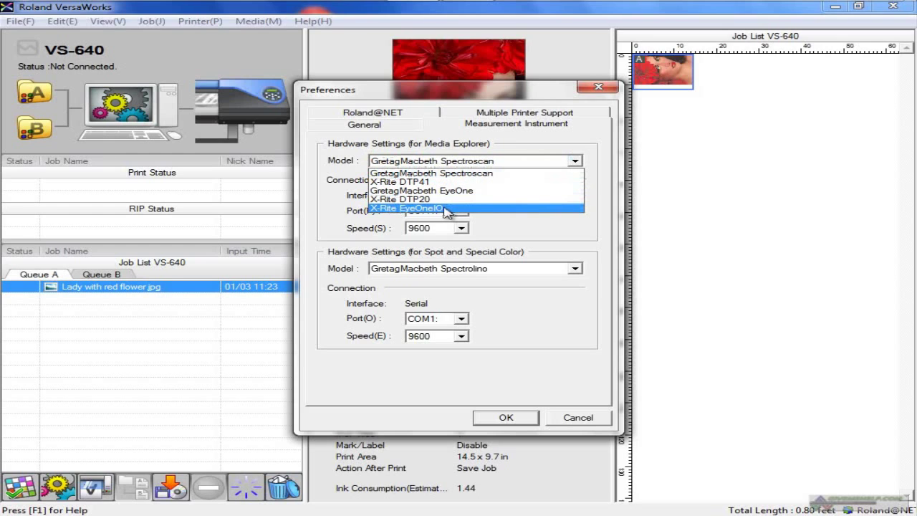
pyautogui.click(421, 190)
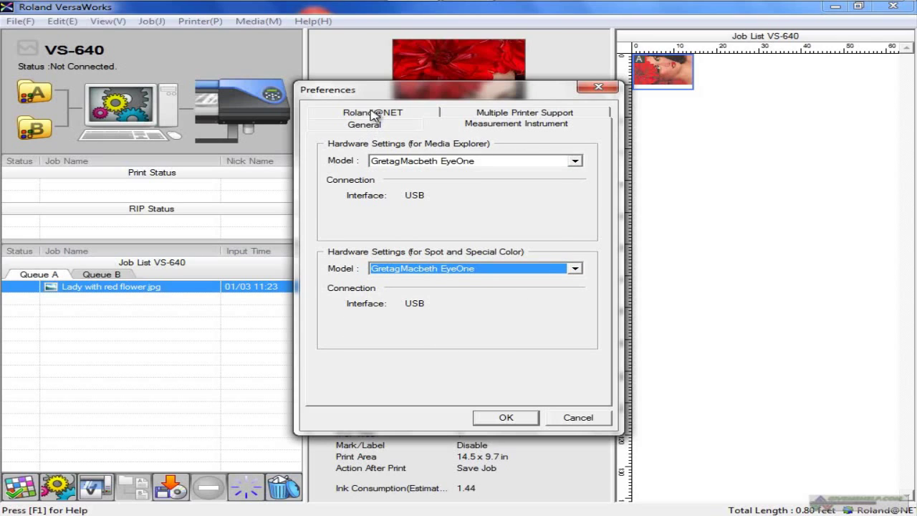
pyautogui.click(372, 113)
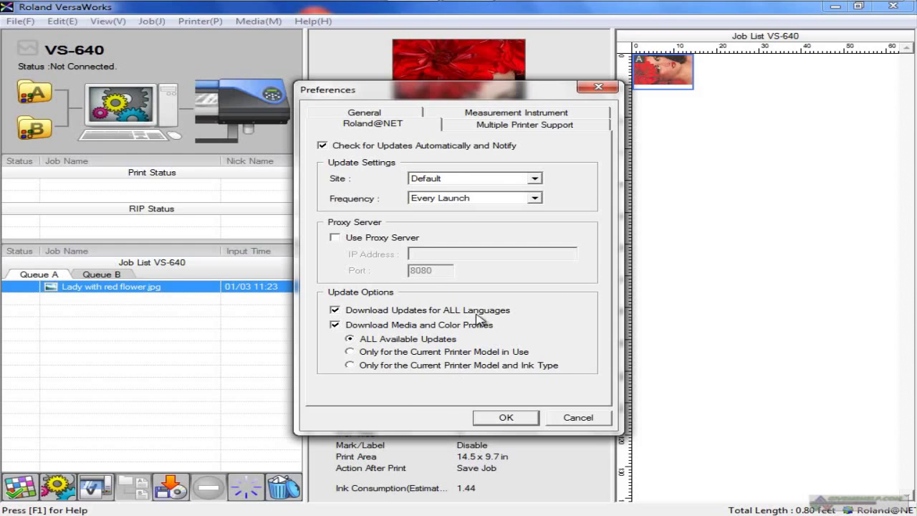
pyautogui.moveTo(469, 351)
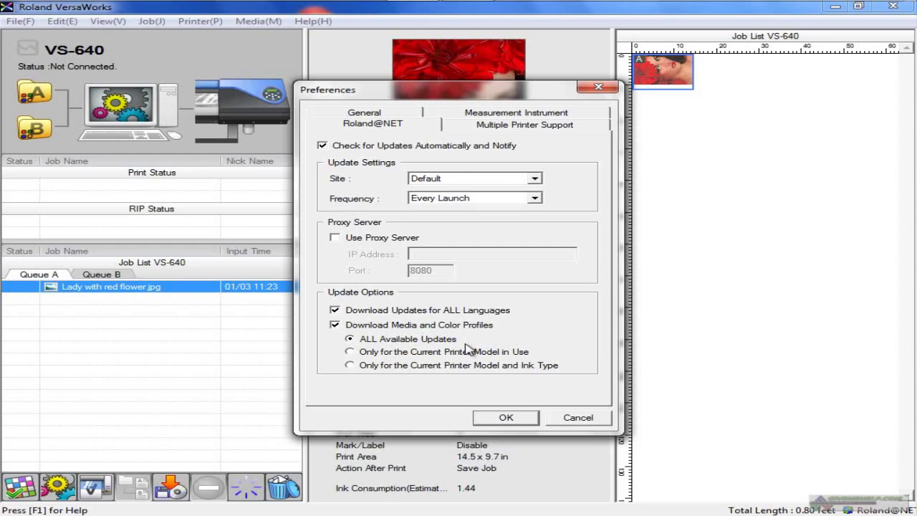
# - In Multiple Printer Support, keep the maximum concurrent outputs at 4
pyautogui.click(524, 123)
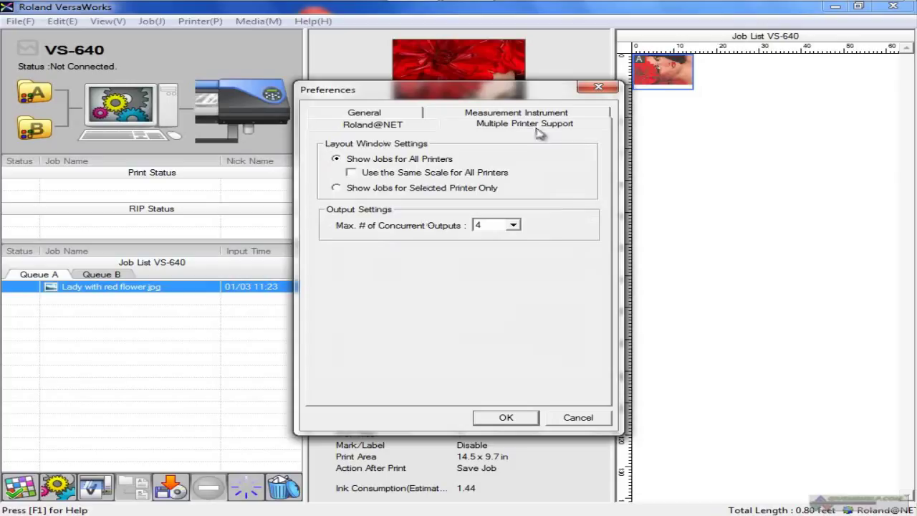
pyautogui.moveTo(366, 169)
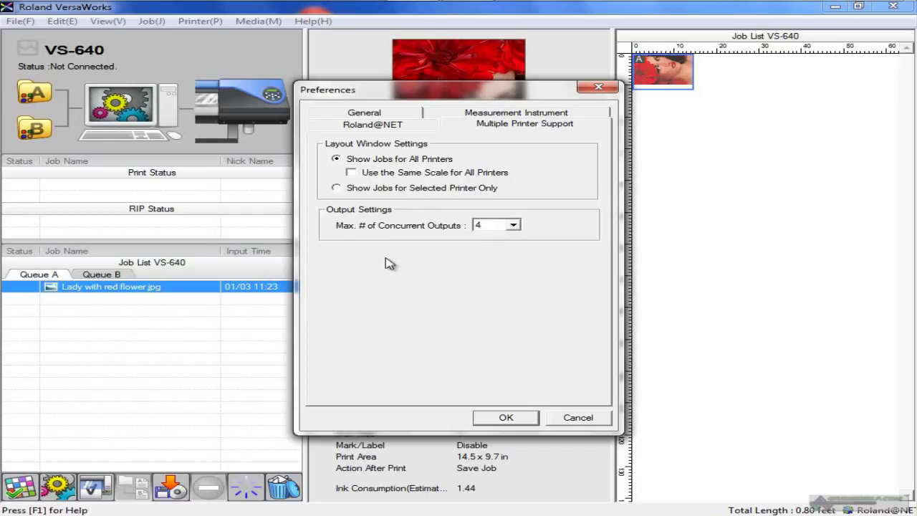
pyautogui.moveTo(386, 265)
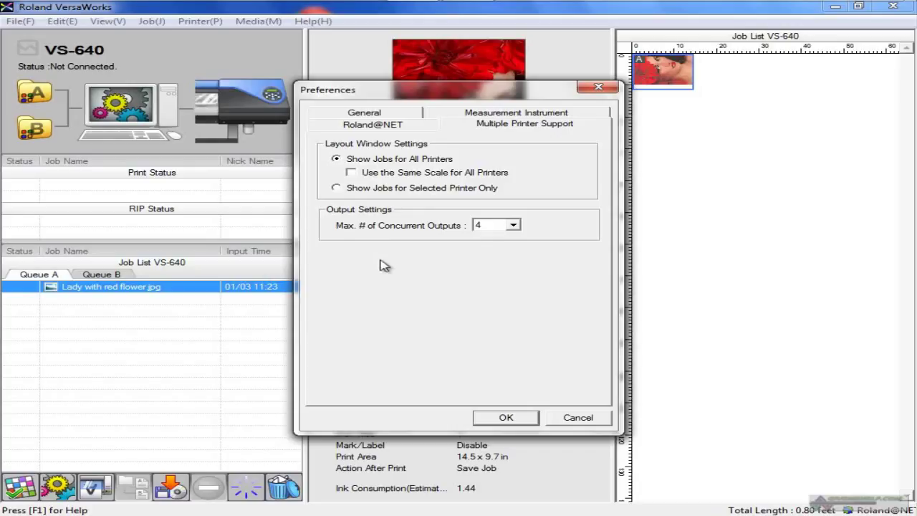
pyautogui.moveTo(141, 272)
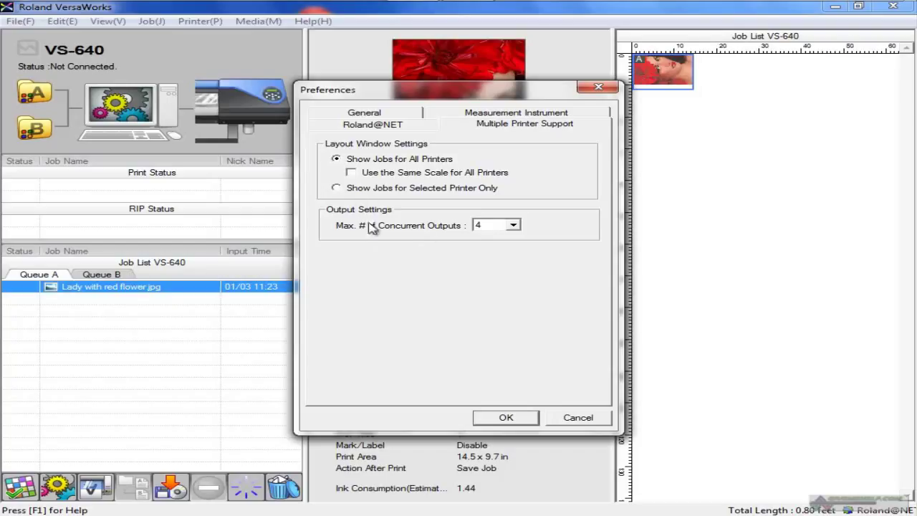
pyautogui.moveTo(386, 235)
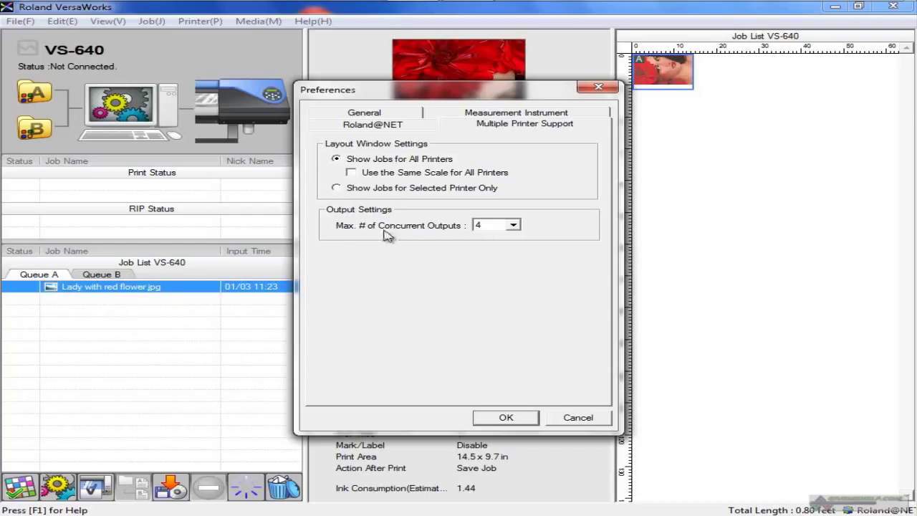
pyautogui.click(513, 225)
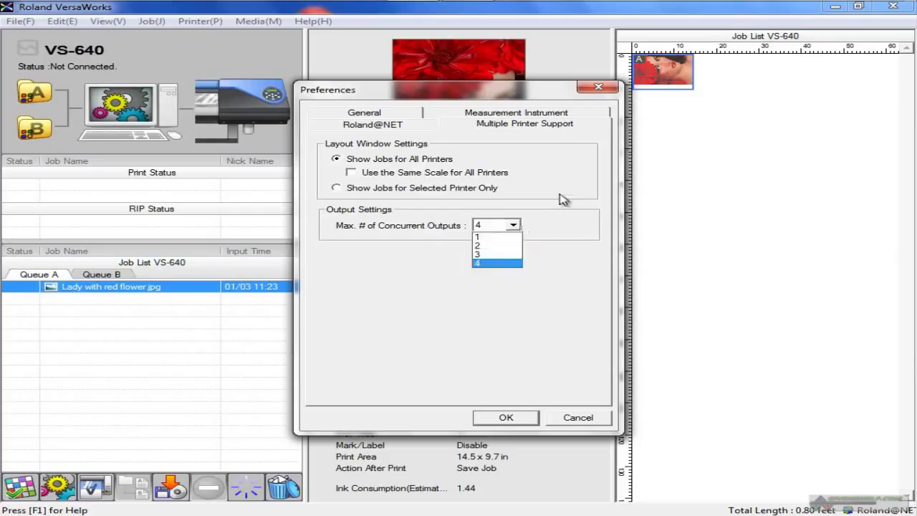
pyautogui.click(477, 264)
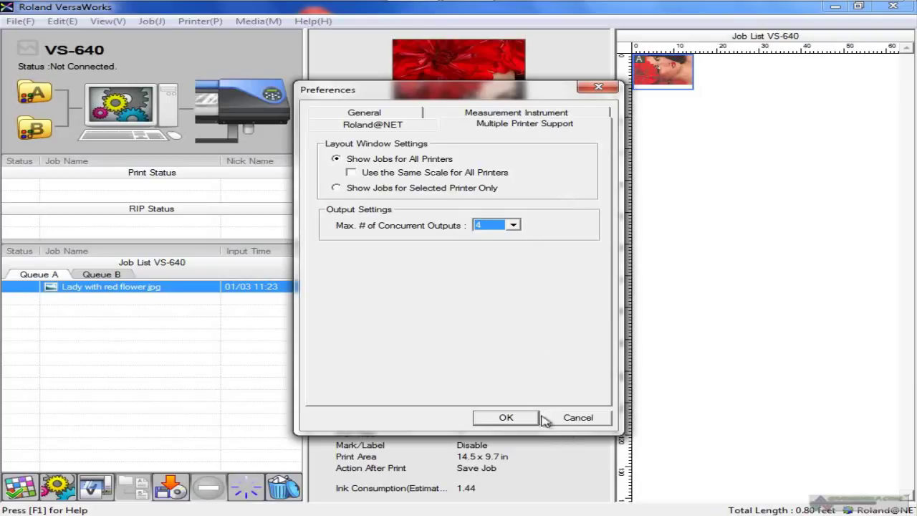
pyautogui.moveTo(490, 208)
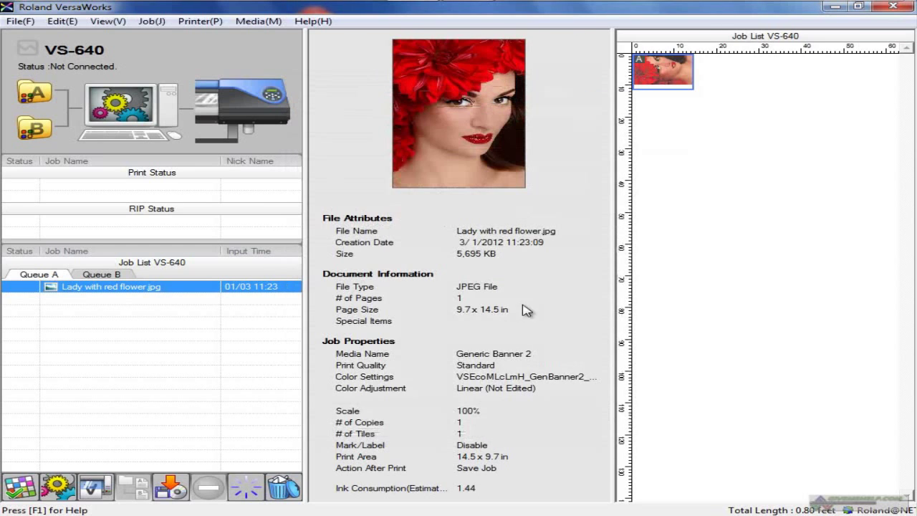
pyautogui.moveTo(470, 255)
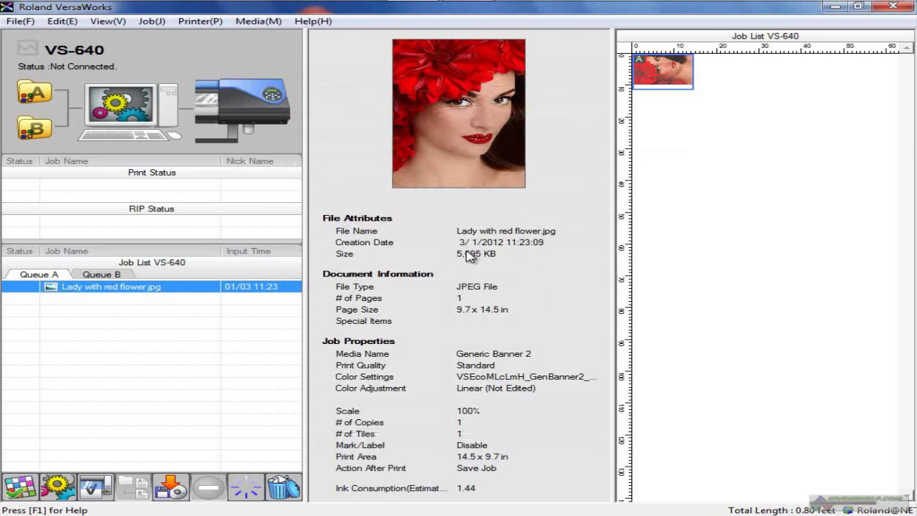
pyautogui.moveTo(261, 103)
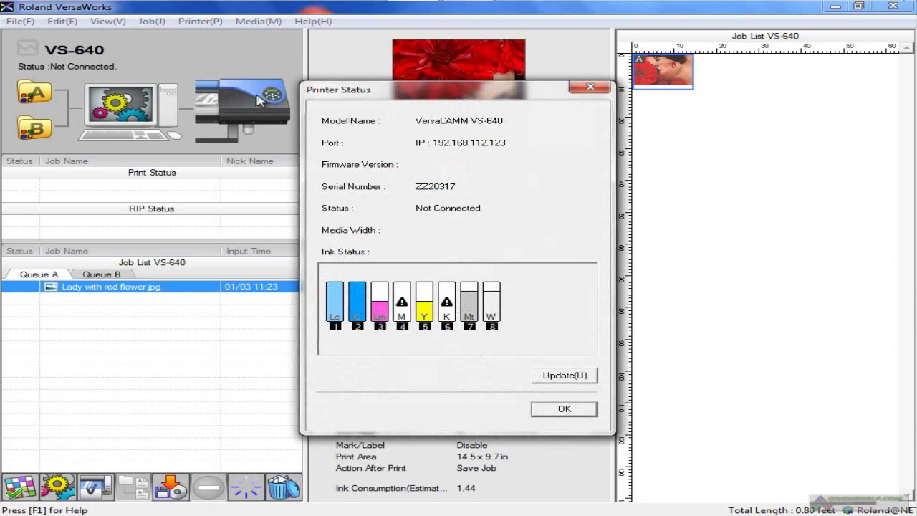
pyautogui.moveTo(478, 138)
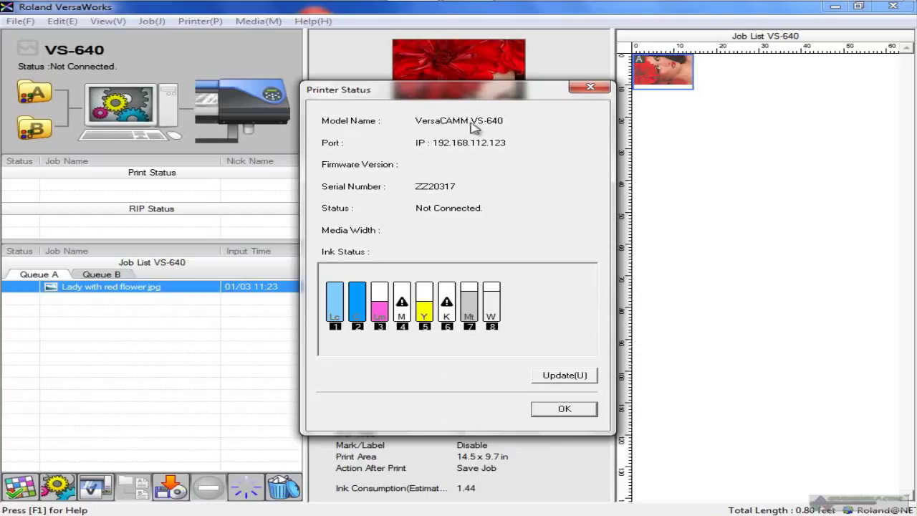
pyautogui.moveTo(494, 150)
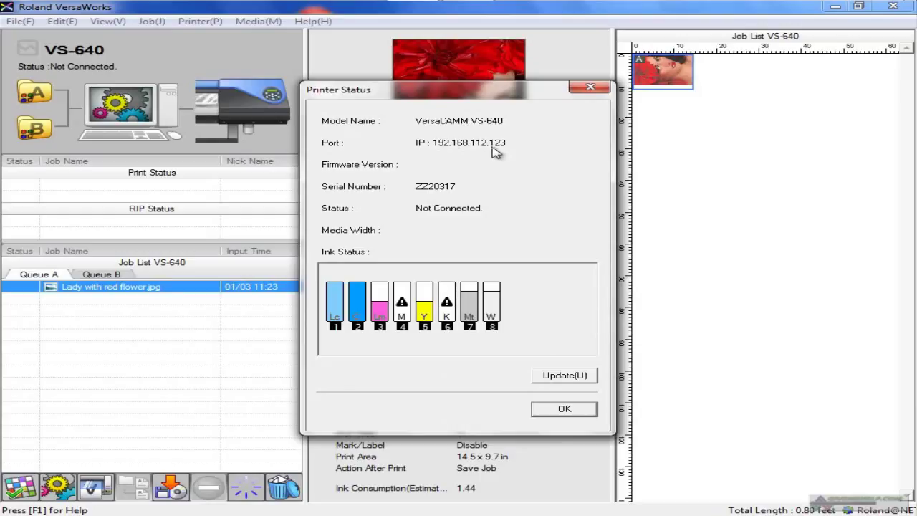
pyautogui.moveTo(394, 223)
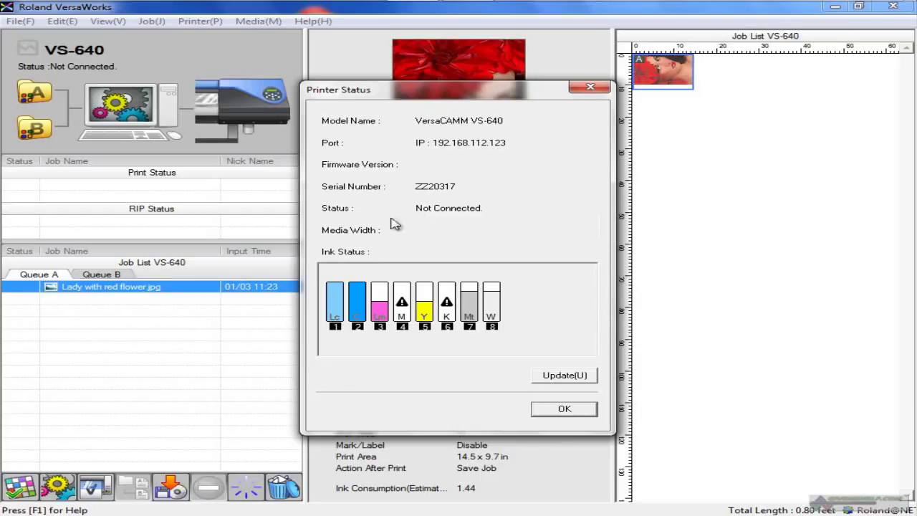
pyautogui.moveTo(347, 344)
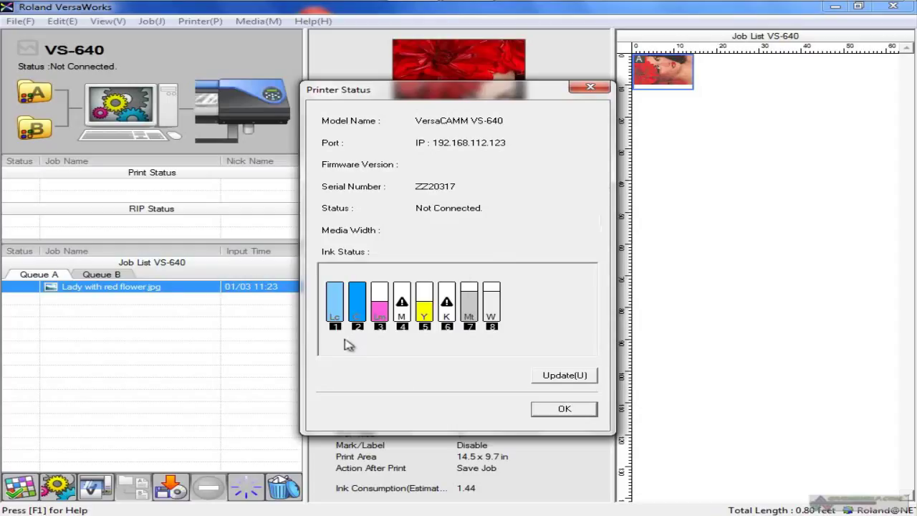
pyautogui.moveTo(387, 337)
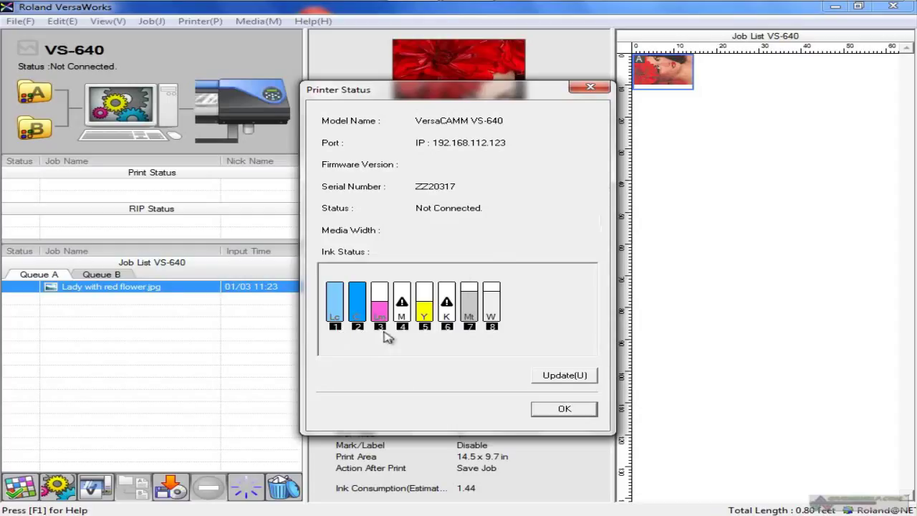
pyautogui.moveTo(426, 342)
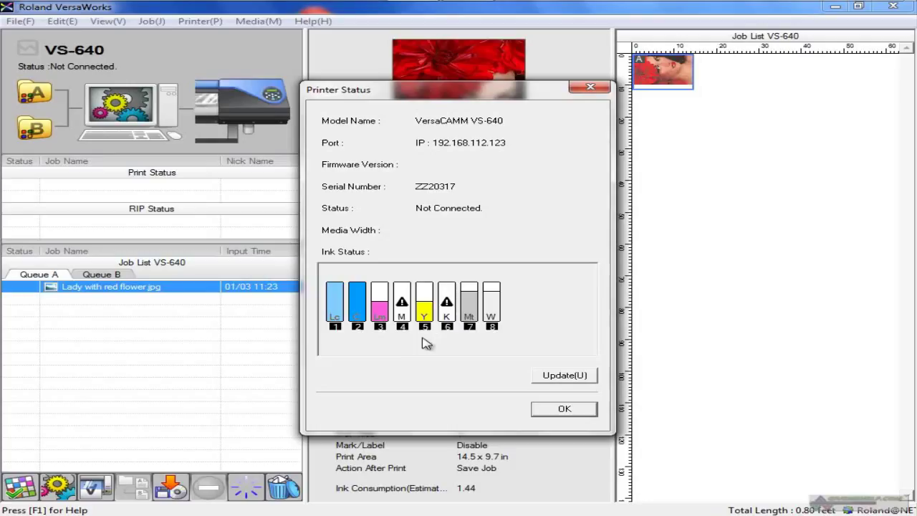
pyautogui.moveTo(455, 341)
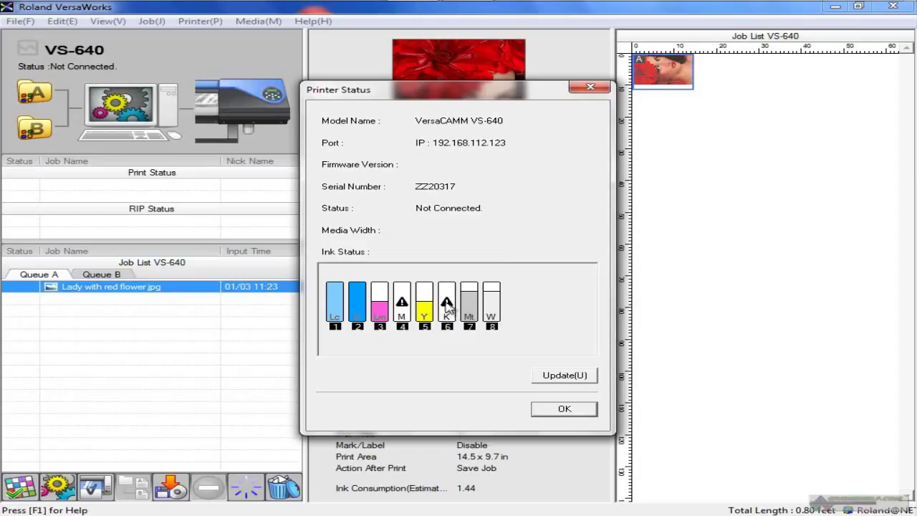
pyautogui.moveTo(521, 241)
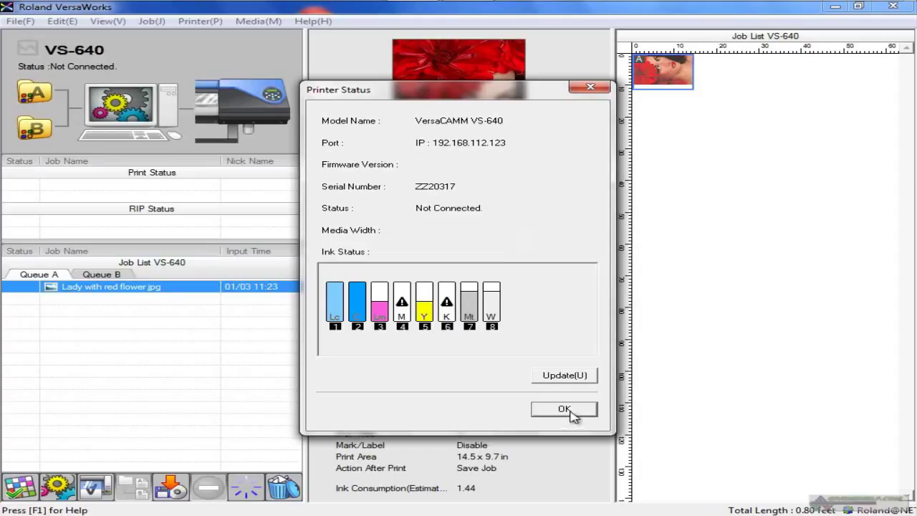
pyautogui.click(564, 408)
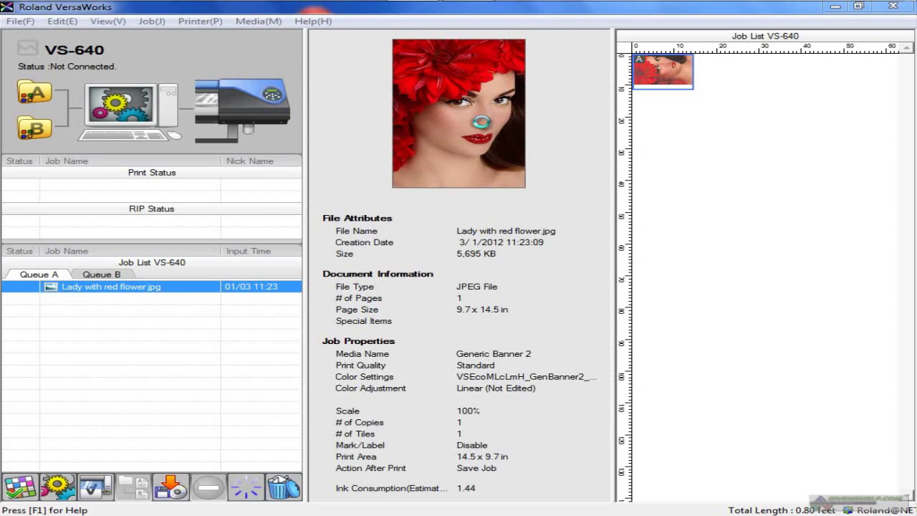
pyautogui.doubleClick(112, 287)
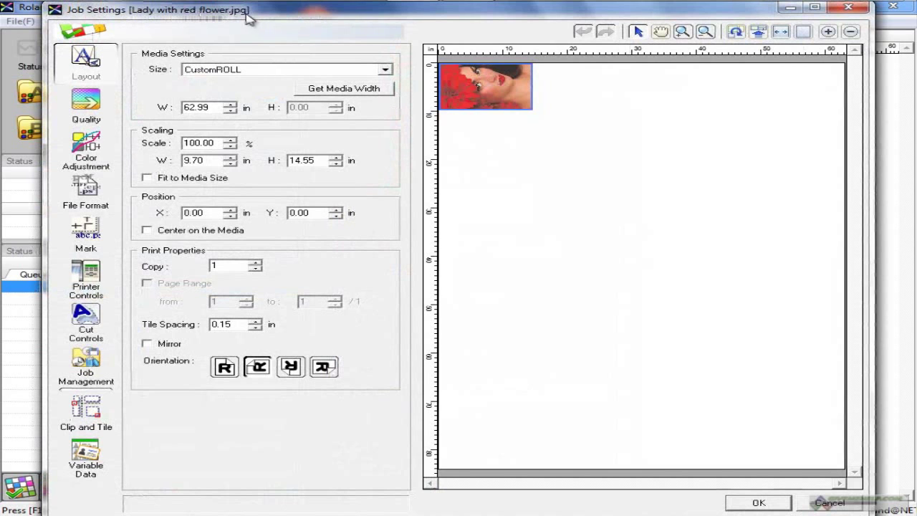
pyautogui.click(758, 501)
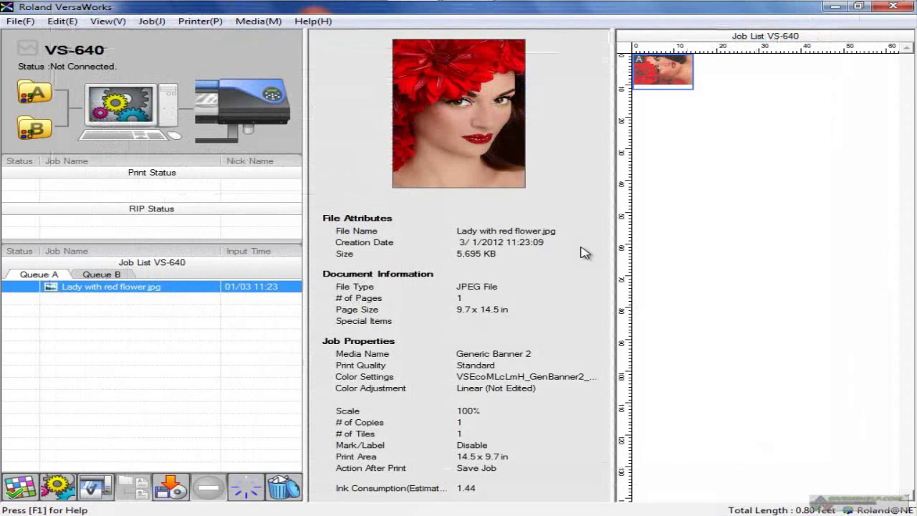
pyautogui.doubleClick(112, 287)
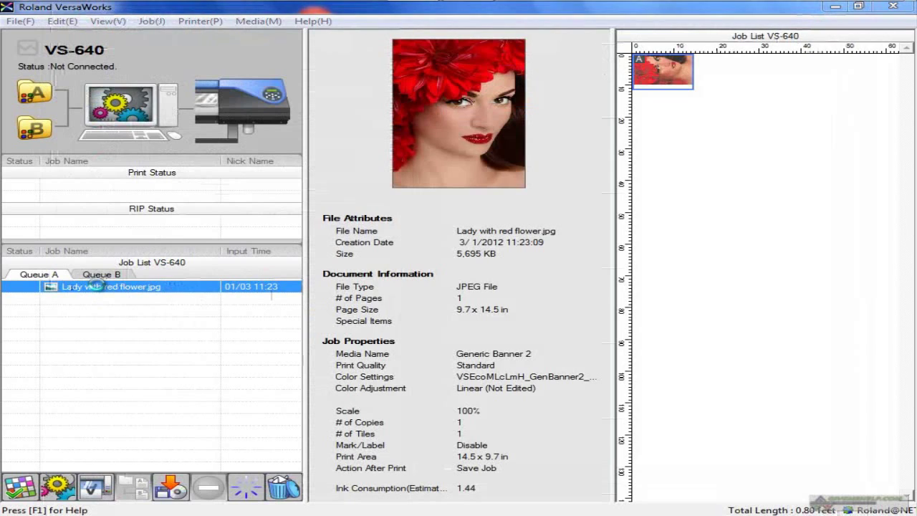
pyautogui.doubleClick(108, 287)
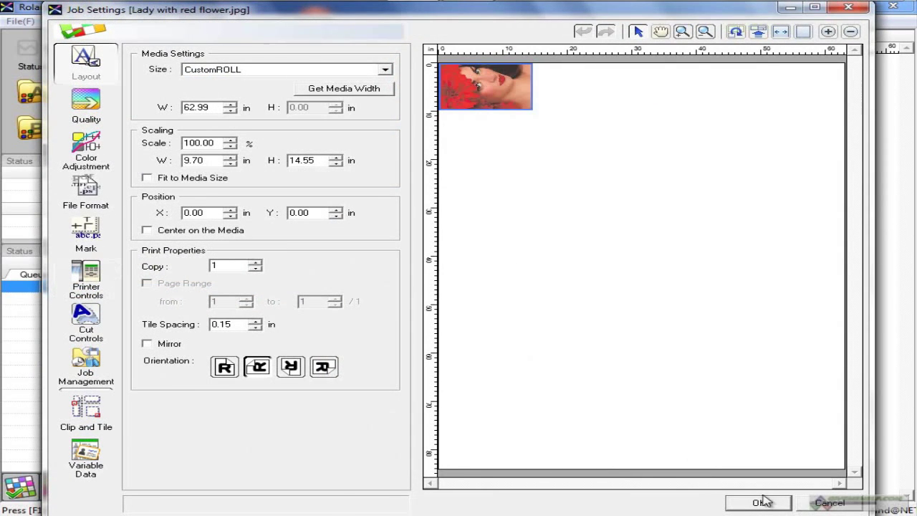
pyautogui.click(759, 502)
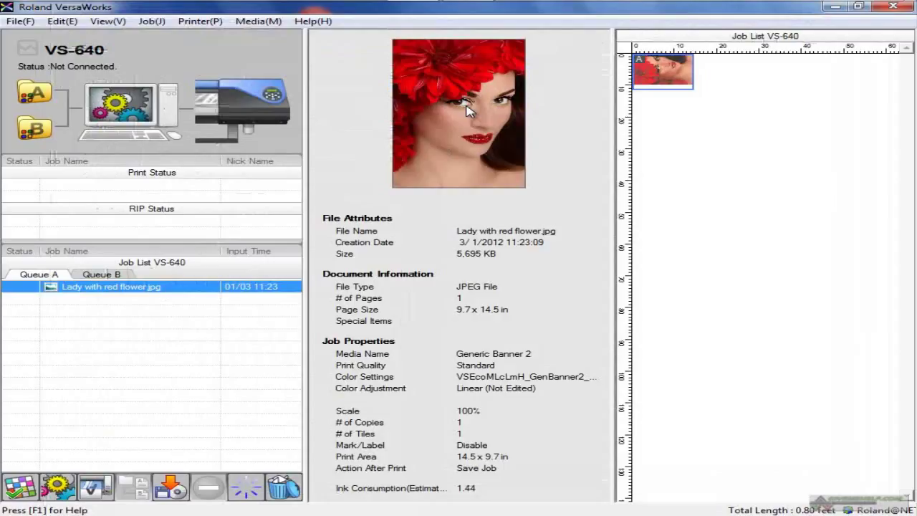
pyautogui.moveTo(11, 464)
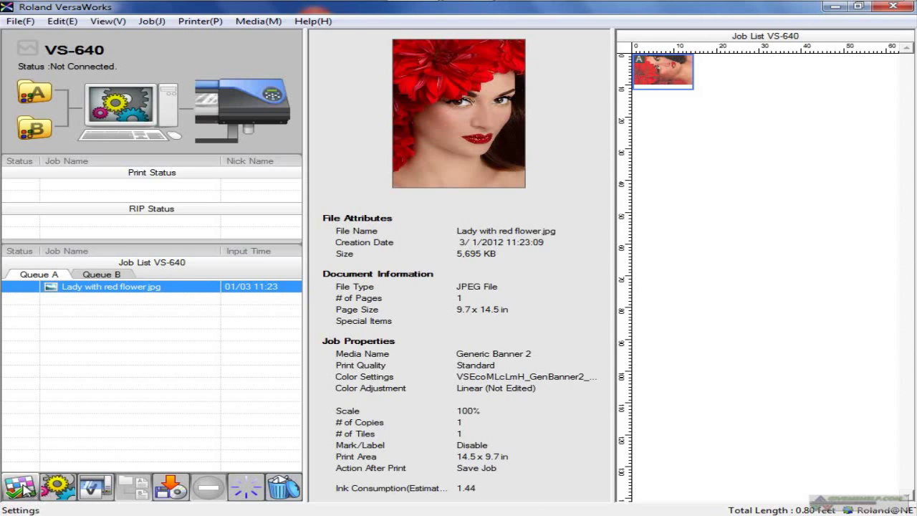
pyautogui.click(22, 487)
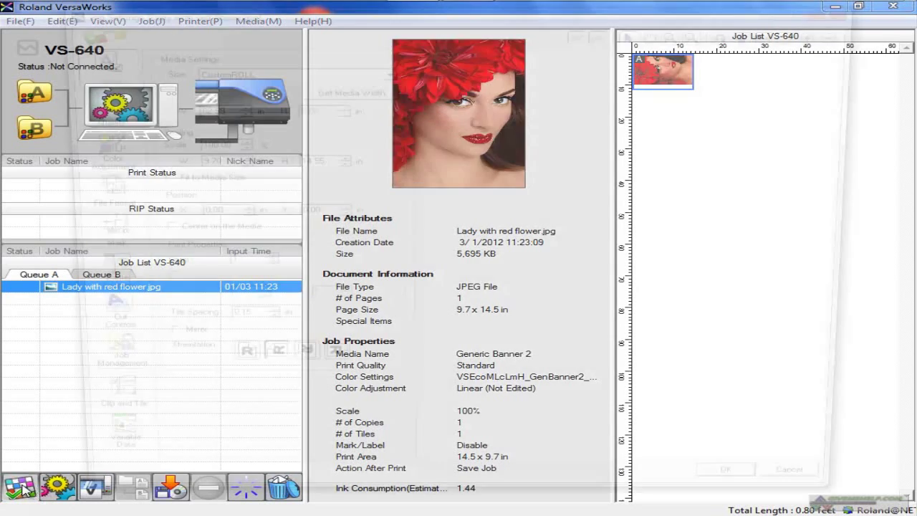
pyautogui.doubleClick(112, 287)
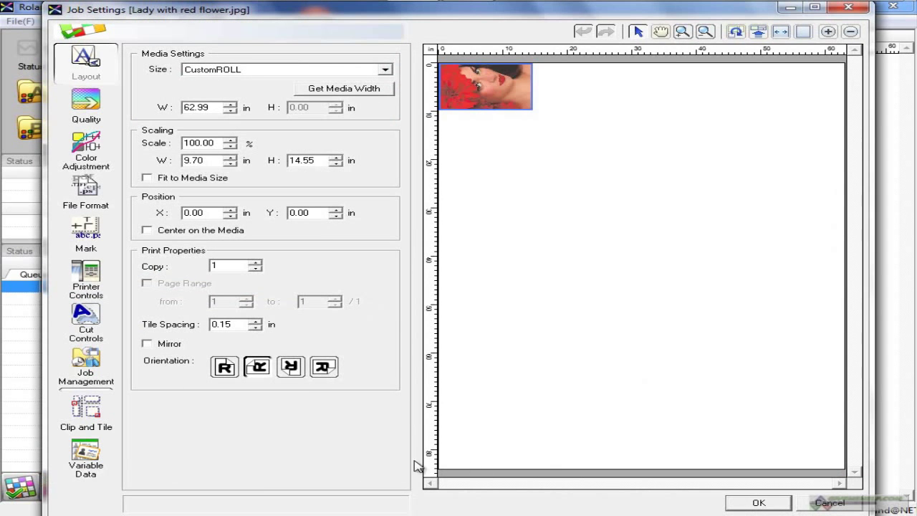
pyautogui.click(758, 501)
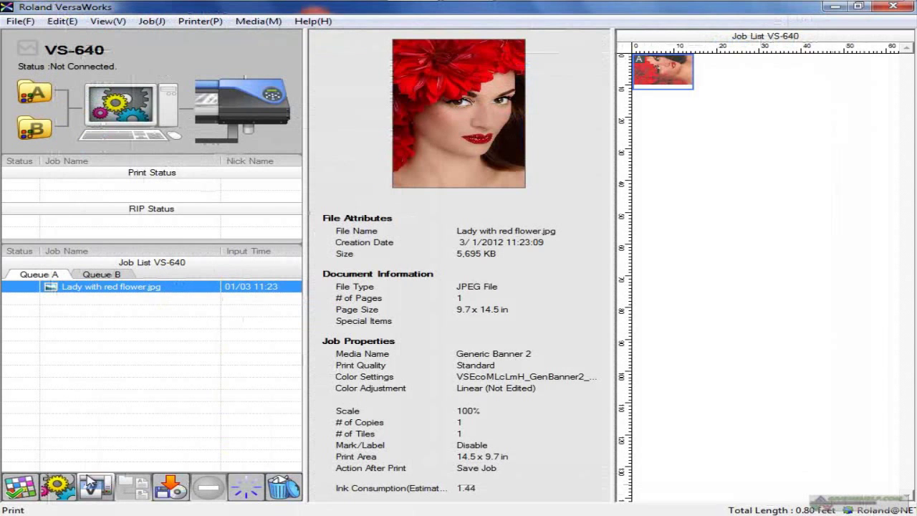
pyautogui.click(58, 487)
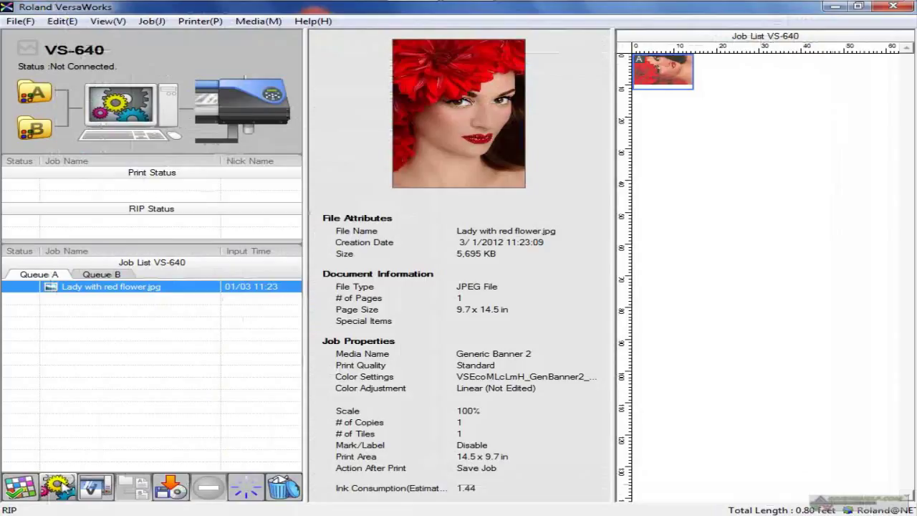
pyautogui.moveTo(97, 287)
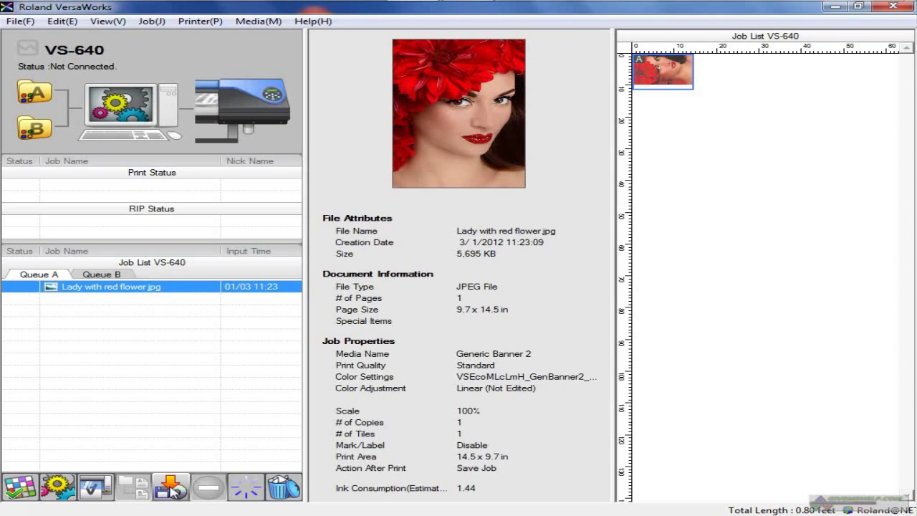
pyautogui.click(171, 487)
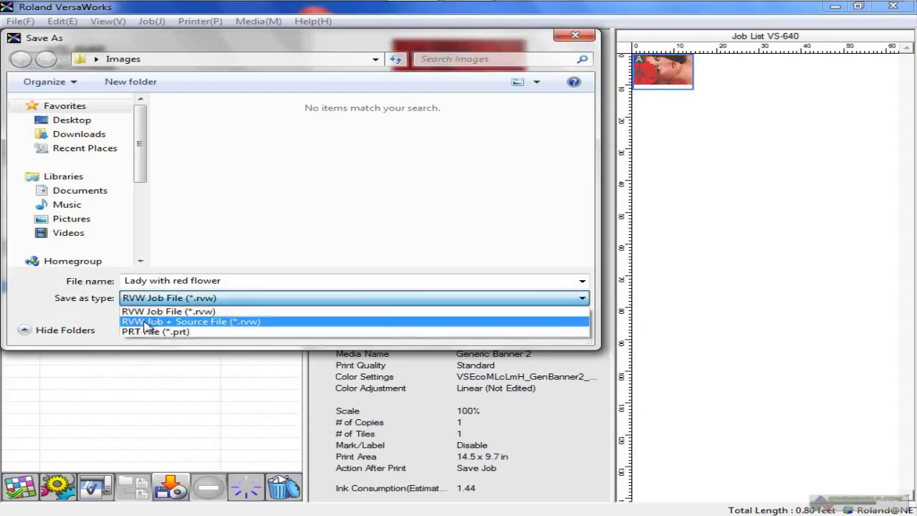
pyautogui.click(192, 321)
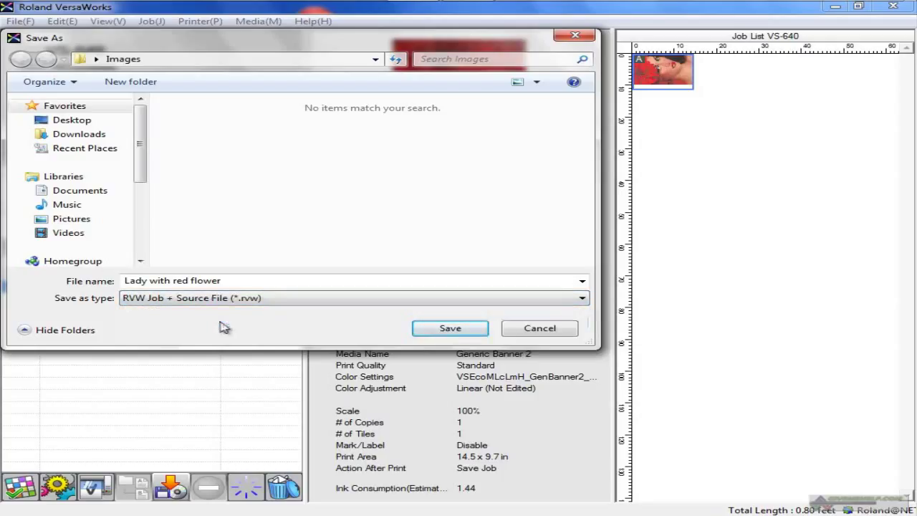
pyautogui.click(450, 328)
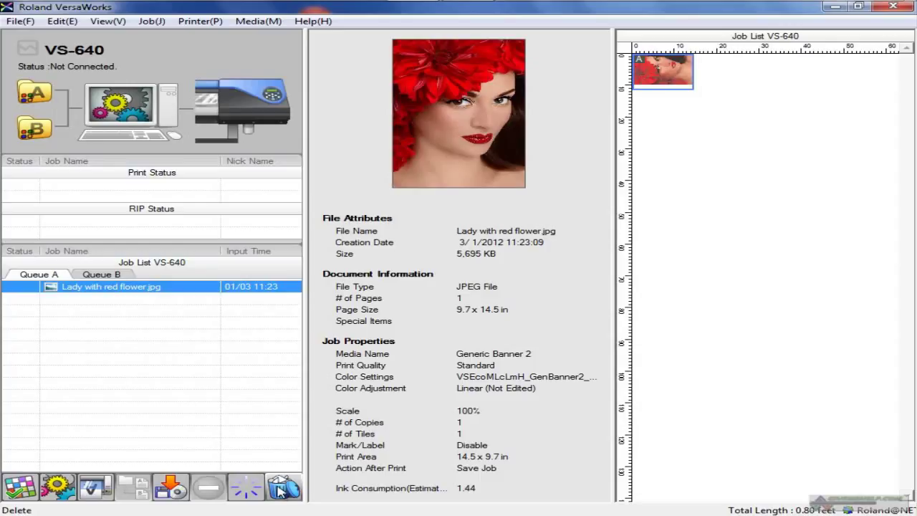
pyautogui.moveTo(152, 409)
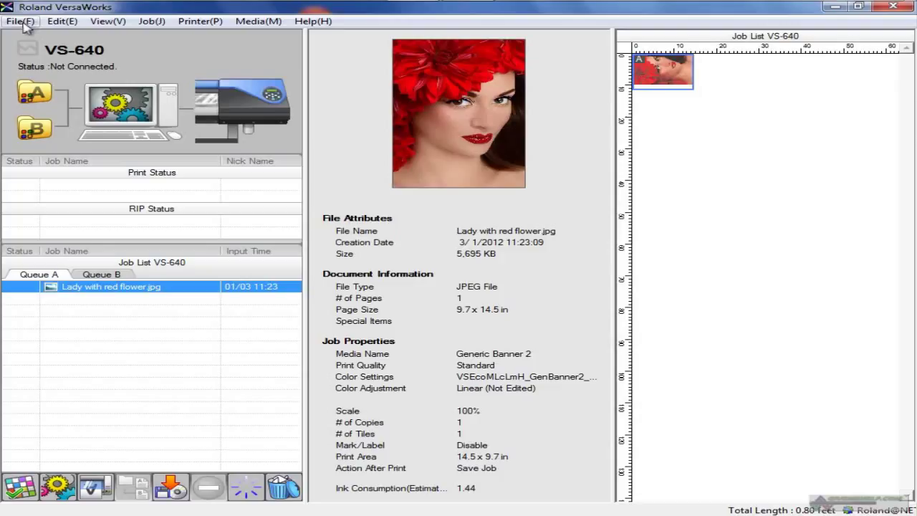
pyautogui.moveTo(62, 22)
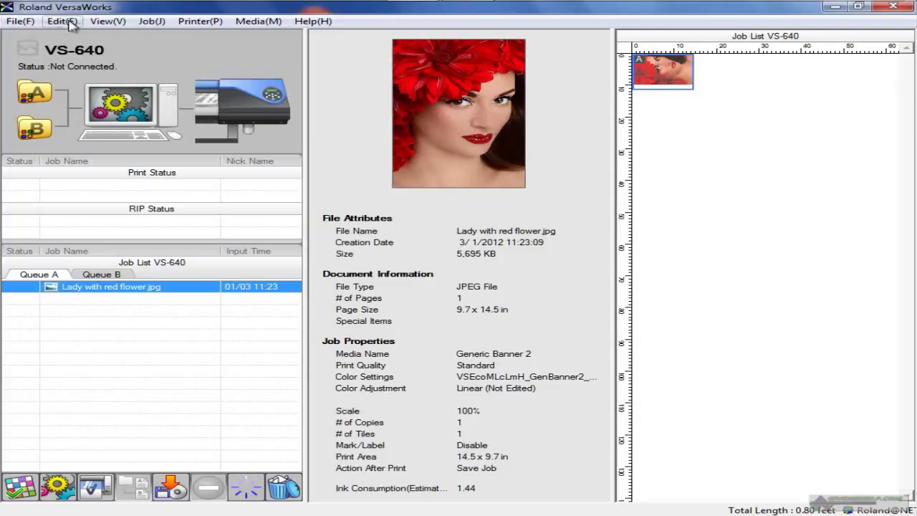
pyautogui.moveTo(314, 31)
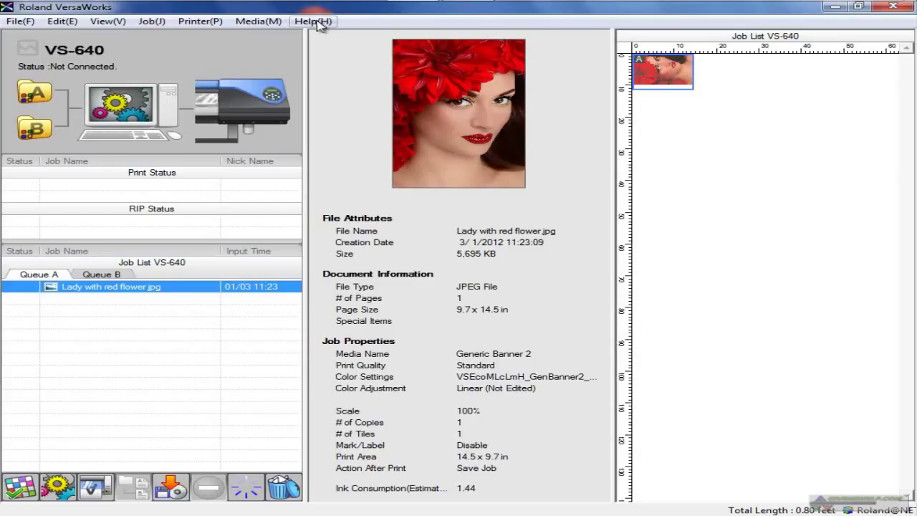
pyautogui.click(312, 21)
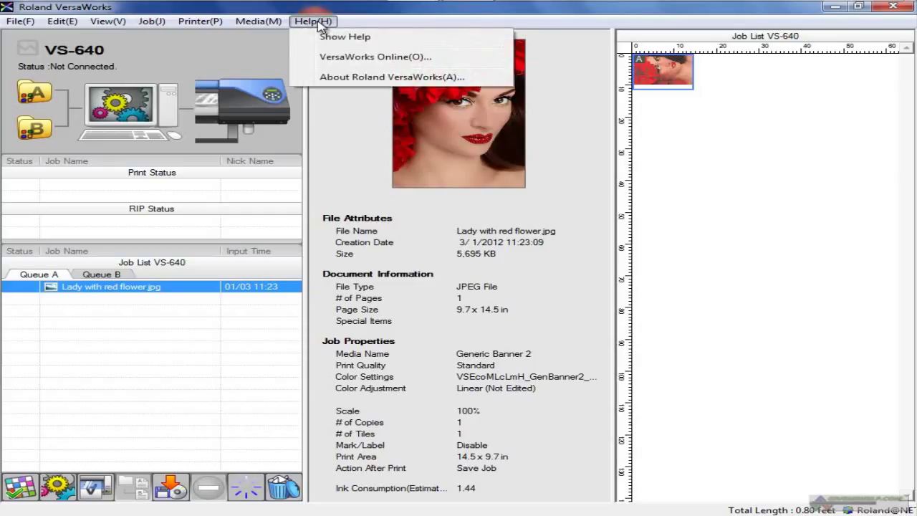
pyautogui.moveTo(344, 38)
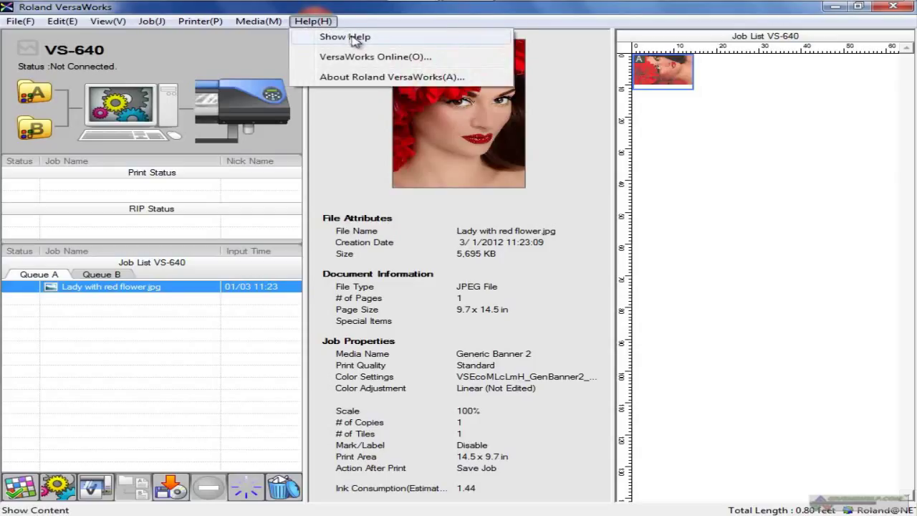
pyautogui.moveTo(358, 58)
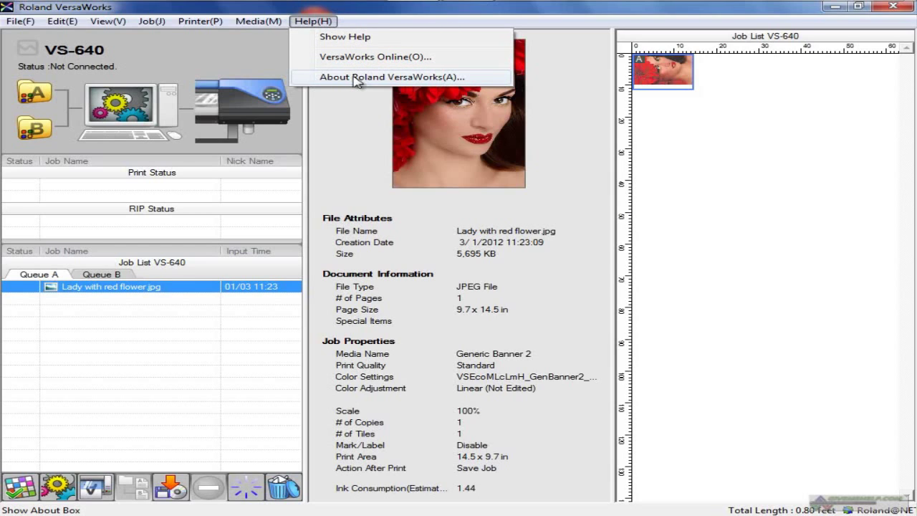
pyautogui.click(390, 78)
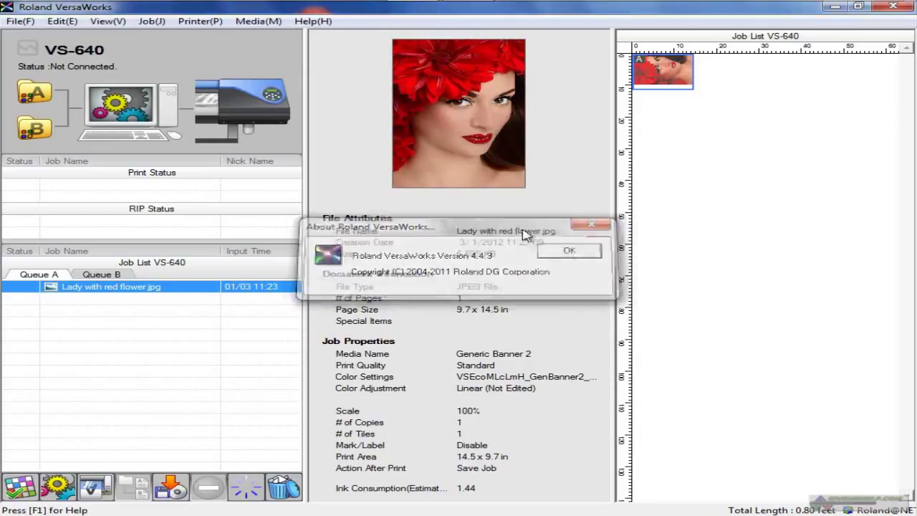
pyautogui.click(570, 250)
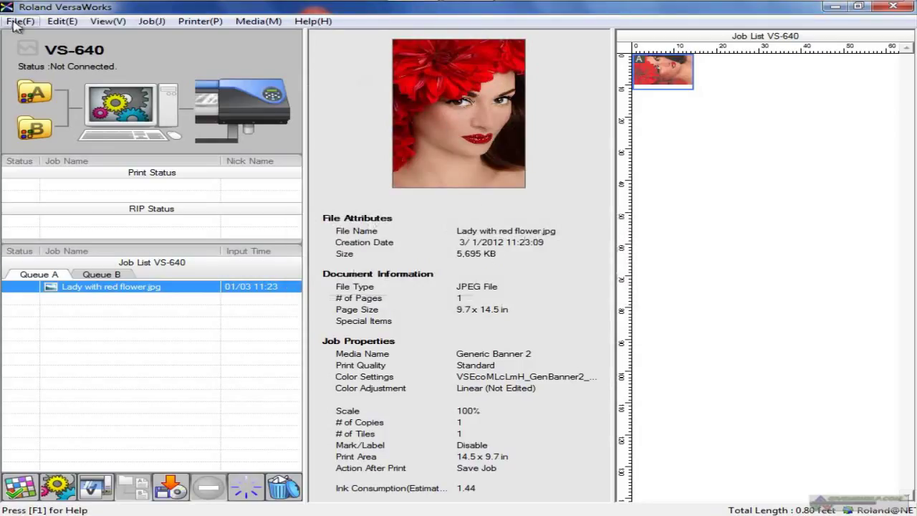
pyautogui.click(20, 21)
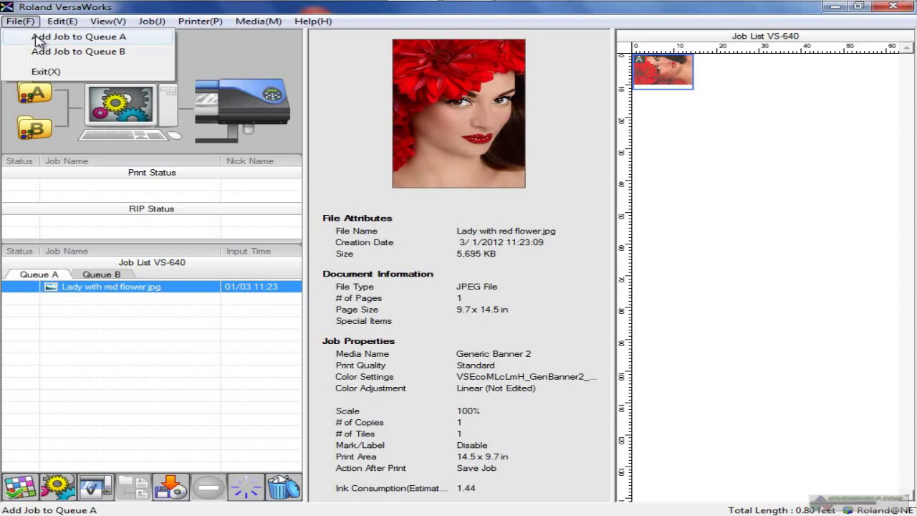
pyautogui.click(78, 38)
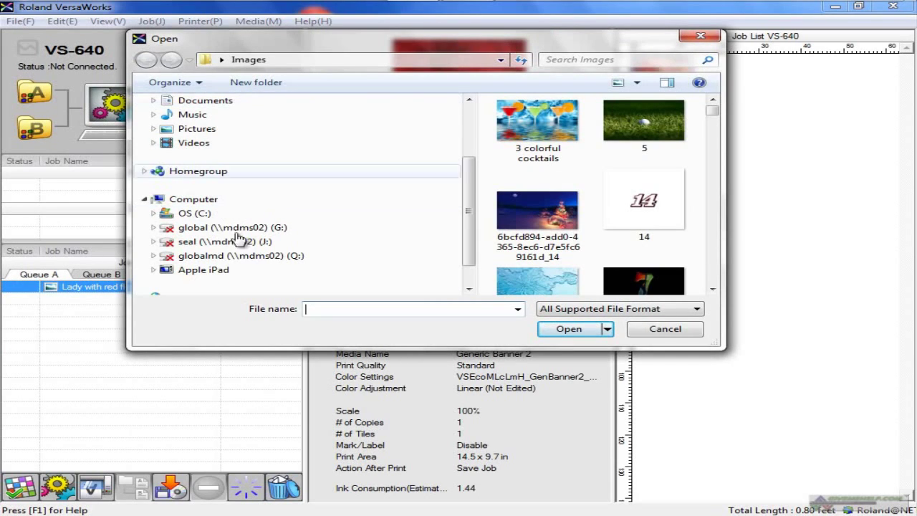
pyautogui.click(695, 309)
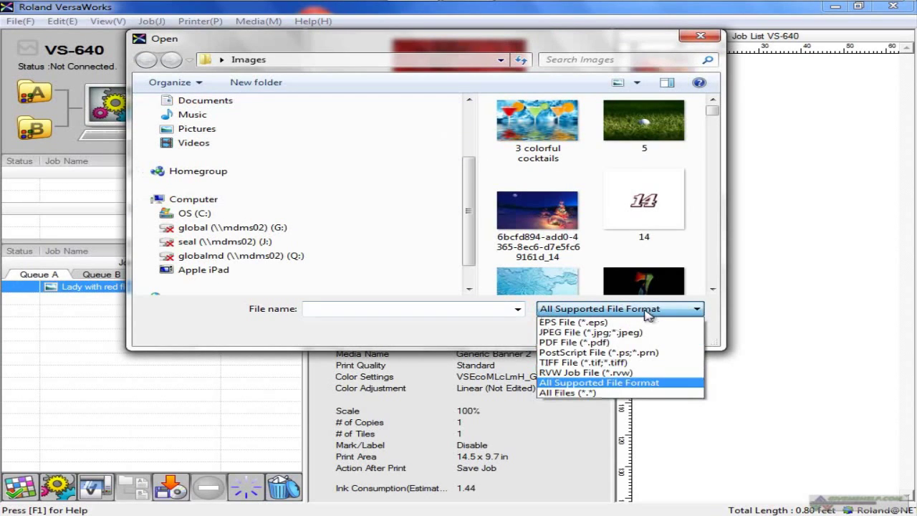
pyautogui.moveTo(585, 363)
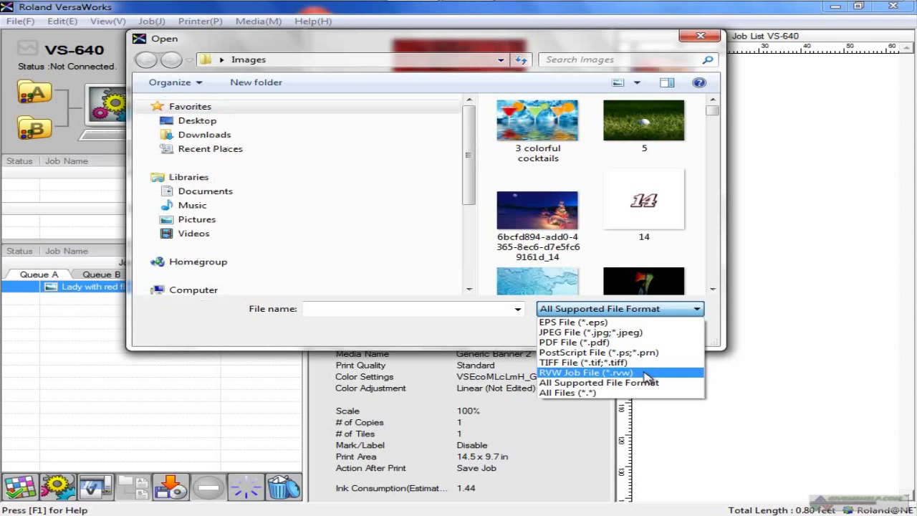
pyautogui.moveTo(648, 379)
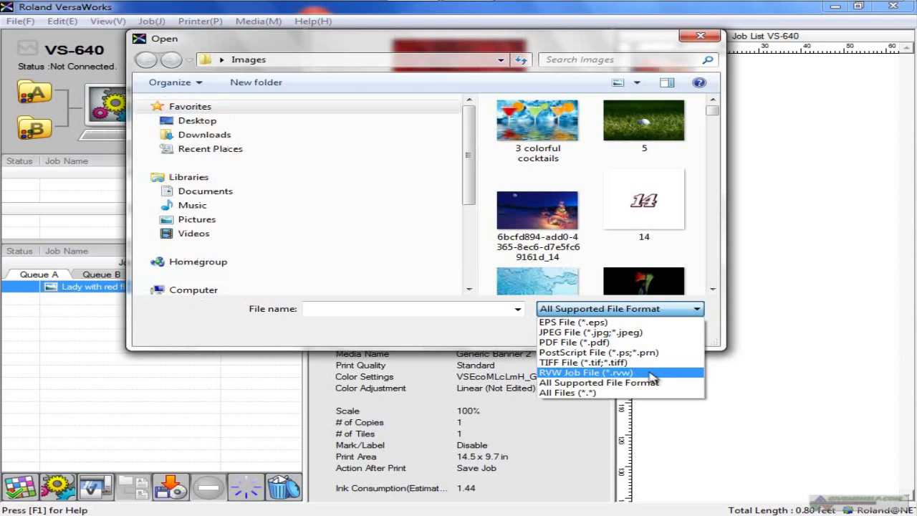
pyautogui.moveTo(621, 381)
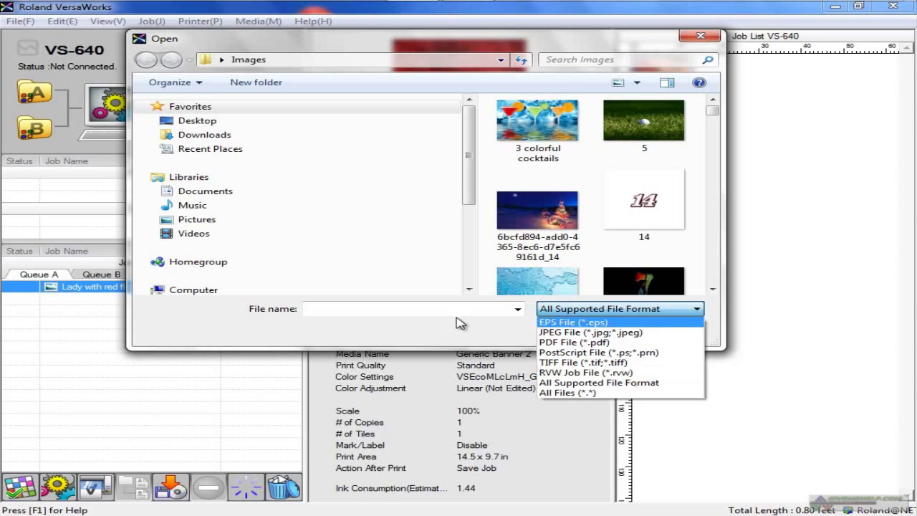
pyautogui.moveTo(432, 328)
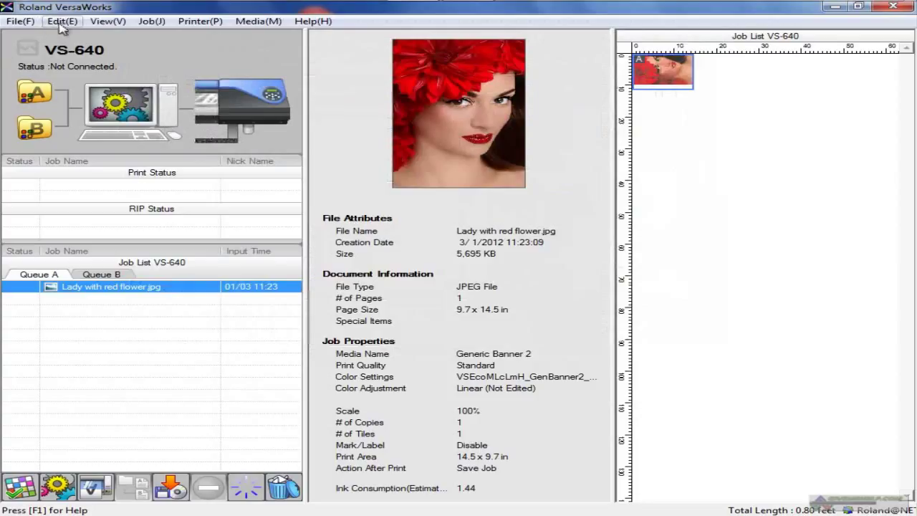
# - Review Queue A Properties media size and GCVP Glossy Calendered Vinyl quality media, then cancel without changes
pyautogui.click(62, 22)
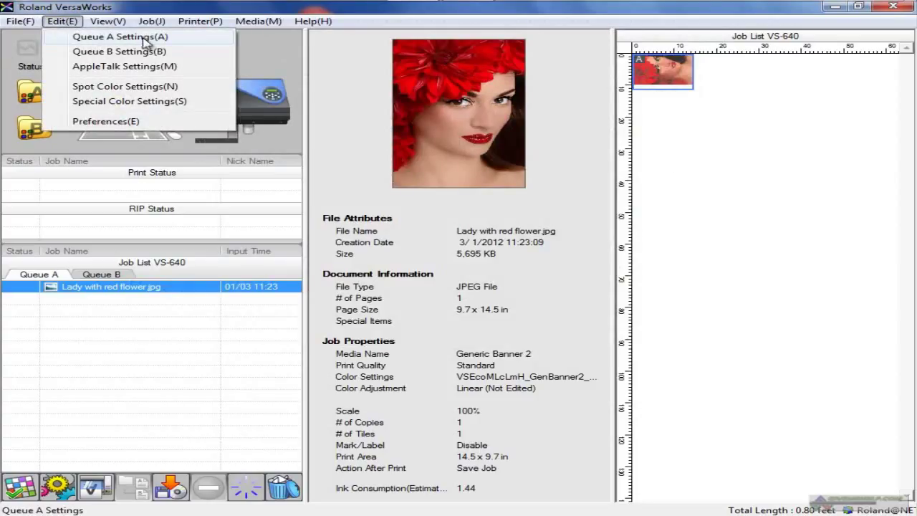
pyautogui.click(120, 38)
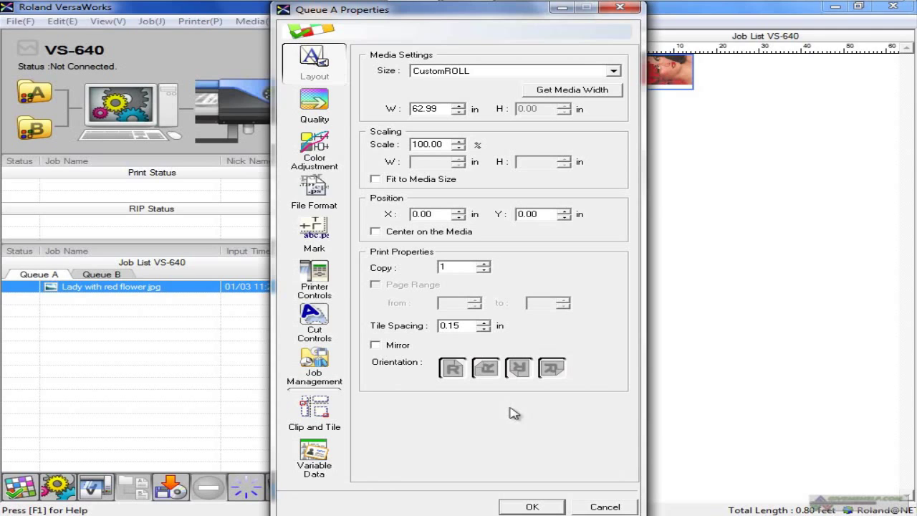
pyautogui.click(613, 72)
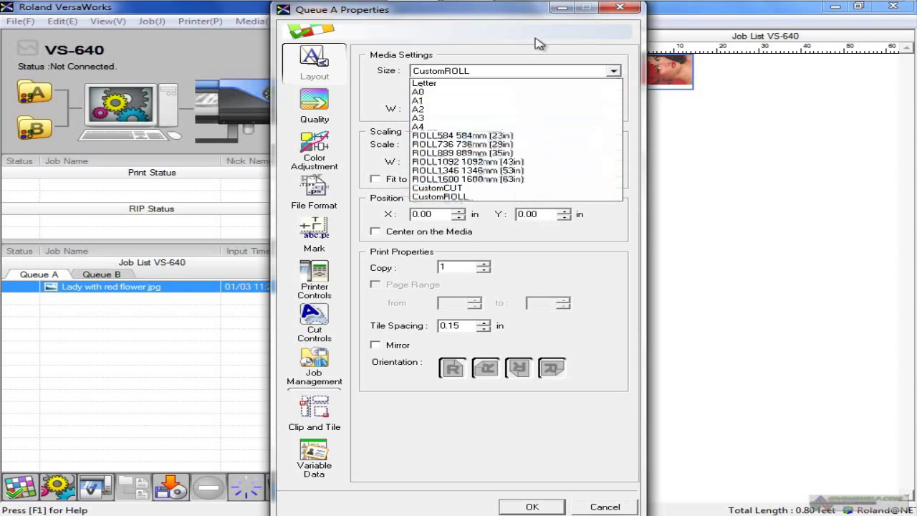
pyautogui.click(441, 198)
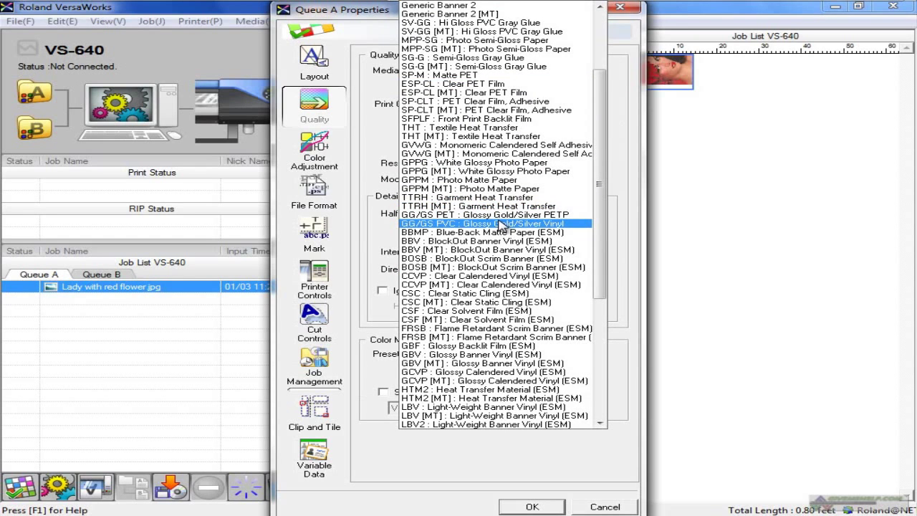
pyautogui.moveTo(541, 232)
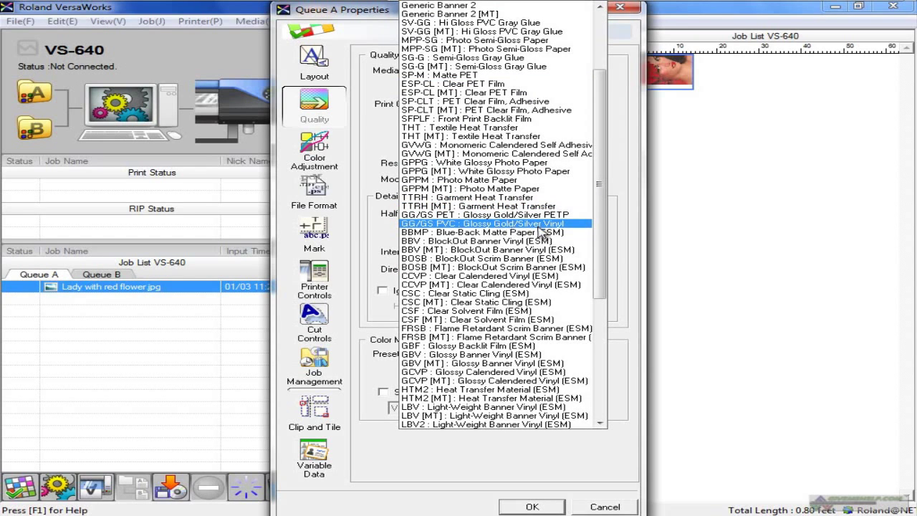
pyautogui.click(494, 170)
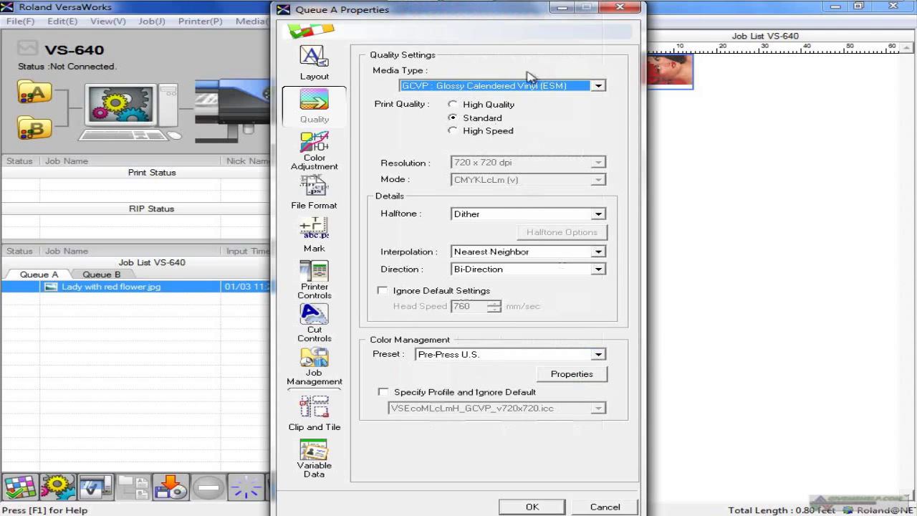
pyautogui.moveTo(576, 505)
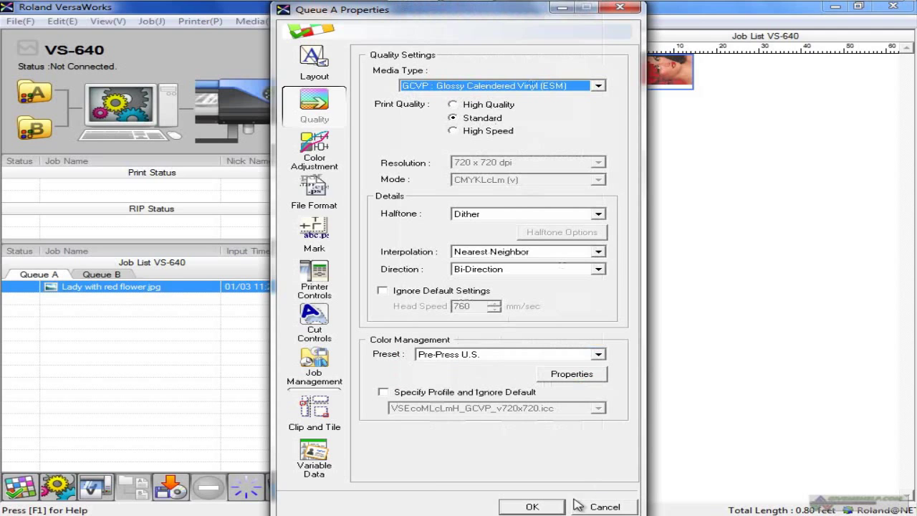
pyautogui.click(603, 507)
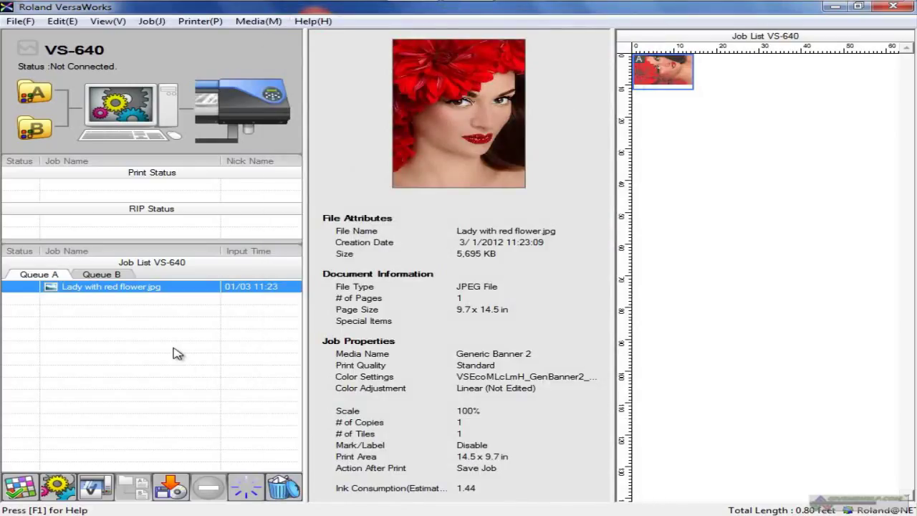
pyautogui.moveTo(86, 293)
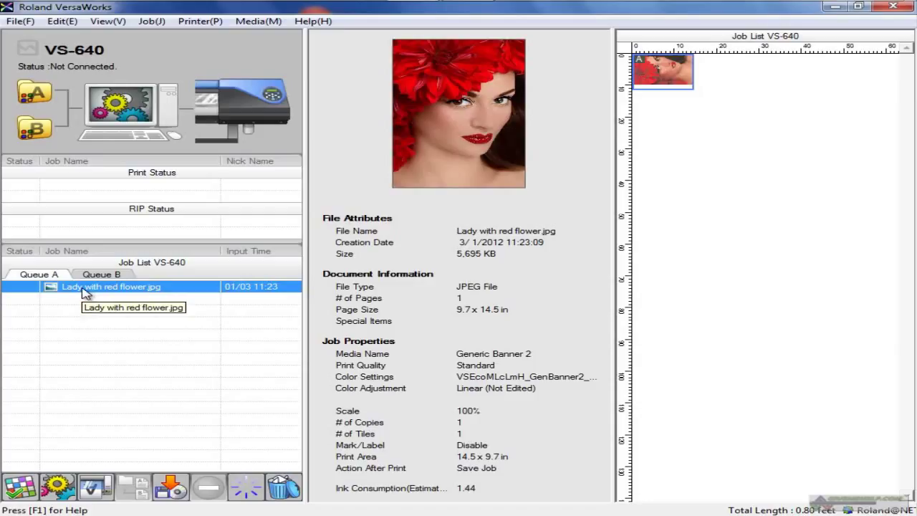
pyautogui.moveTo(69, 57)
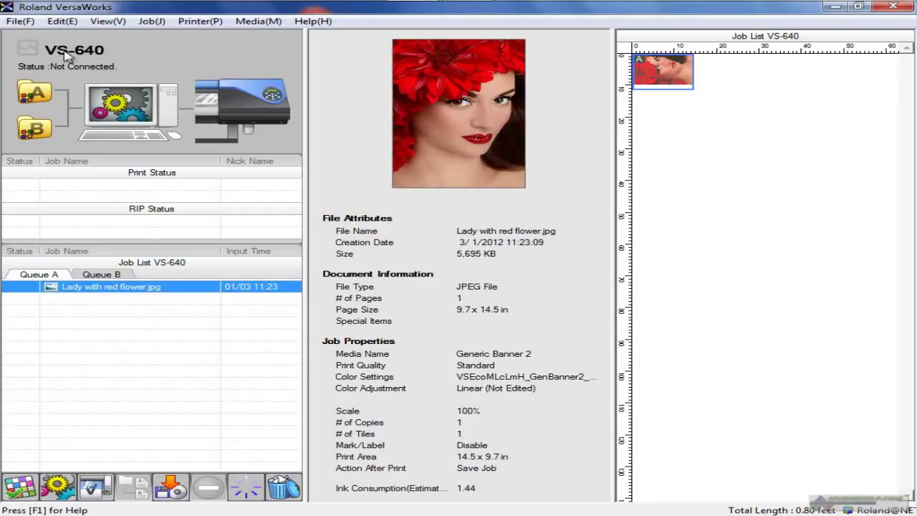
pyautogui.click(62, 22)
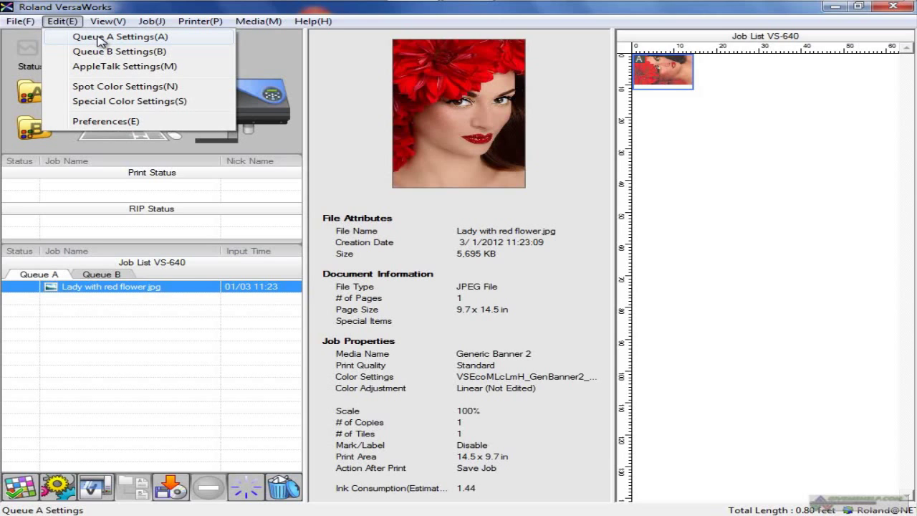
pyautogui.click(123, 66)
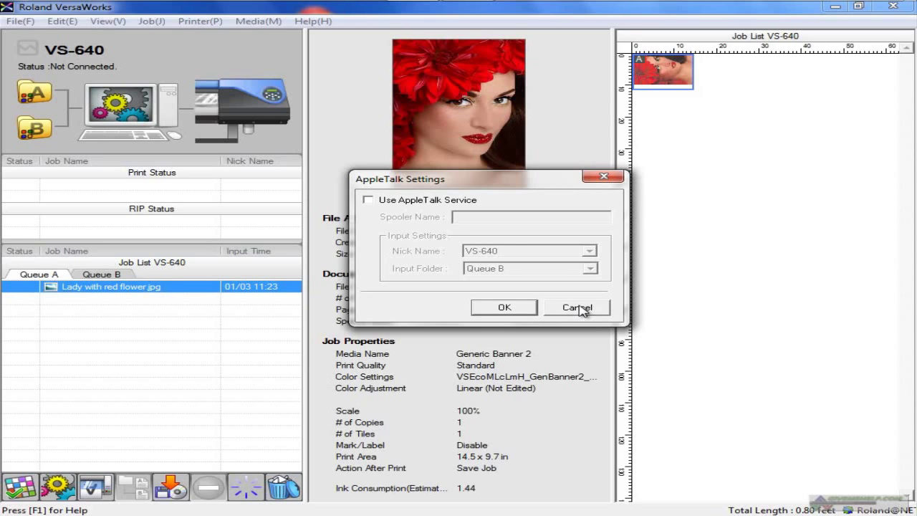
pyautogui.click(63, 21)
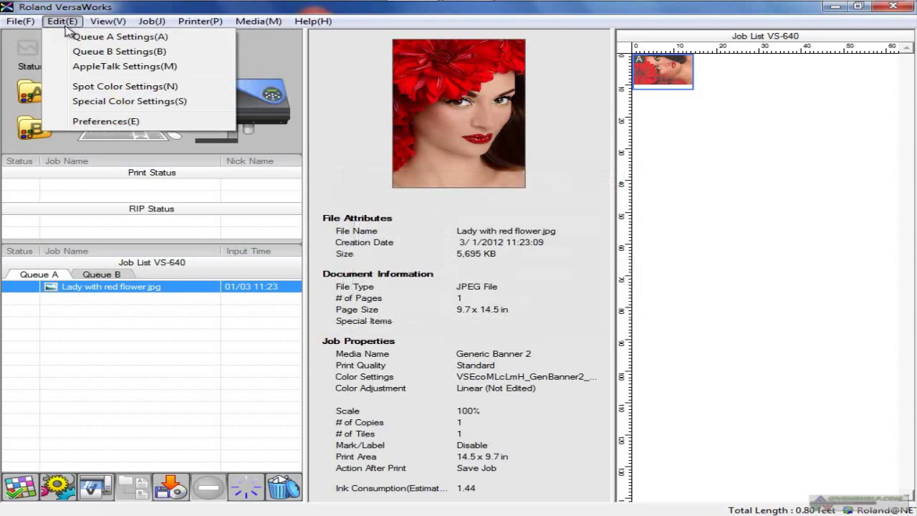
pyautogui.click(125, 86)
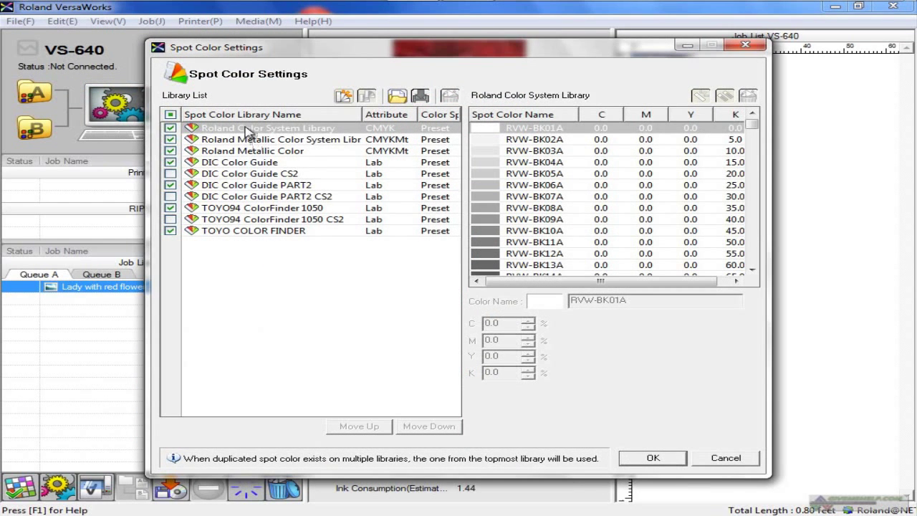
pyautogui.moveTo(495, 132)
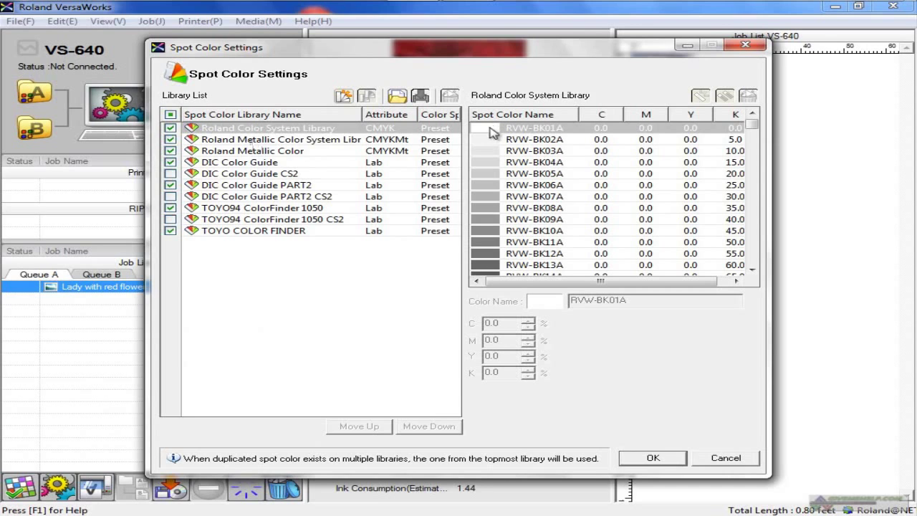
pyautogui.moveTo(767, 152)
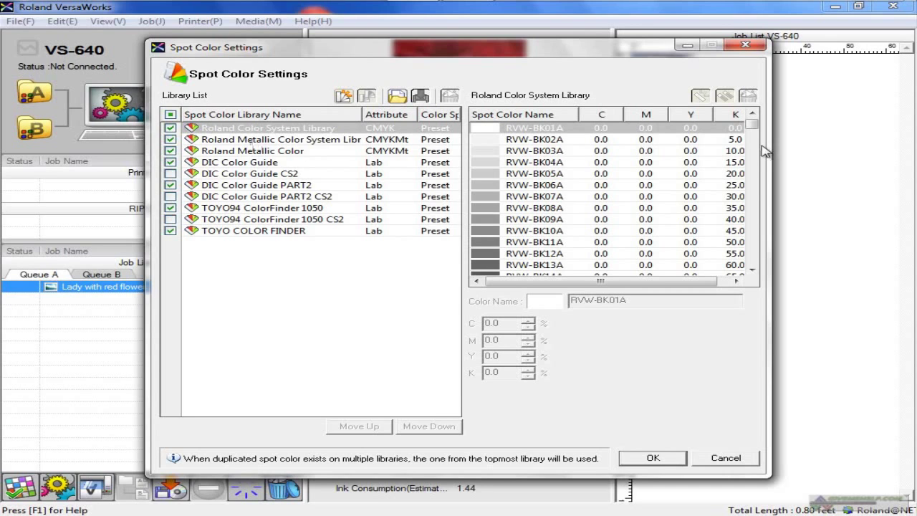
pyautogui.click(751, 165)
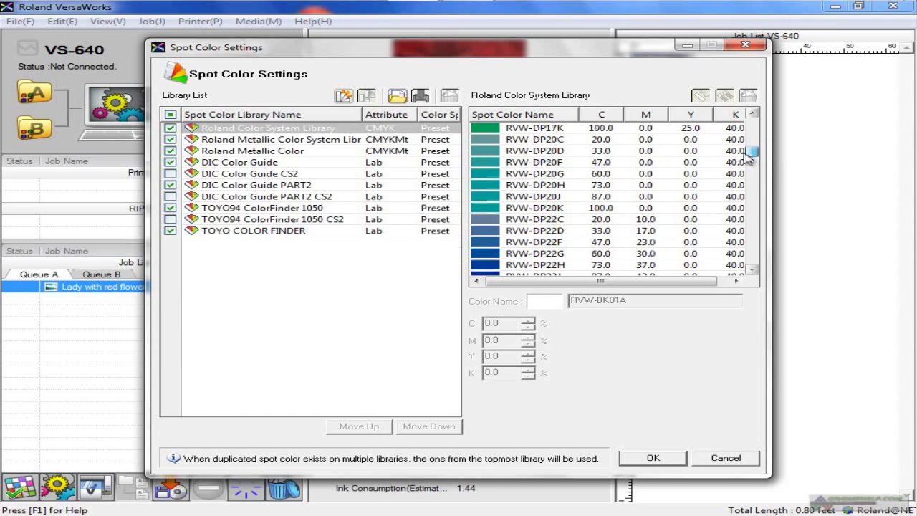
pyautogui.click(533, 229)
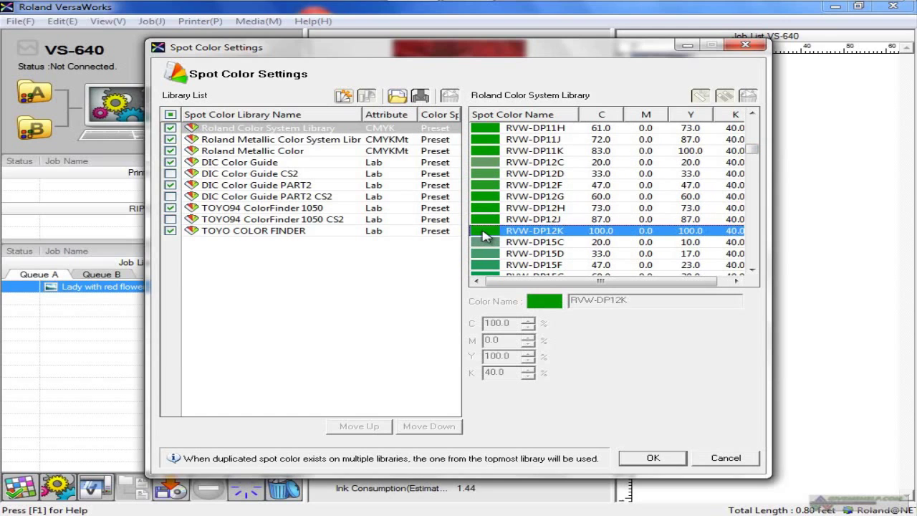
pyautogui.moveTo(523, 238)
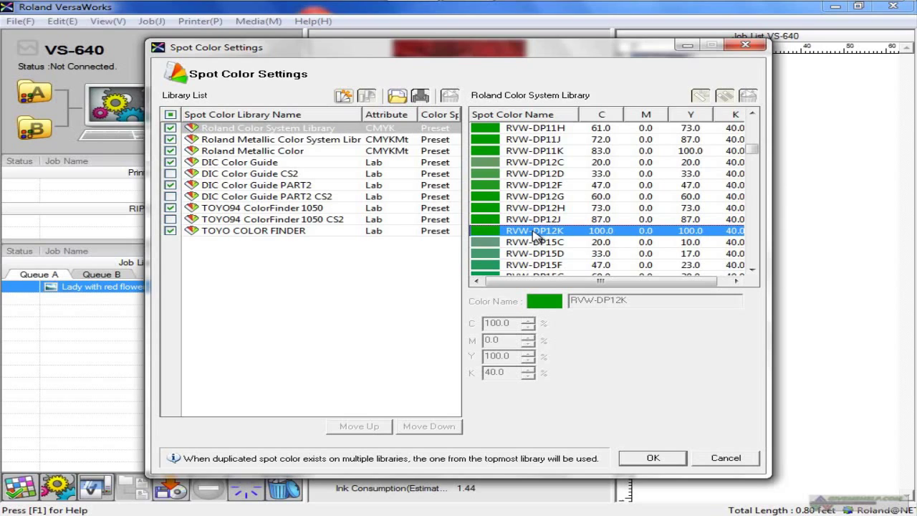
pyautogui.moveTo(630, 277)
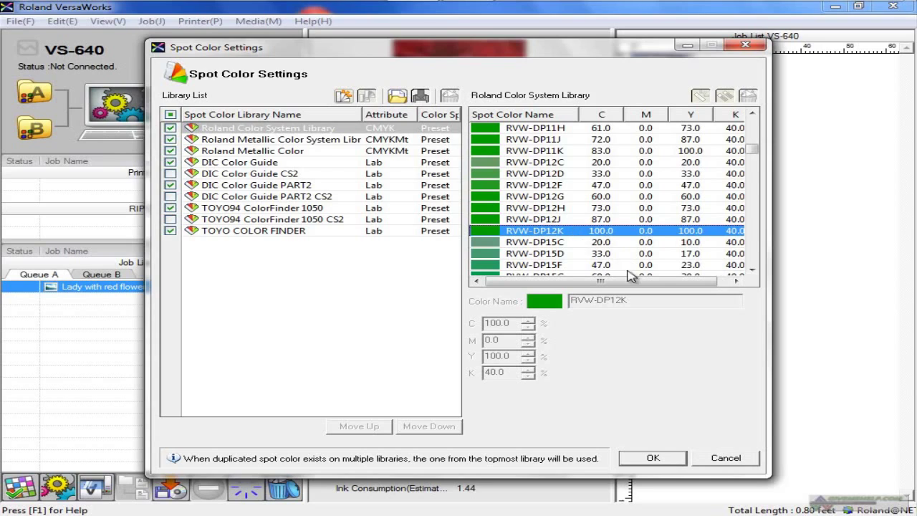
pyautogui.moveTo(613, 246)
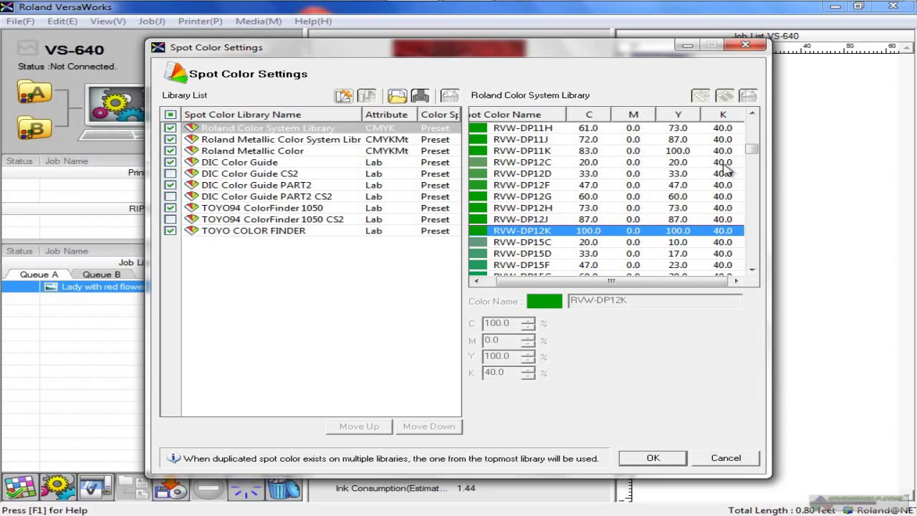
pyautogui.moveTo(659, 361)
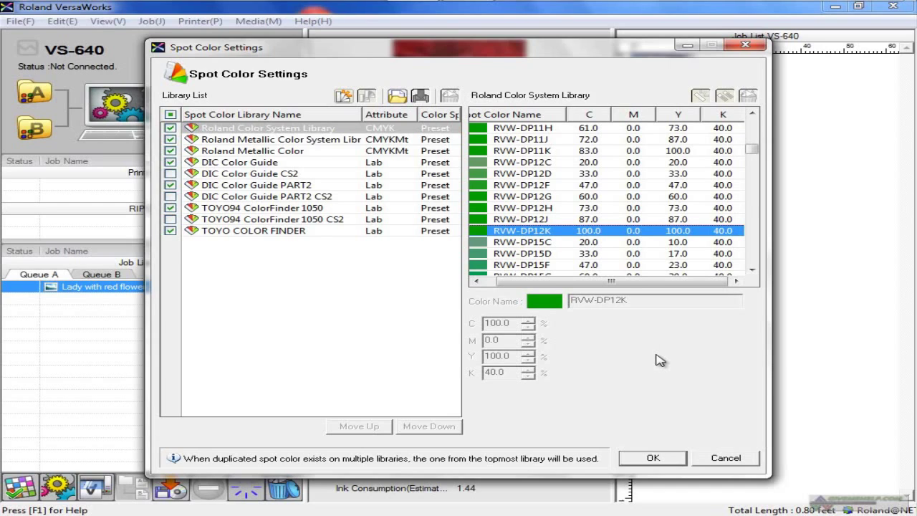
pyautogui.moveTo(593, 236)
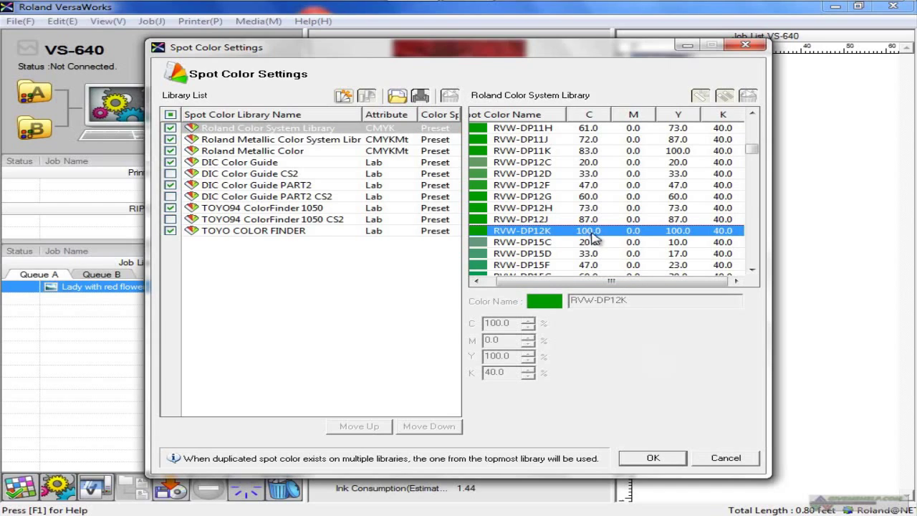
pyautogui.moveTo(593, 235)
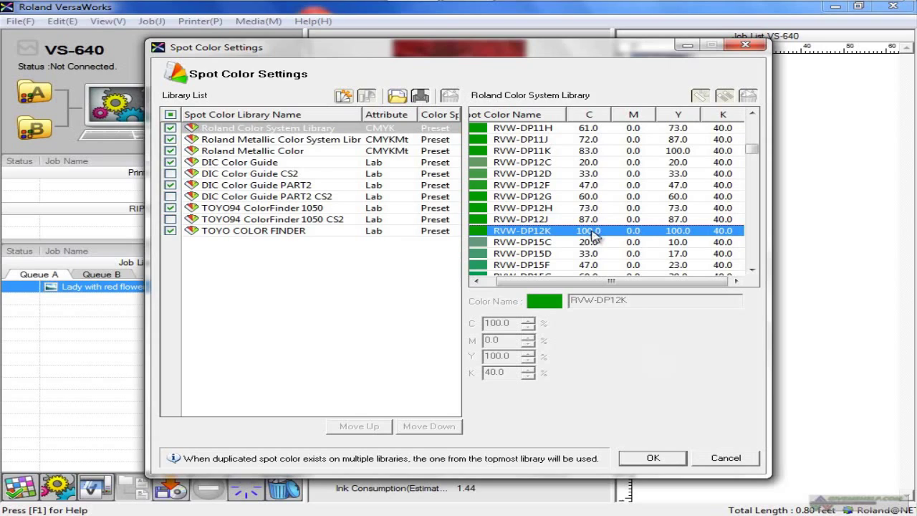
pyautogui.moveTo(723, 236)
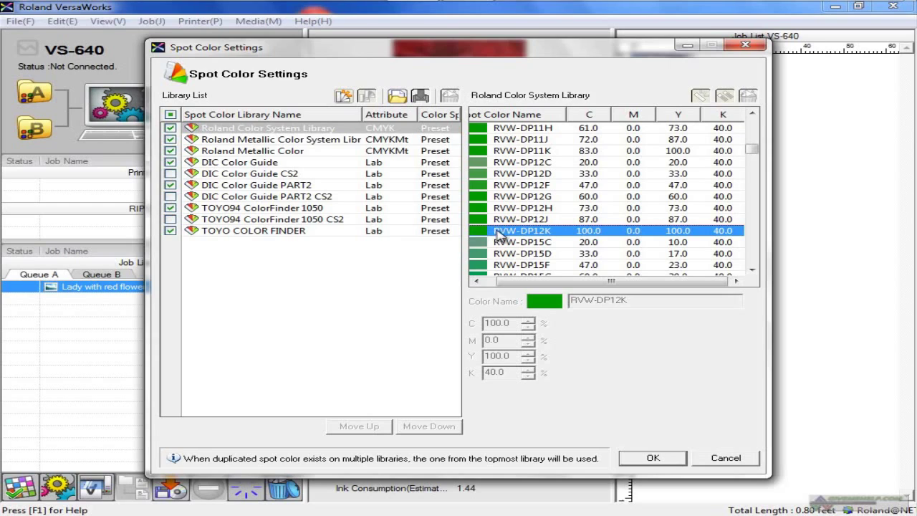
pyautogui.moveTo(738, 231)
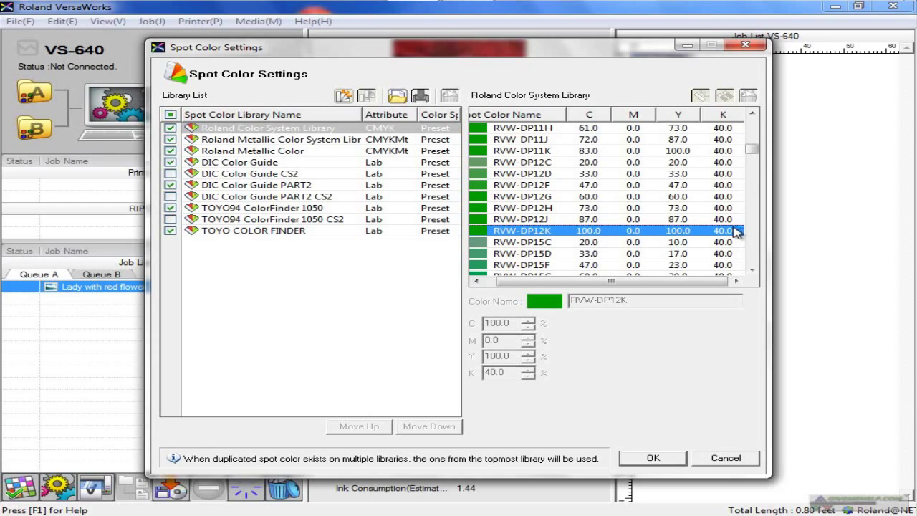
pyautogui.moveTo(733, 232)
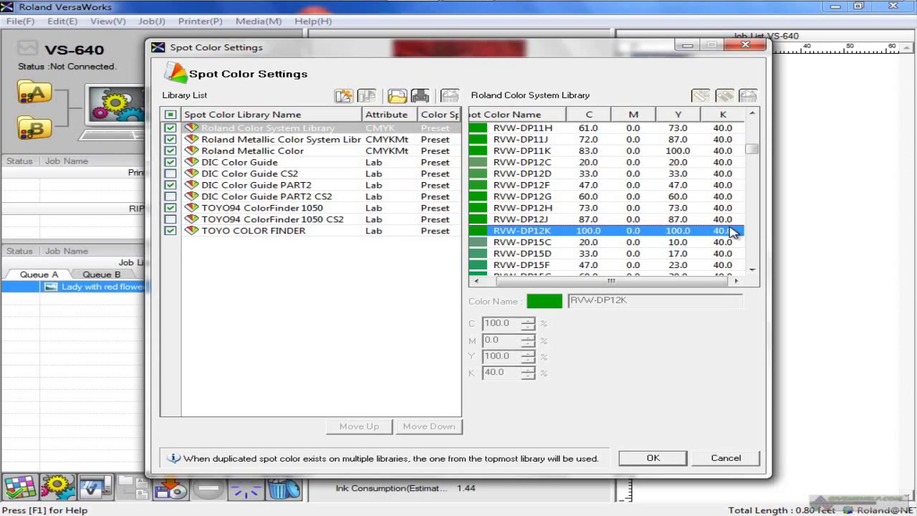
pyautogui.moveTo(479, 230)
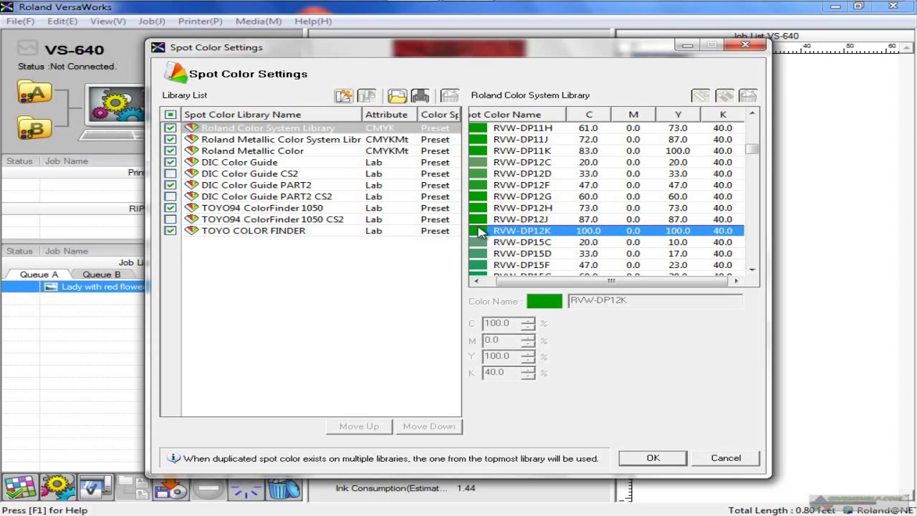
pyautogui.moveTo(386, 246)
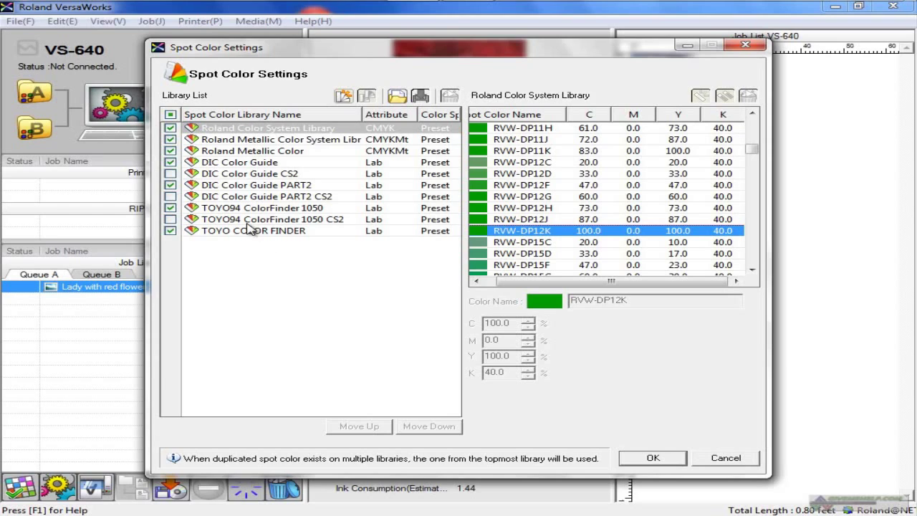
pyautogui.moveTo(278, 279)
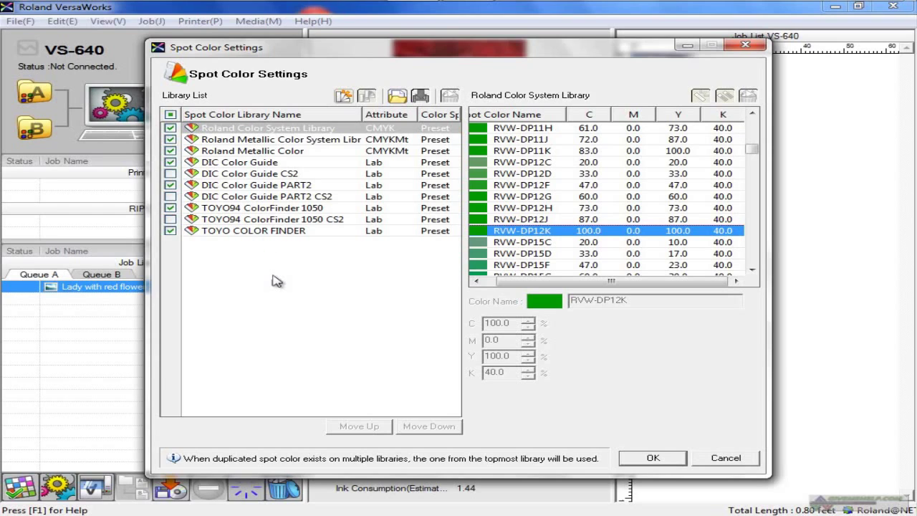
pyautogui.moveTo(493, 396)
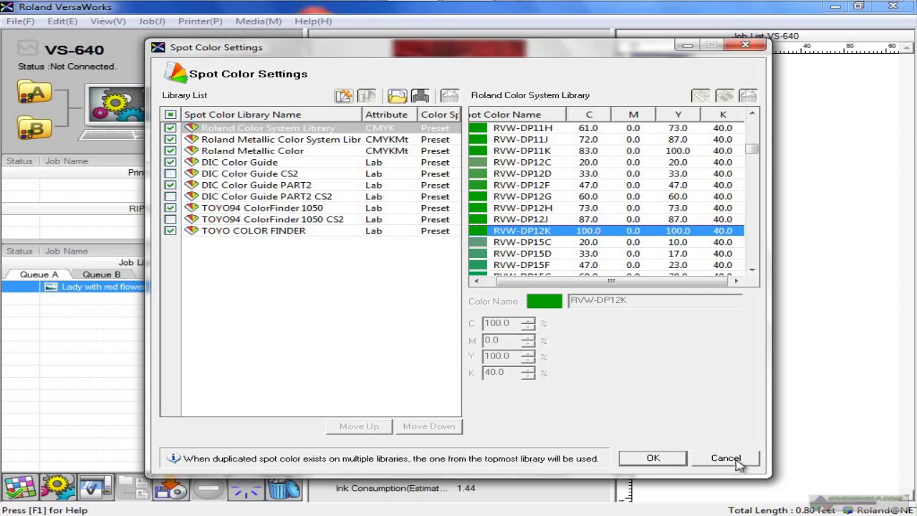
pyautogui.click(725, 459)
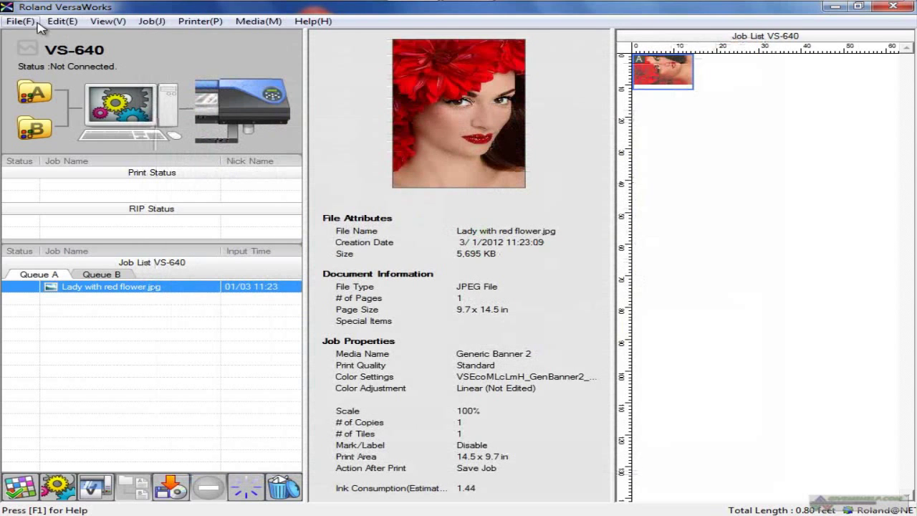
pyautogui.click(62, 22)
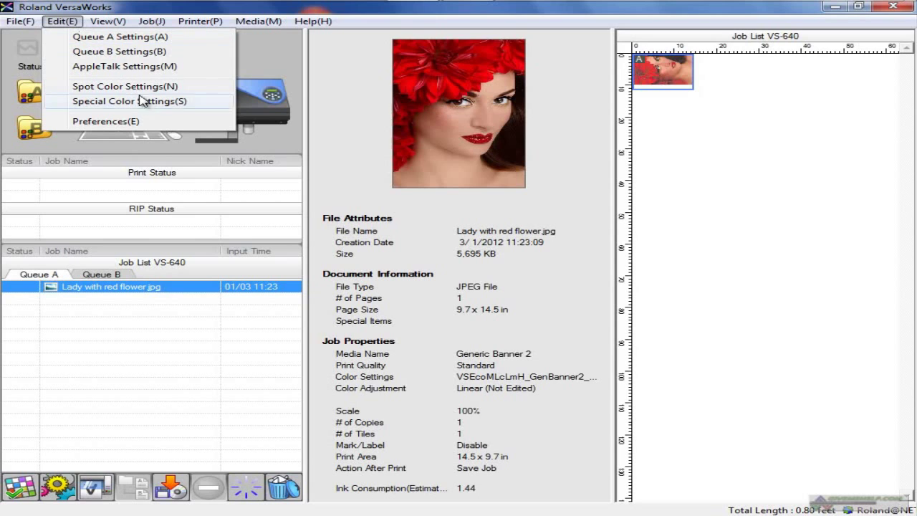
pyautogui.click(130, 100)
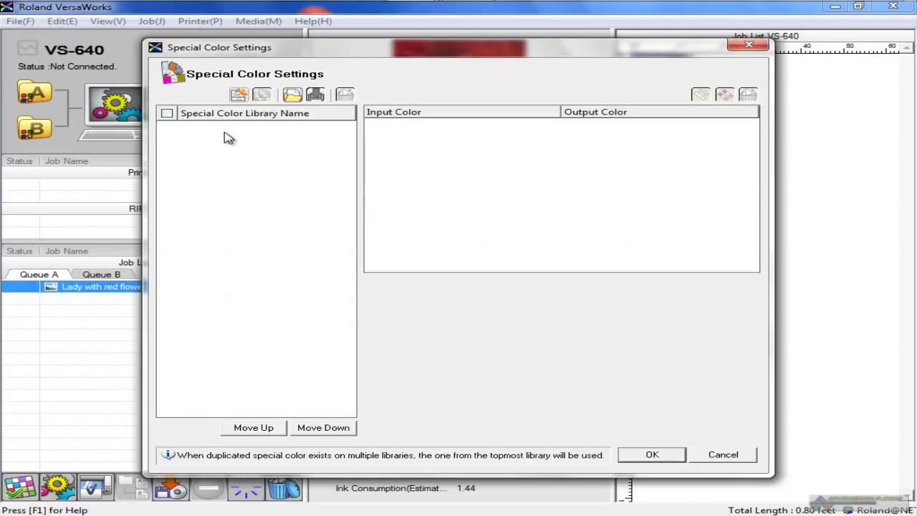
pyautogui.moveTo(237, 95)
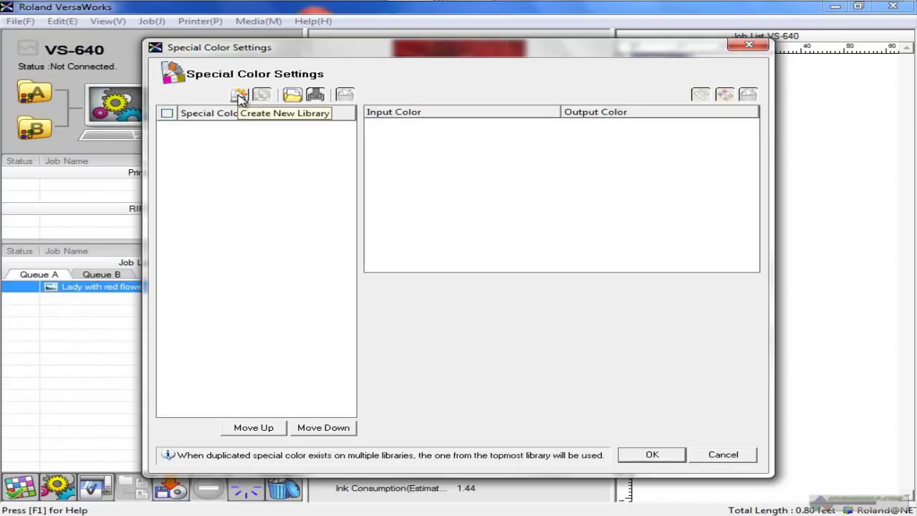
pyautogui.moveTo(587, 327)
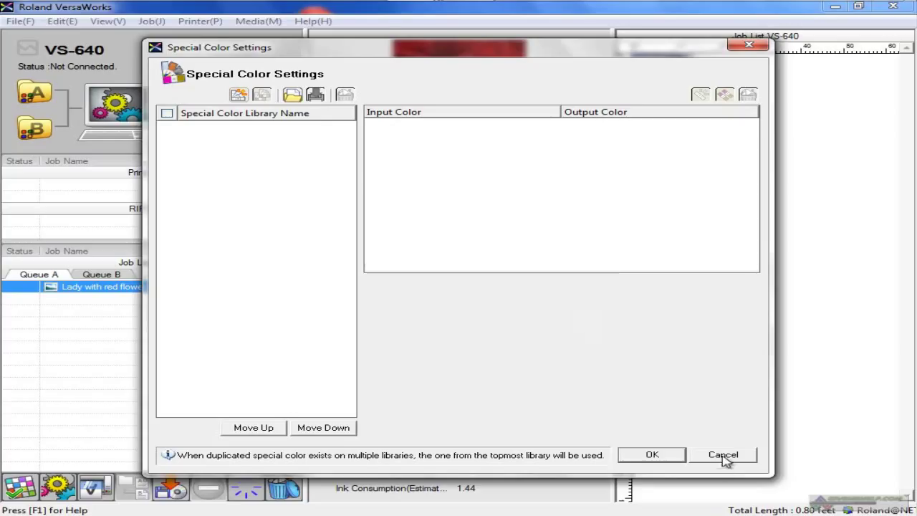
pyautogui.click(722, 454)
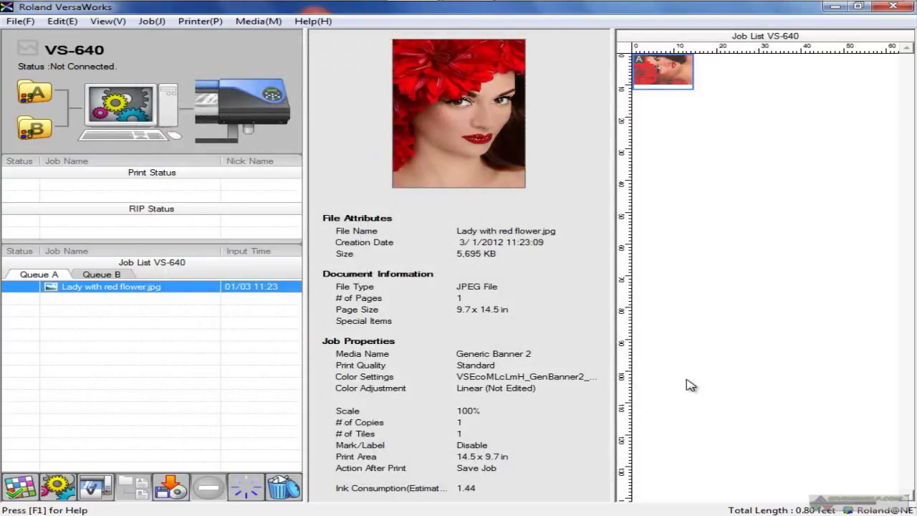
pyautogui.click(62, 22)
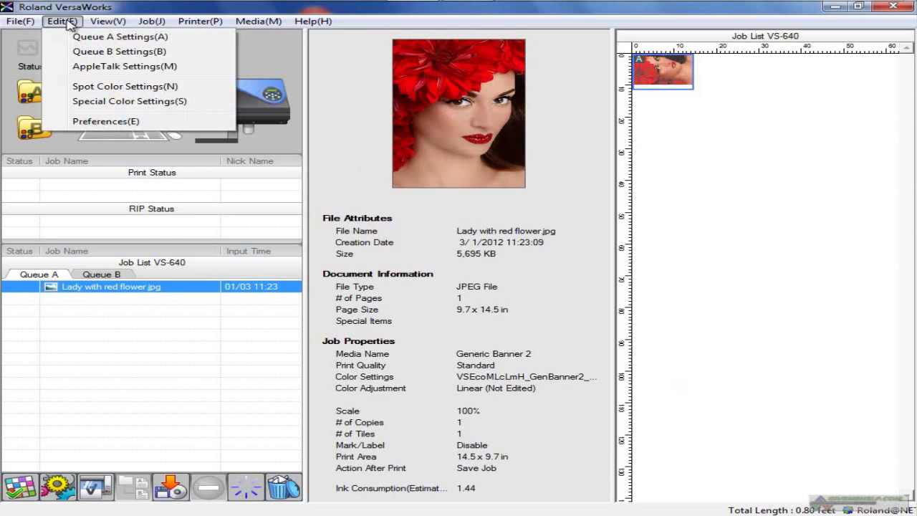
pyautogui.click(106, 120)
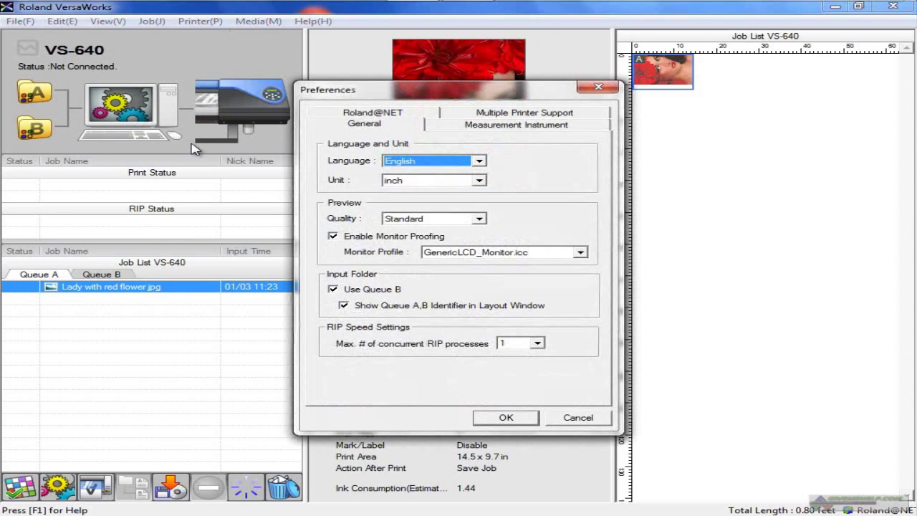
pyautogui.moveTo(490, 112)
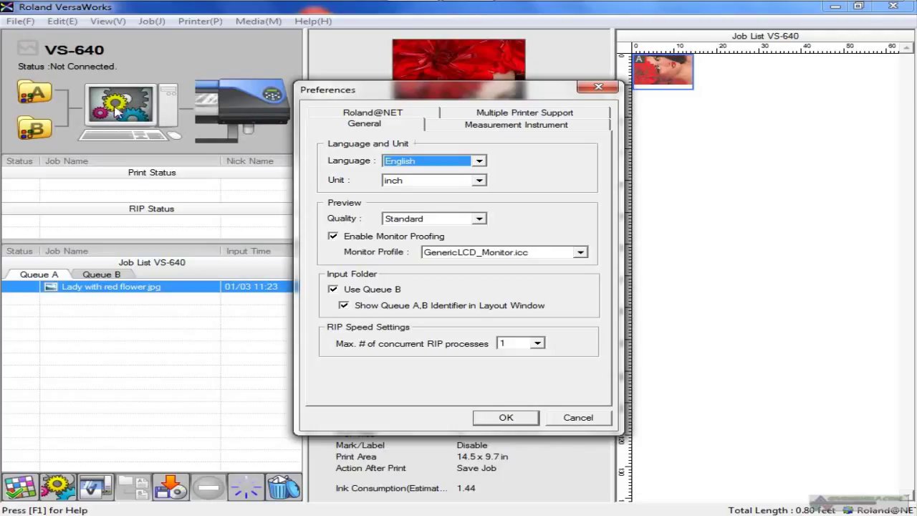
pyautogui.moveTo(527, 221)
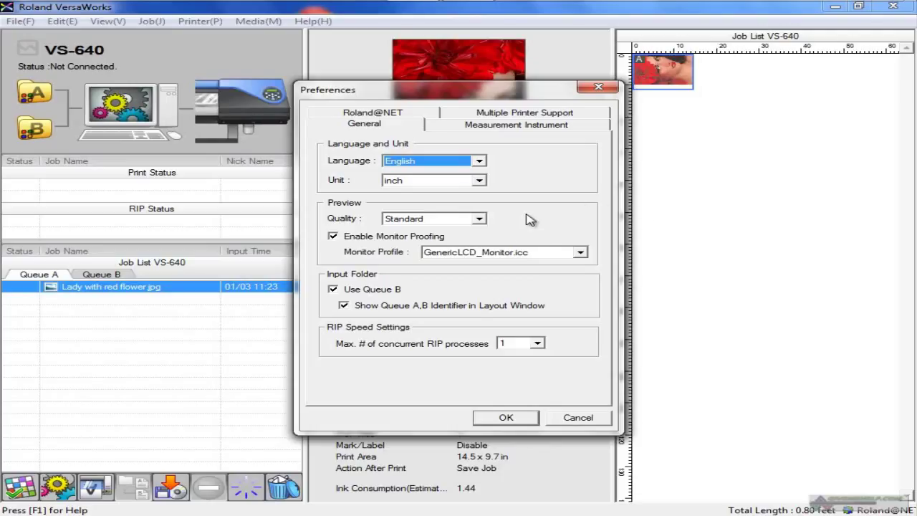
pyautogui.moveTo(603, 381)
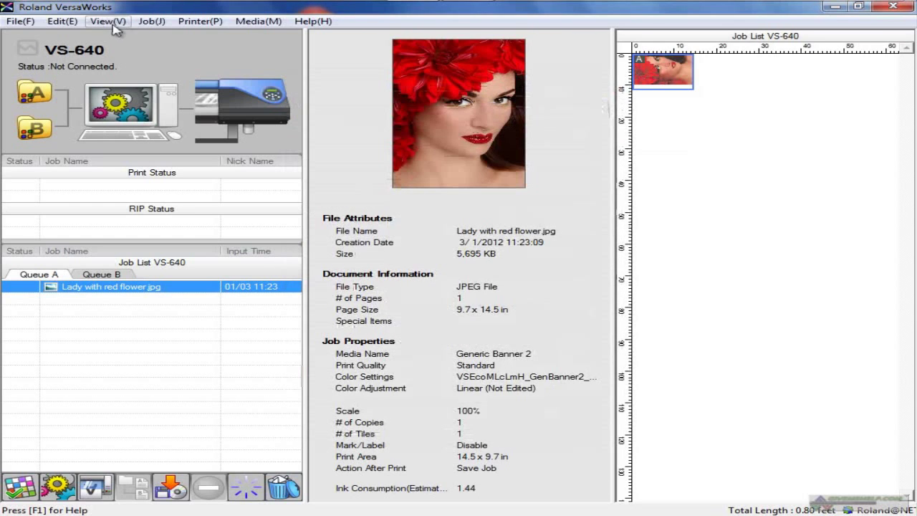
pyautogui.click(106, 21)
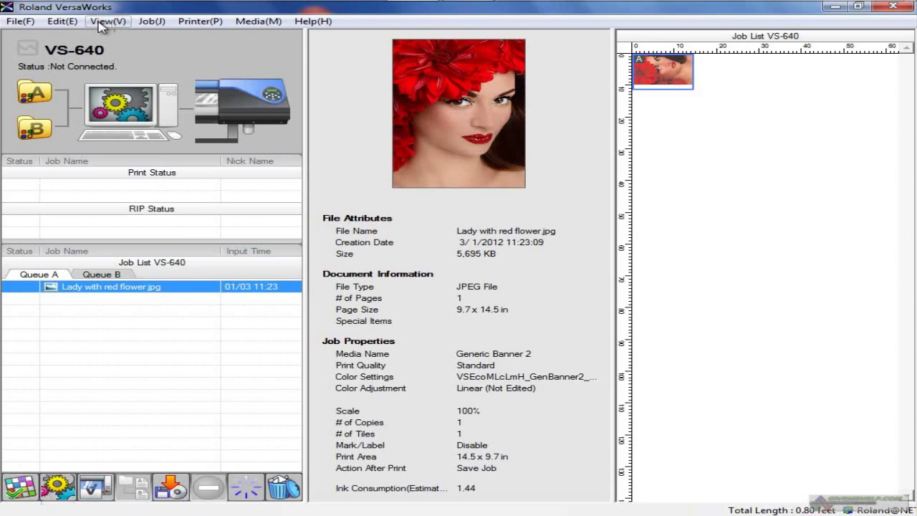
pyautogui.click(106, 21)
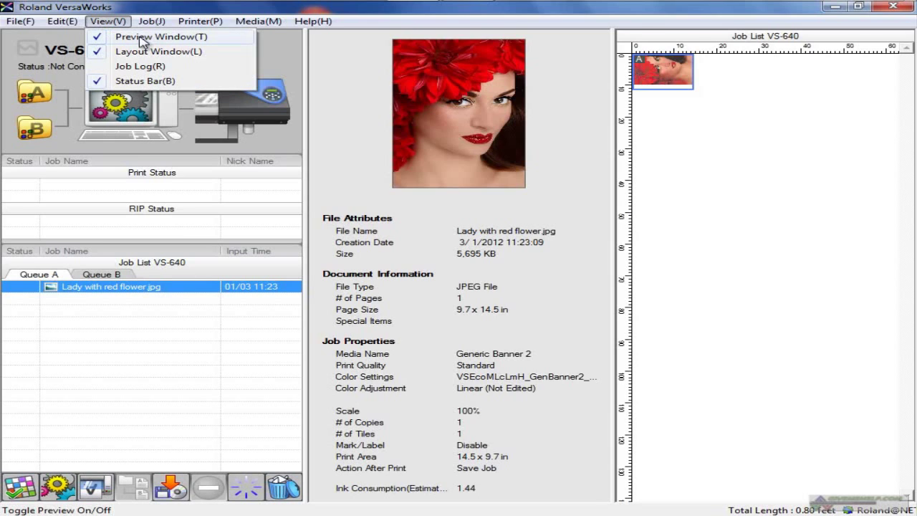
pyautogui.click(161, 35)
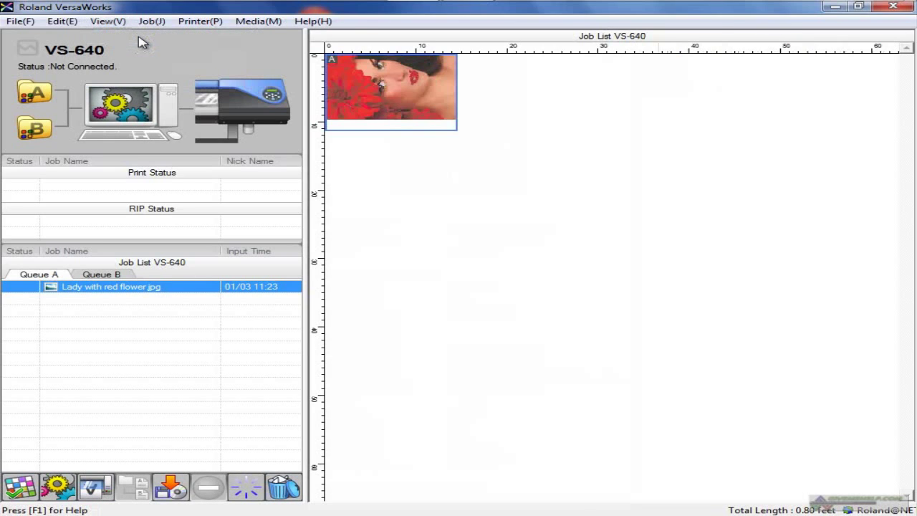
pyautogui.moveTo(476, 214)
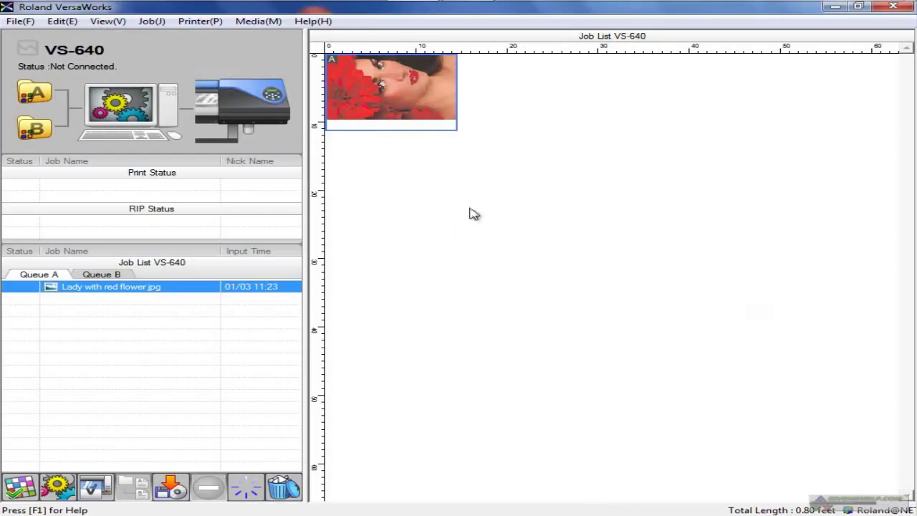
pyautogui.click(107, 22)
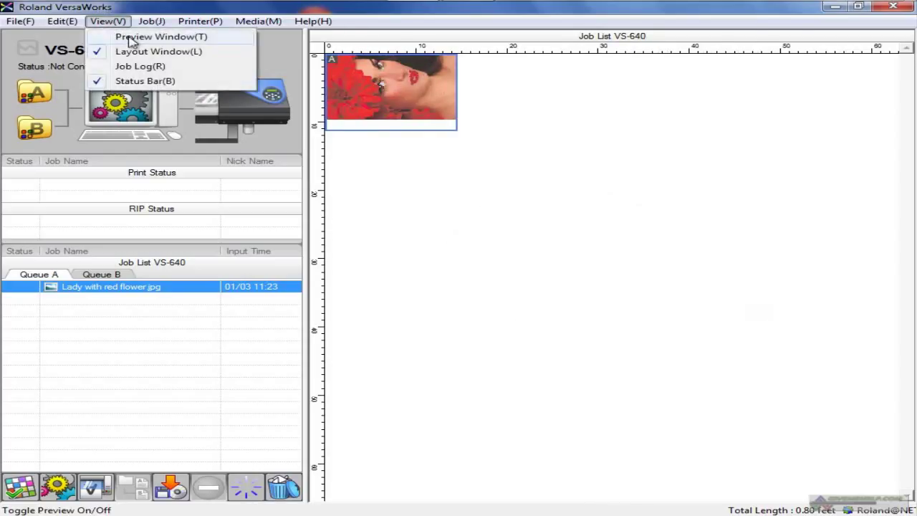
pyautogui.click(160, 37)
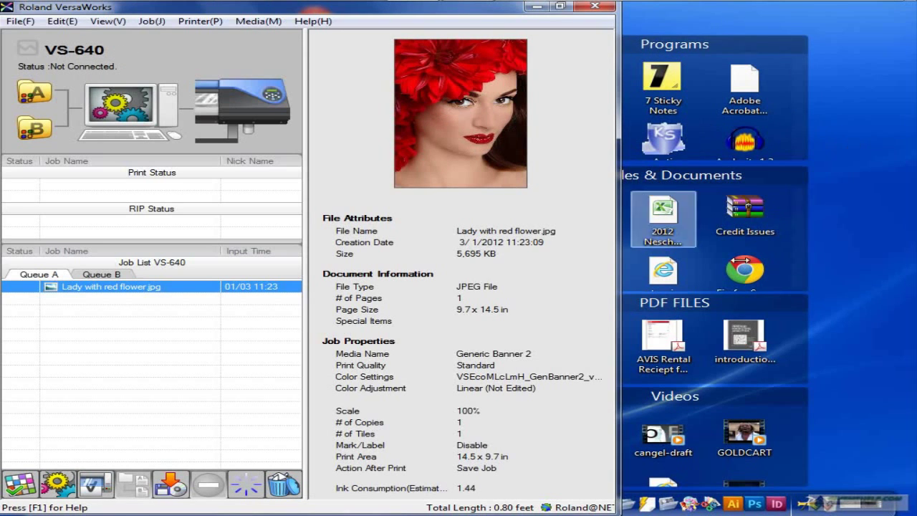
pyautogui.click(106, 21)
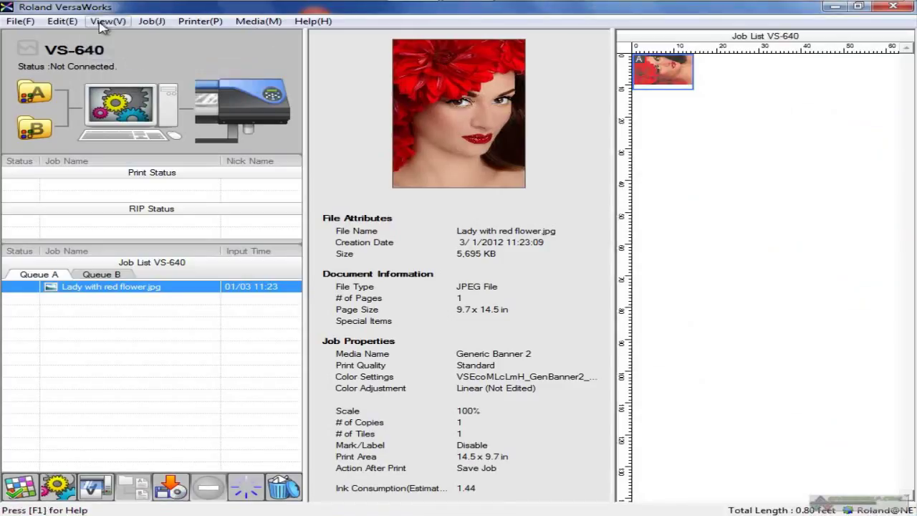
pyautogui.click(106, 22)
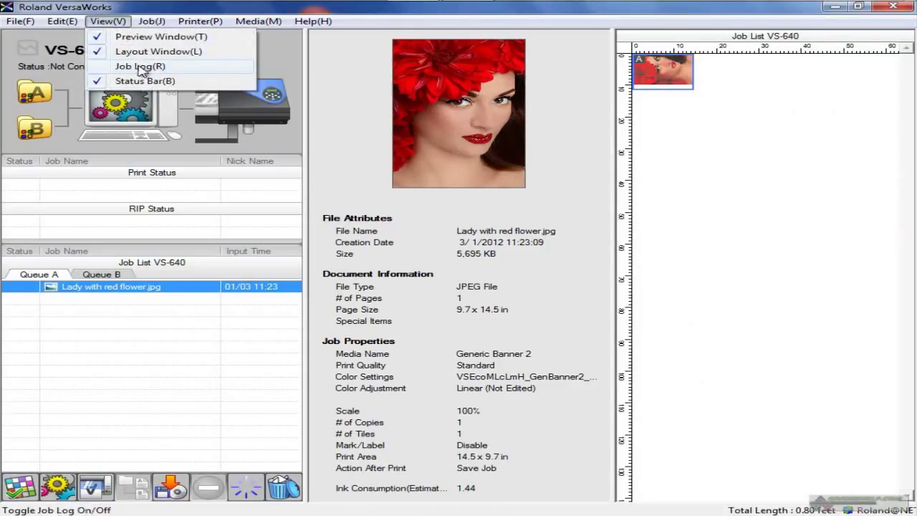
pyautogui.click(140, 65)
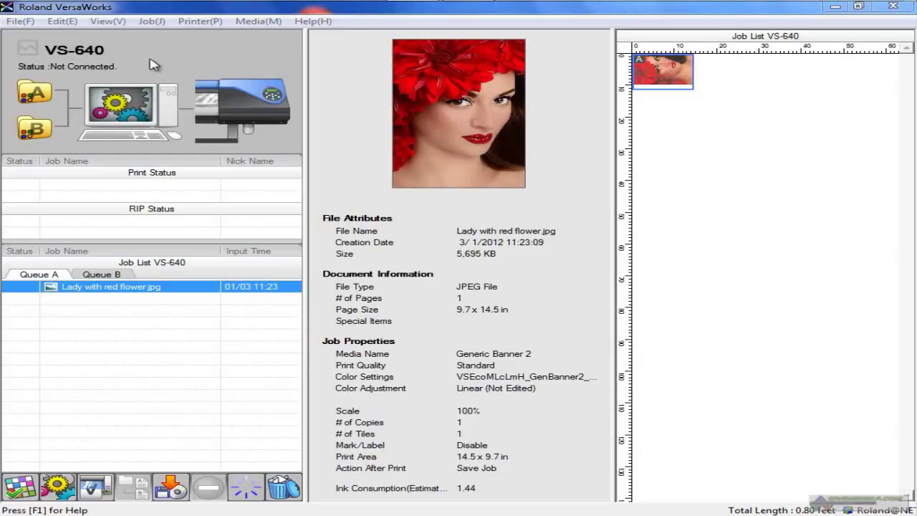
pyautogui.moveTo(115, 20)
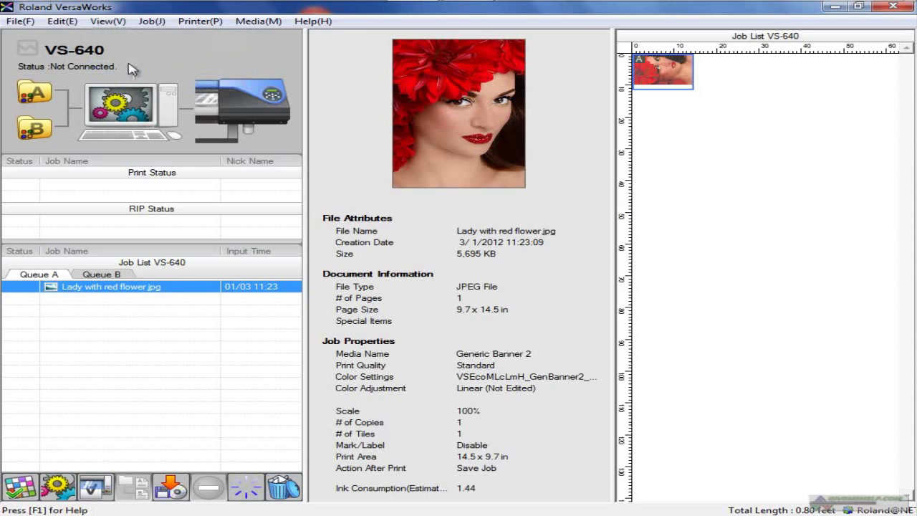
# - Browse and dismiss the Job menu, then deselect the flower job in Queue A
pyautogui.click(150, 21)
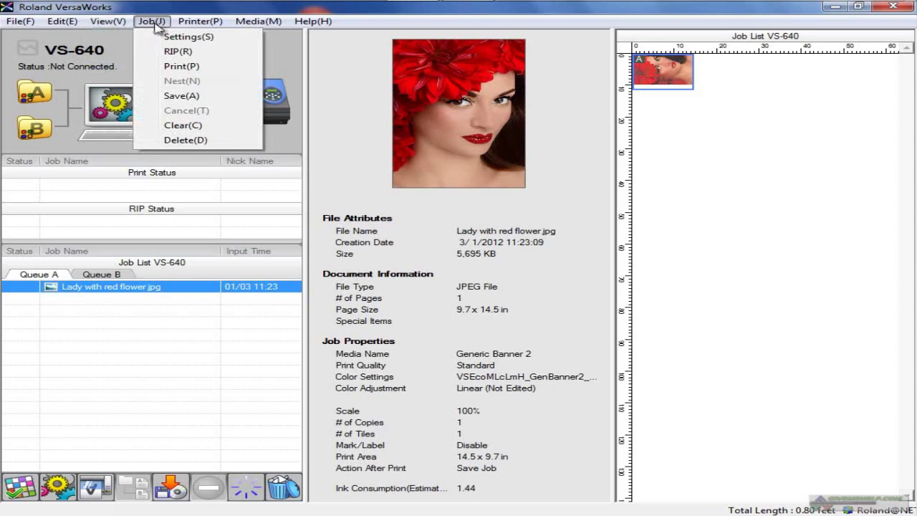
pyautogui.click(189, 37)
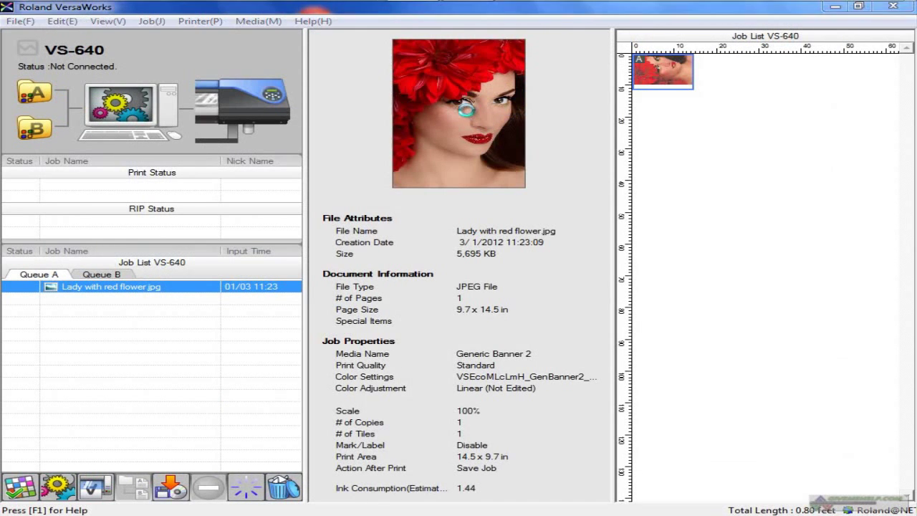
pyautogui.doubleClick(112, 286)
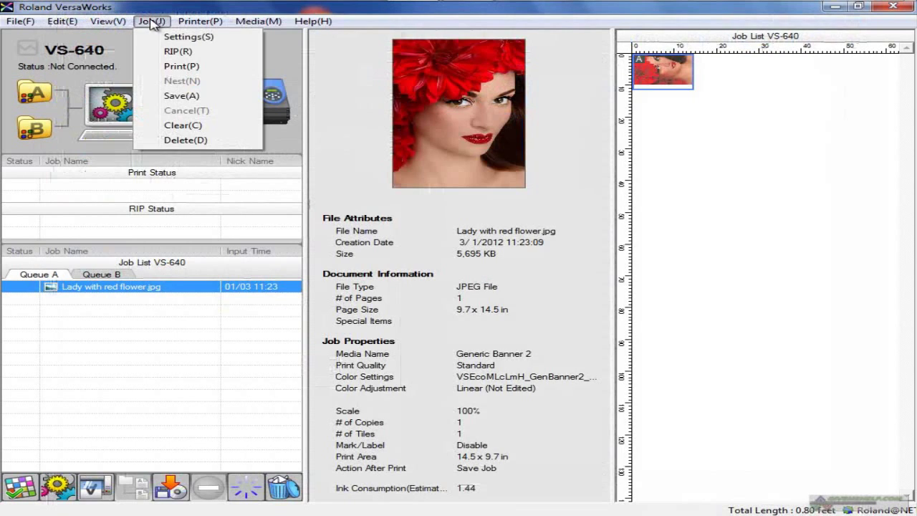
pyautogui.moveTo(181, 66)
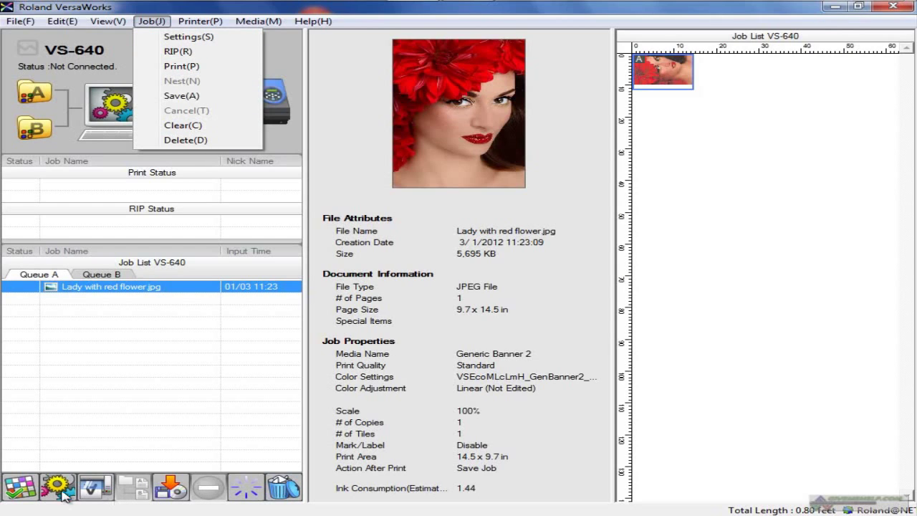
pyautogui.moveTo(149, 487)
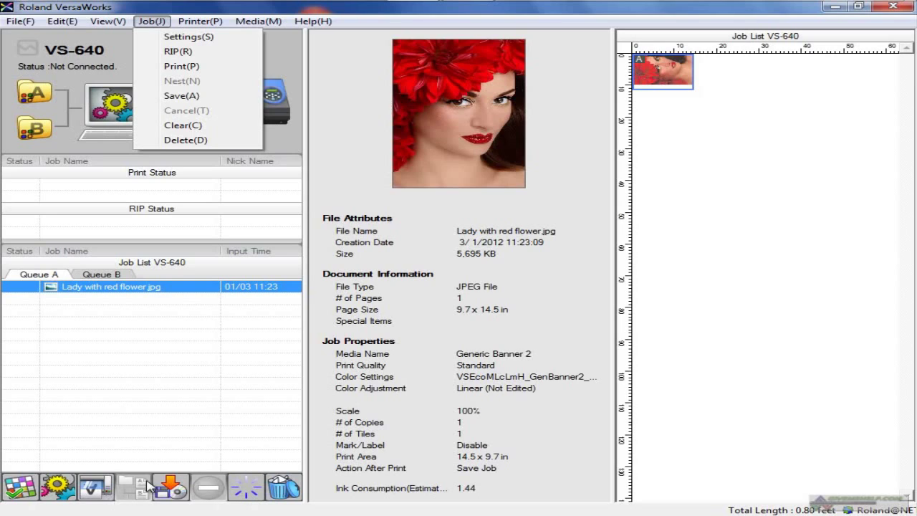
pyautogui.moveTo(281, 486)
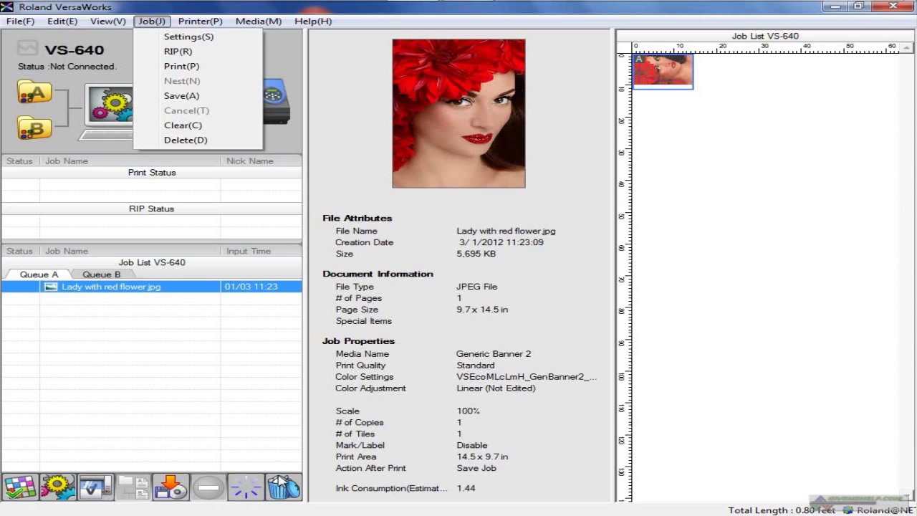
pyautogui.moveTo(215, 493)
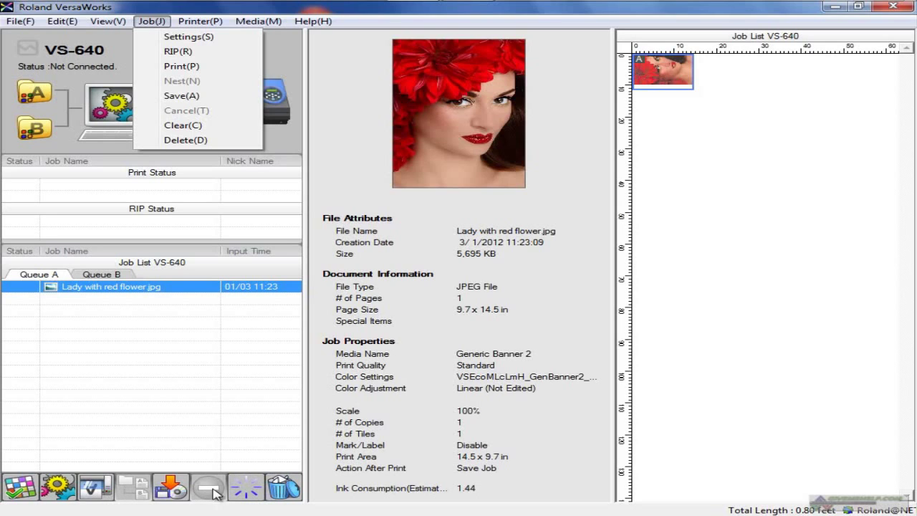
pyautogui.moveTo(253, 364)
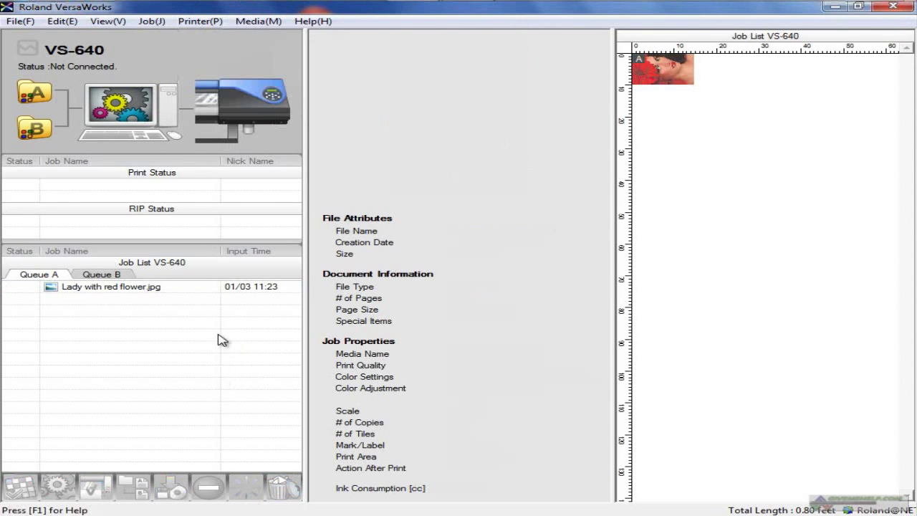
# - In Printer Settings, add a new printer entry and delete it, leaving only the VS-640
pyautogui.click(201, 22)
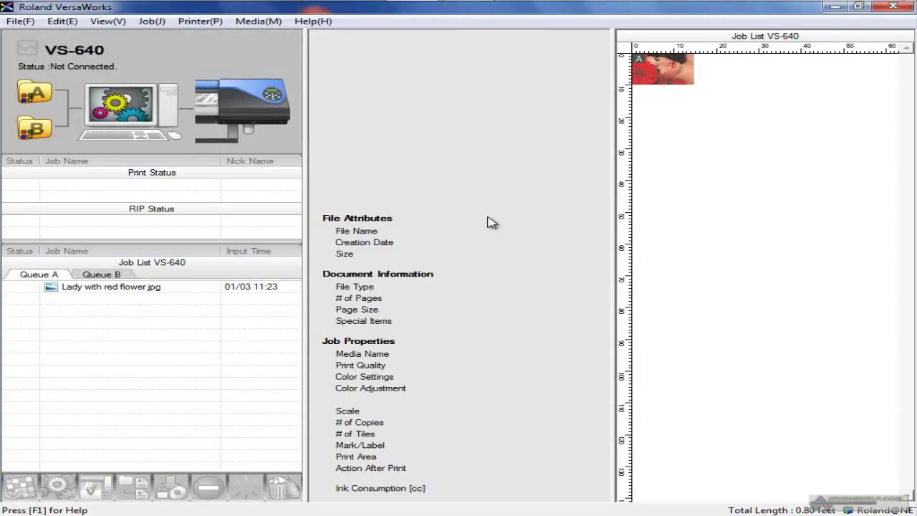
pyautogui.moveTo(228, 344)
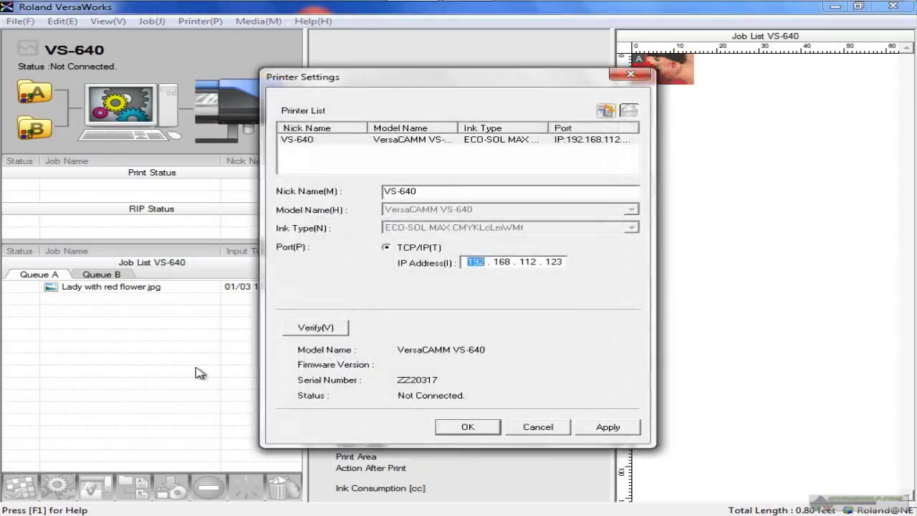
pyautogui.moveTo(480, 278)
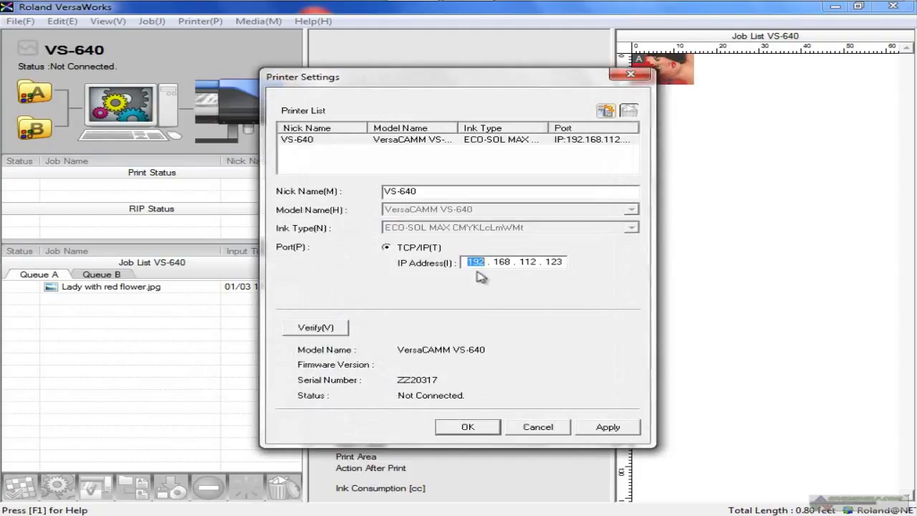
pyautogui.moveTo(593, 270)
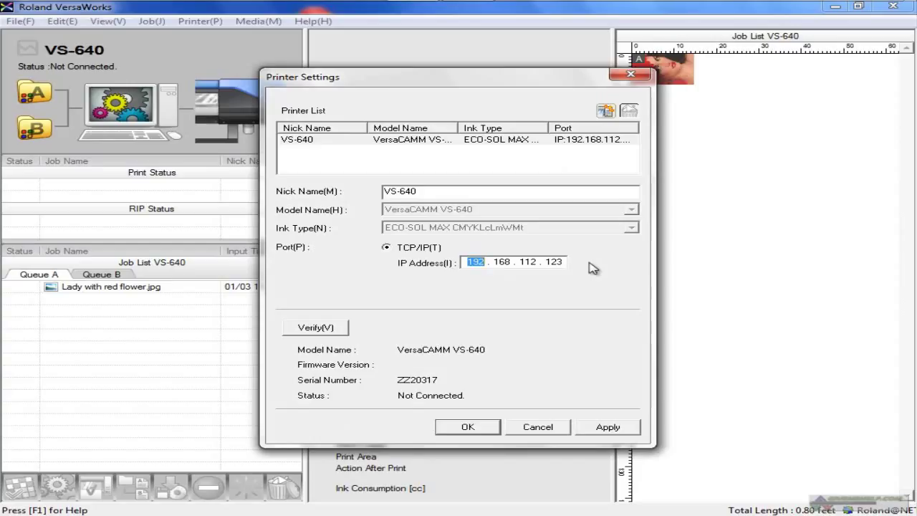
pyautogui.moveTo(484, 186)
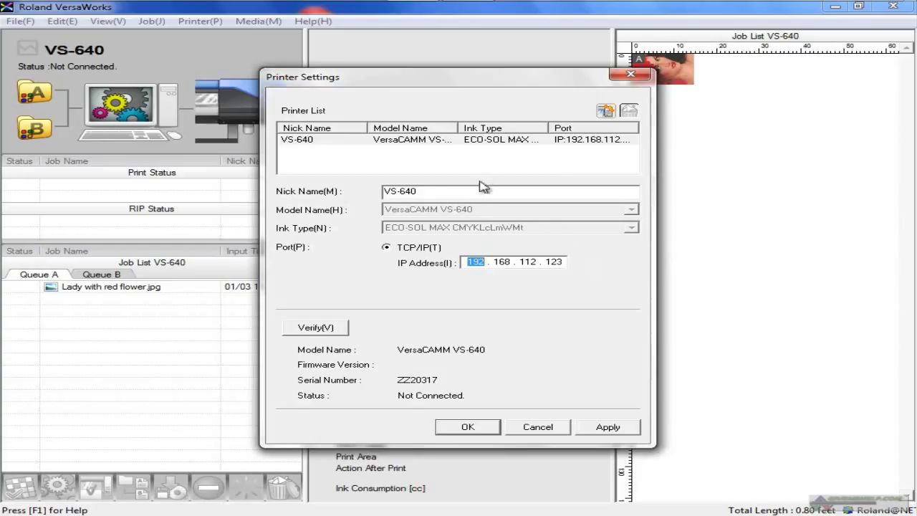
pyautogui.moveTo(370, 351)
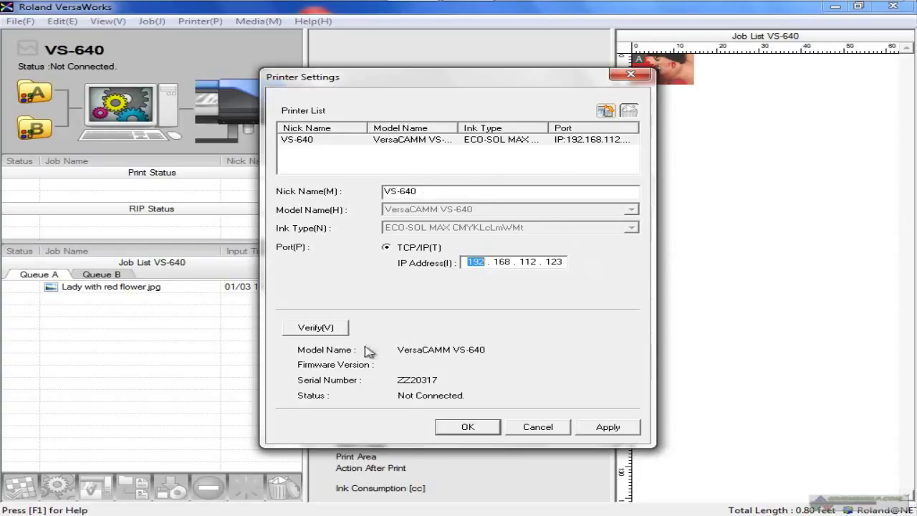
pyautogui.moveTo(418, 378)
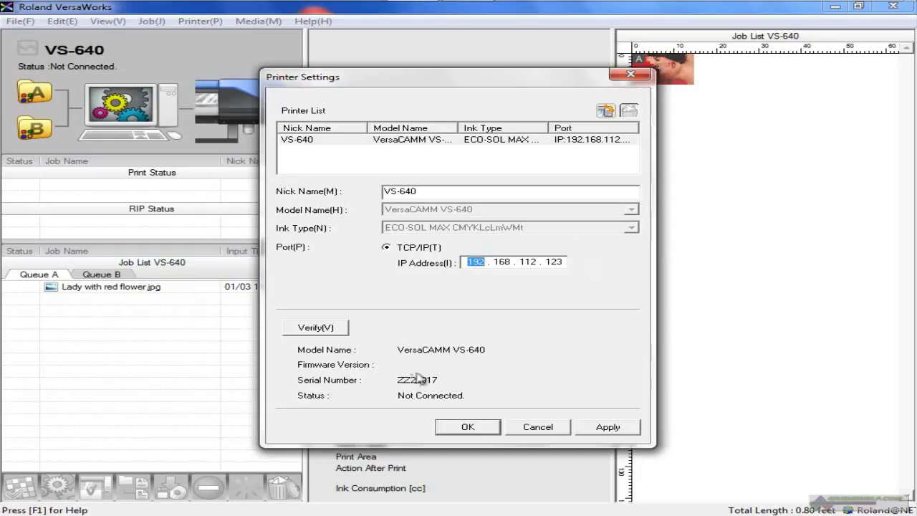
pyautogui.moveTo(514, 350)
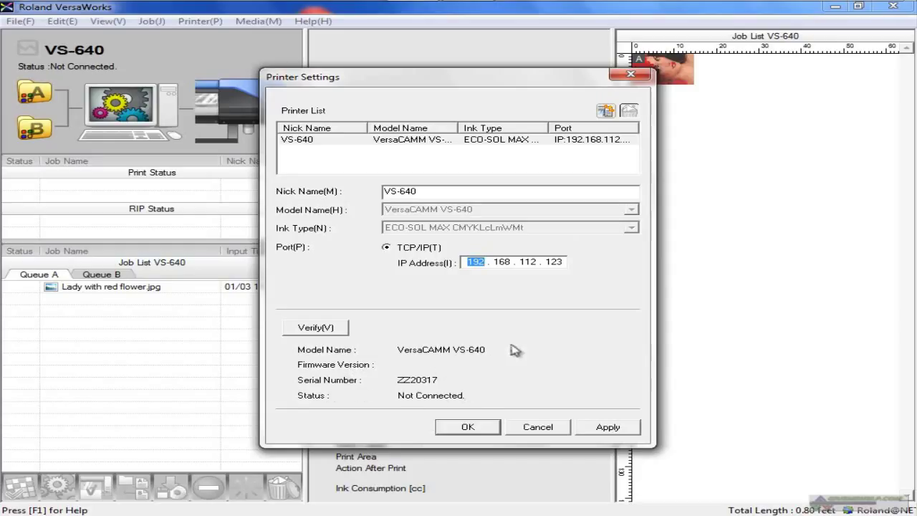
pyautogui.moveTo(519, 350)
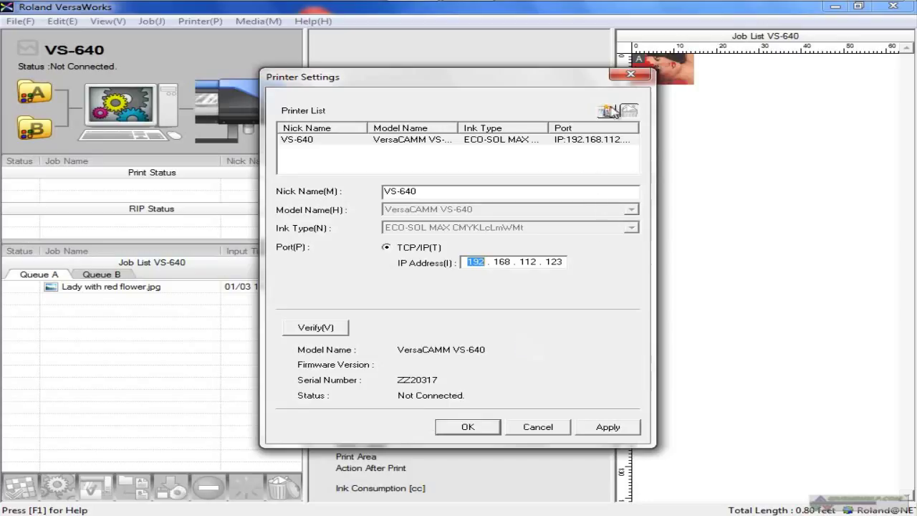
pyautogui.moveTo(607, 111)
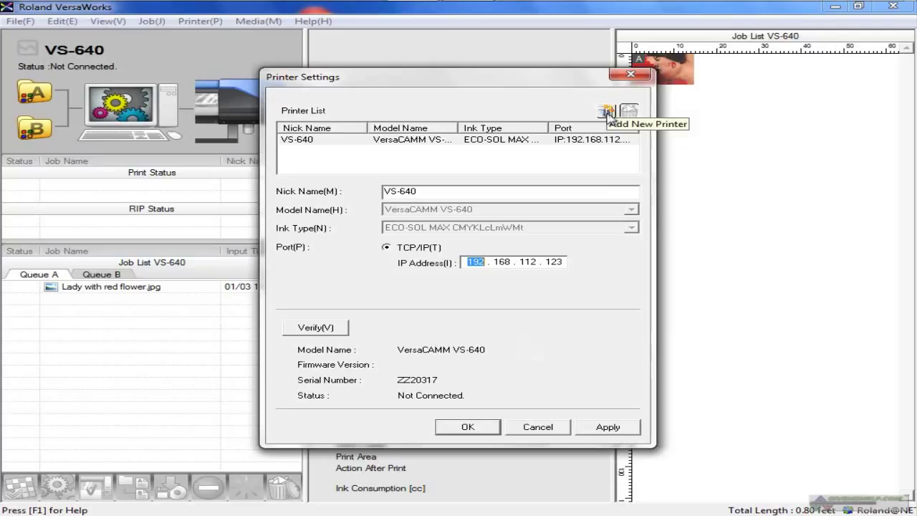
pyautogui.click(605, 112)
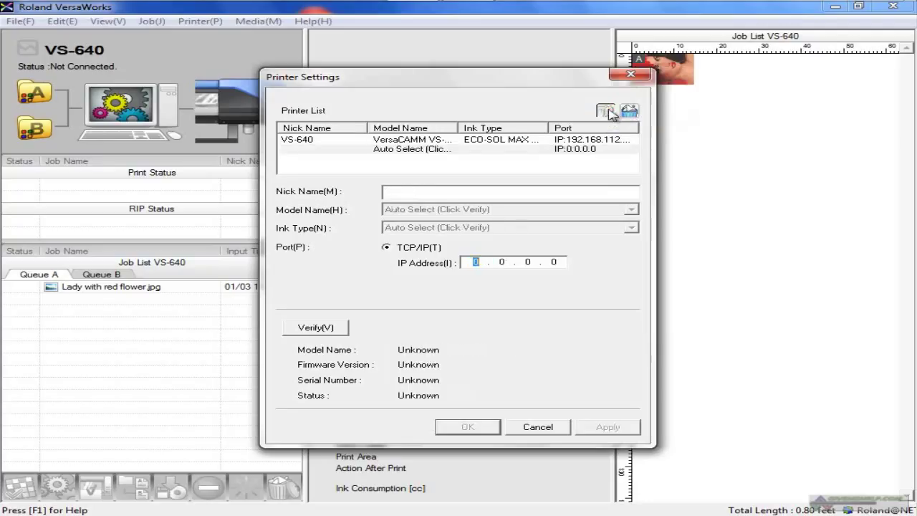
pyautogui.click(413, 147)
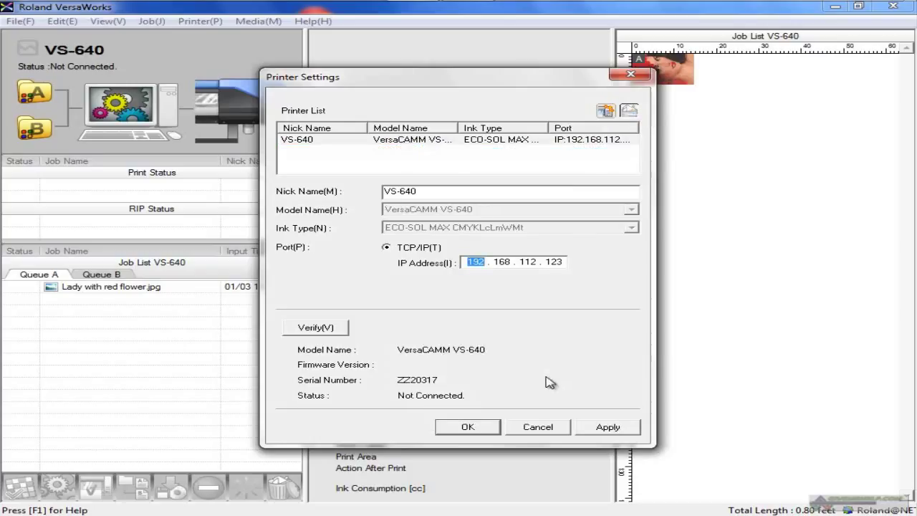
pyautogui.moveTo(536, 381)
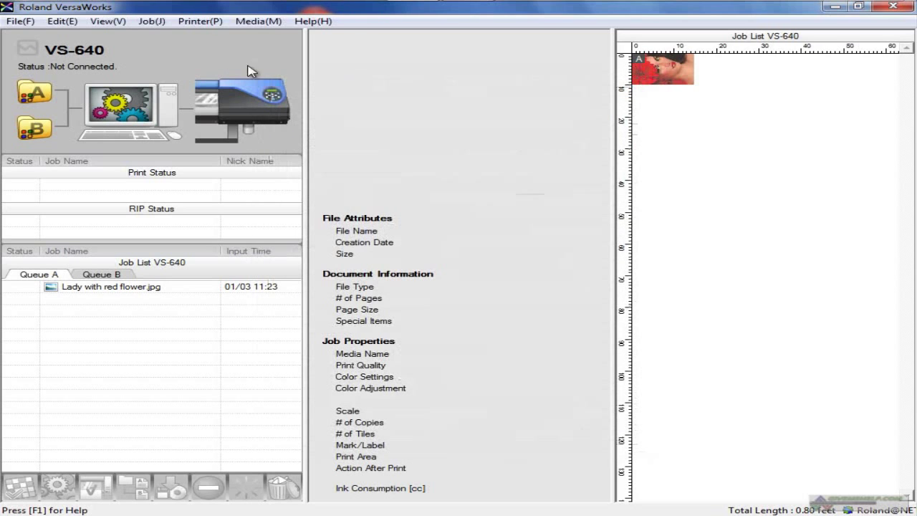
# - View and close the VS-640 printer status, browse the Printer menu, then show the Media menu
pyautogui.click(201, 22)
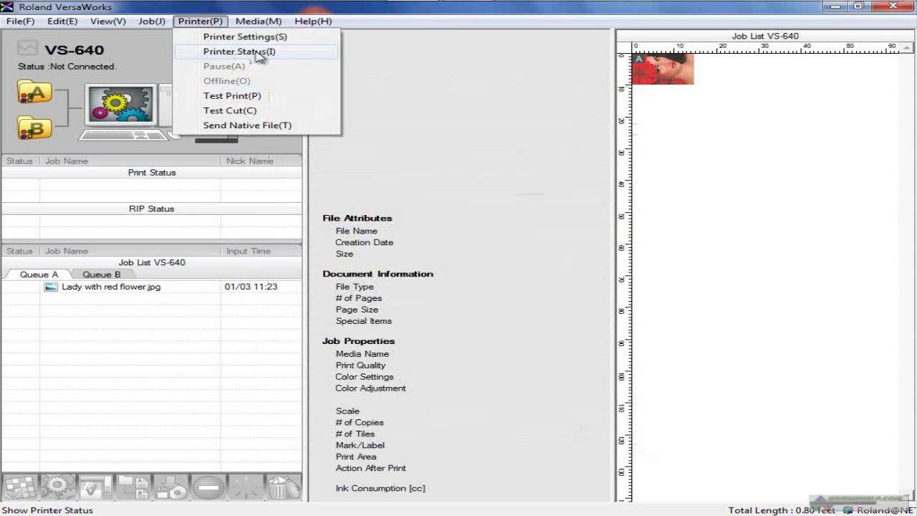
pyautogui.click(239, 51)
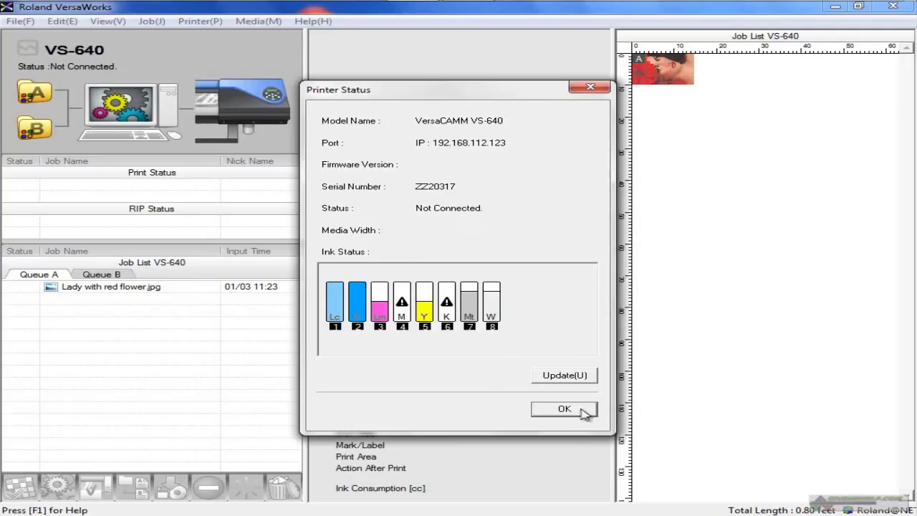
pyautogui.click(565, 408)
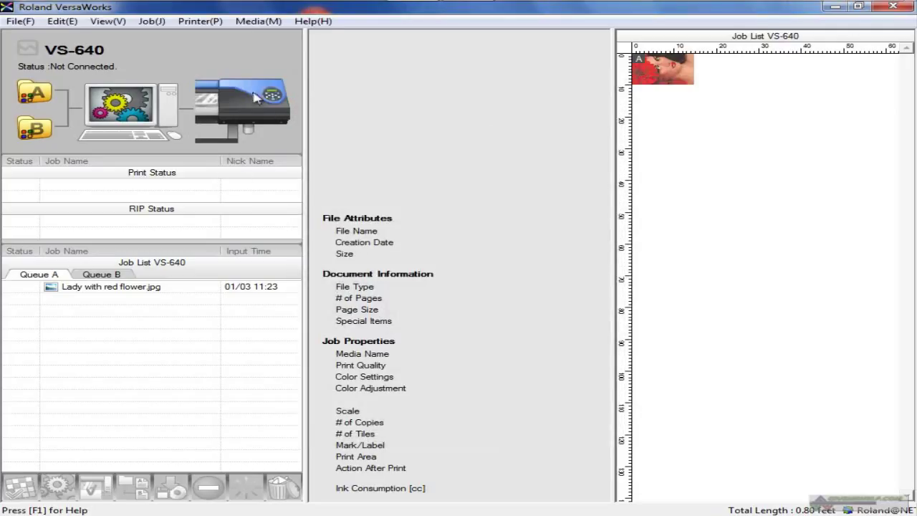
pyautogui.click(201, 21)
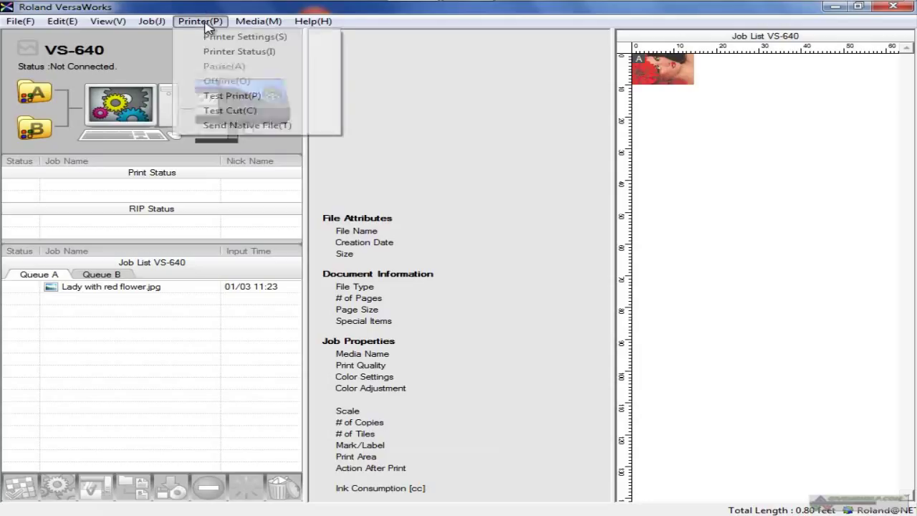
pyautogui.moveTo(229, 110)
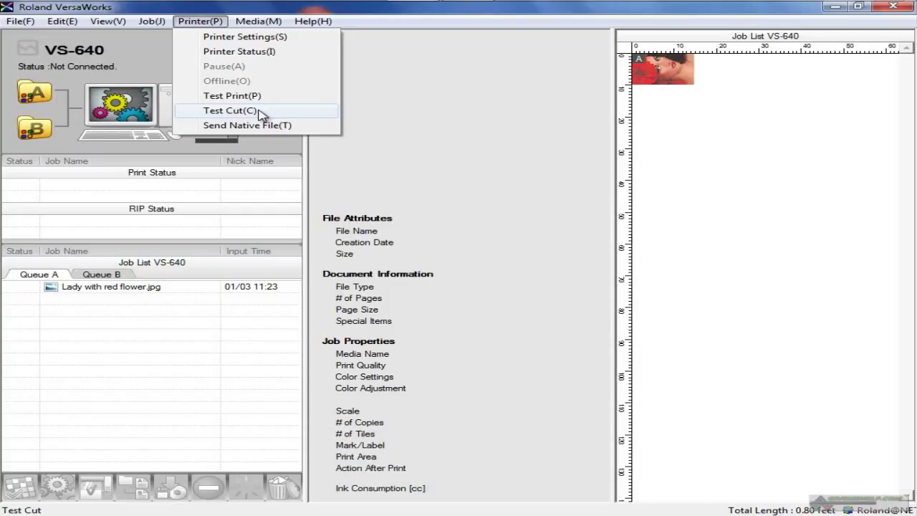
pyautogui.moveTo(261, 115)
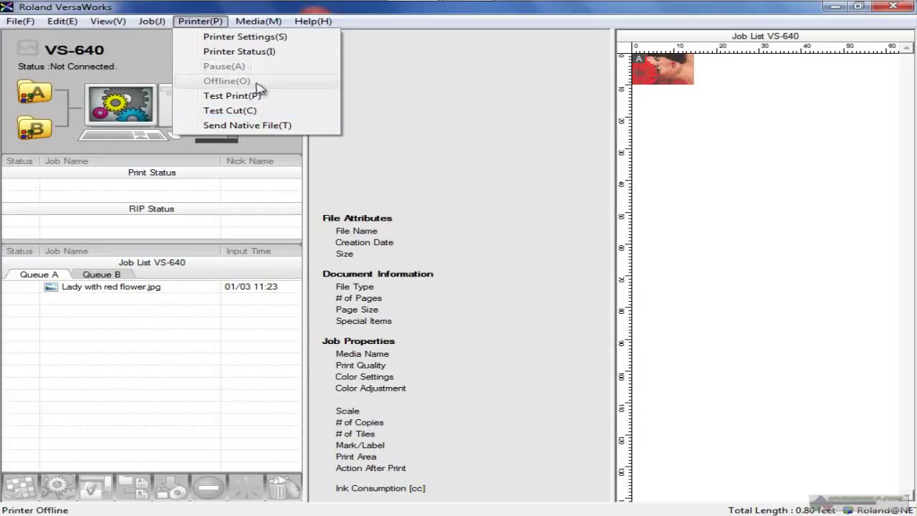
pyautogui.moveTo(247, 125)
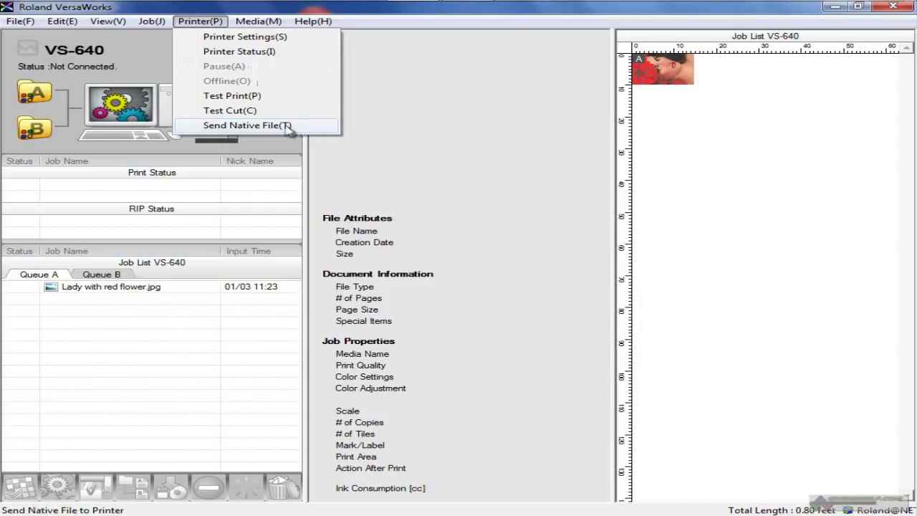
pyautogui.click(258, 22)
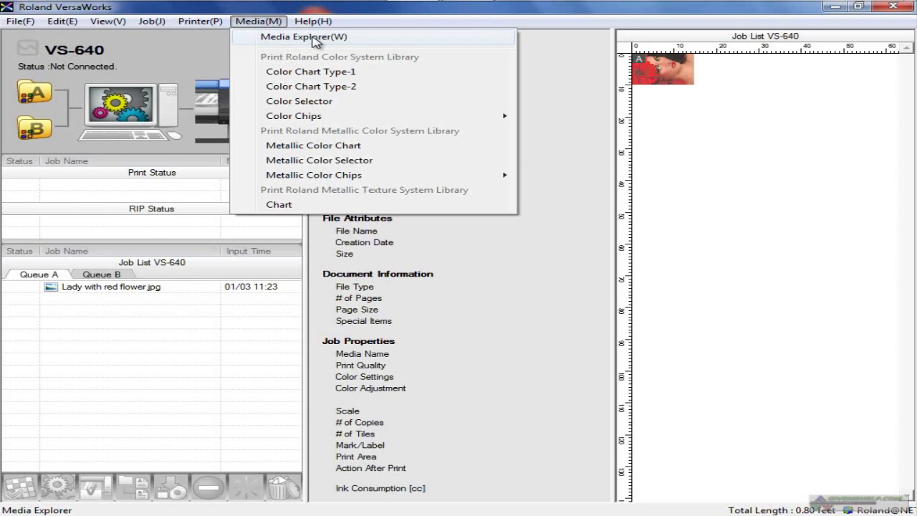
pyautogui.click(304, 37)
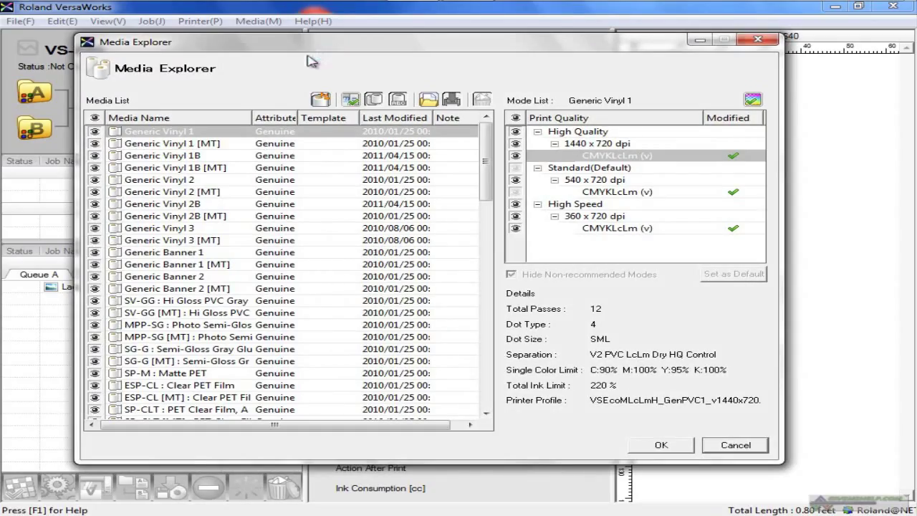
pyautogui.moveTo(401, 72)
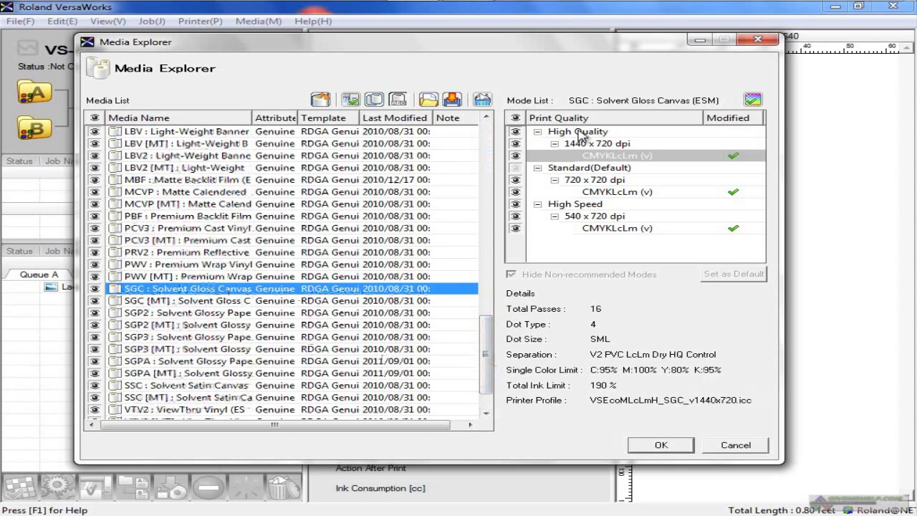
pyautogui.moveTo(638, 175)
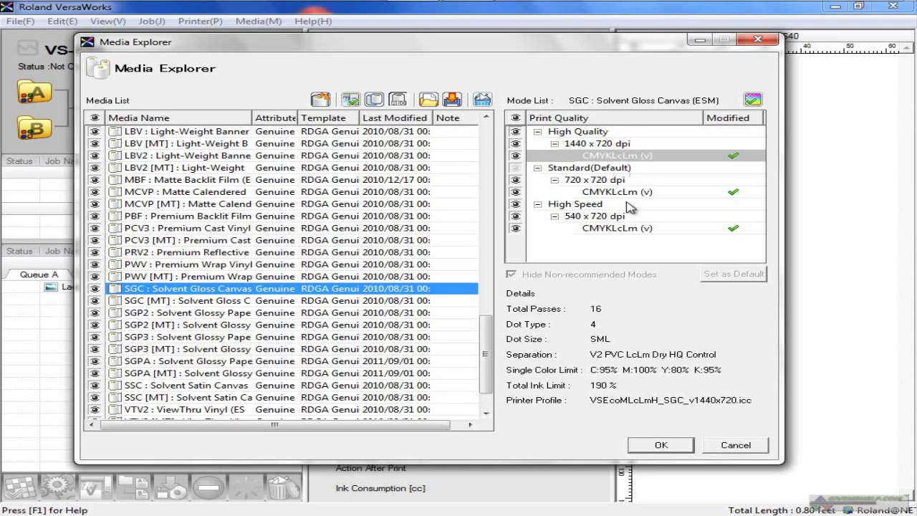
pyautogui.moveTo(608, 142)
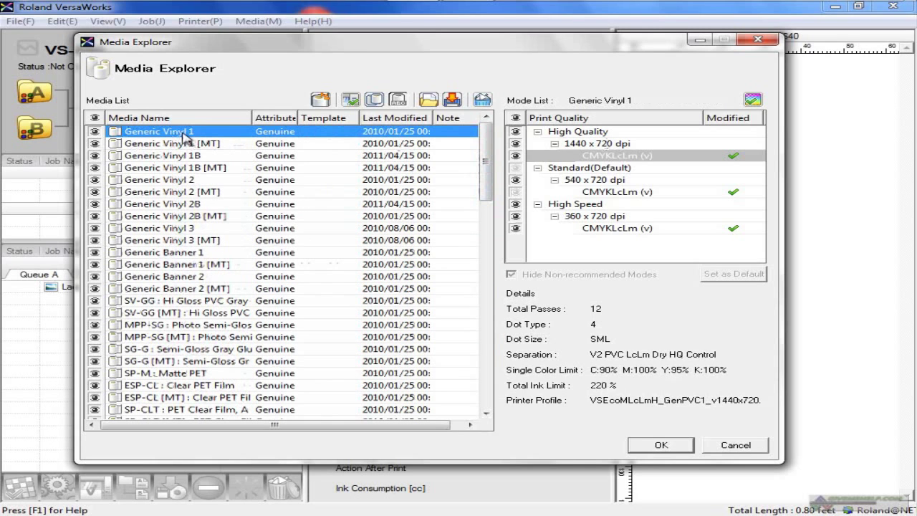
pyautogui.moveTo(321, 101)
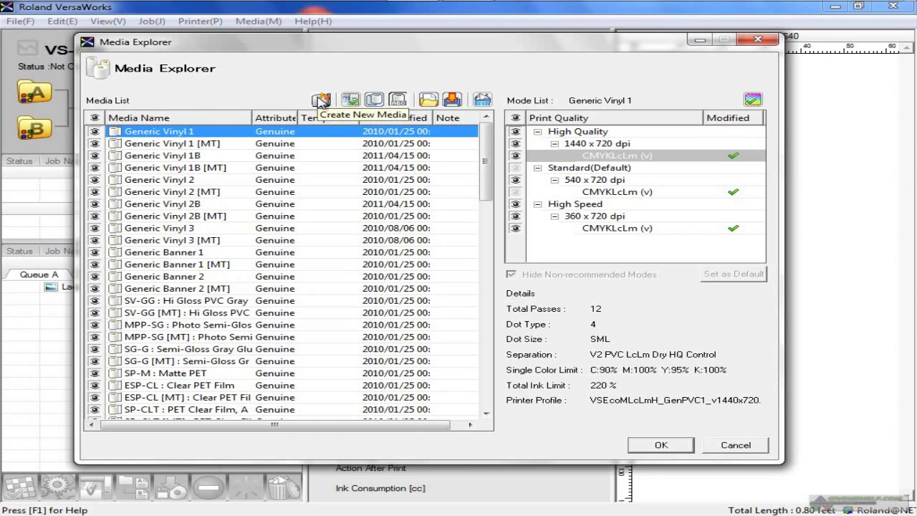
pyautogui.moveTo(685, 279)
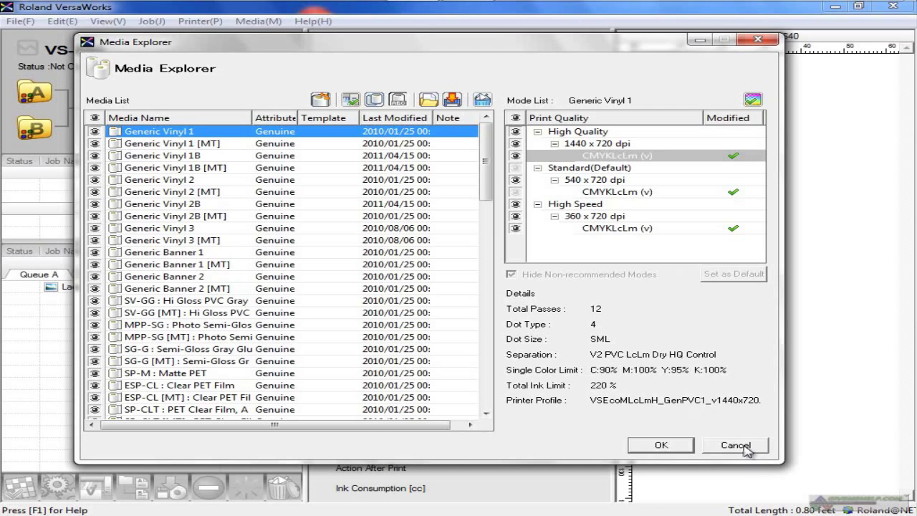
pyautogui.moveTo(744, 450)
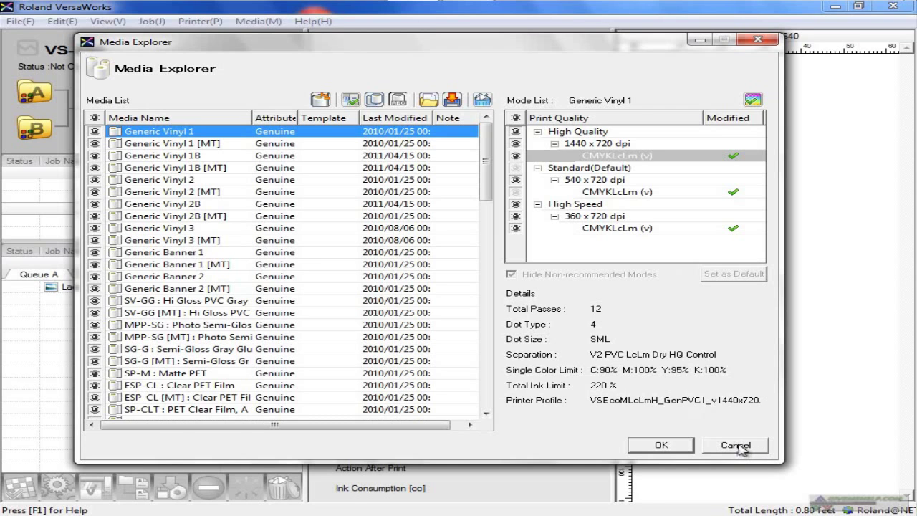
pyautogui.click(733, 445)
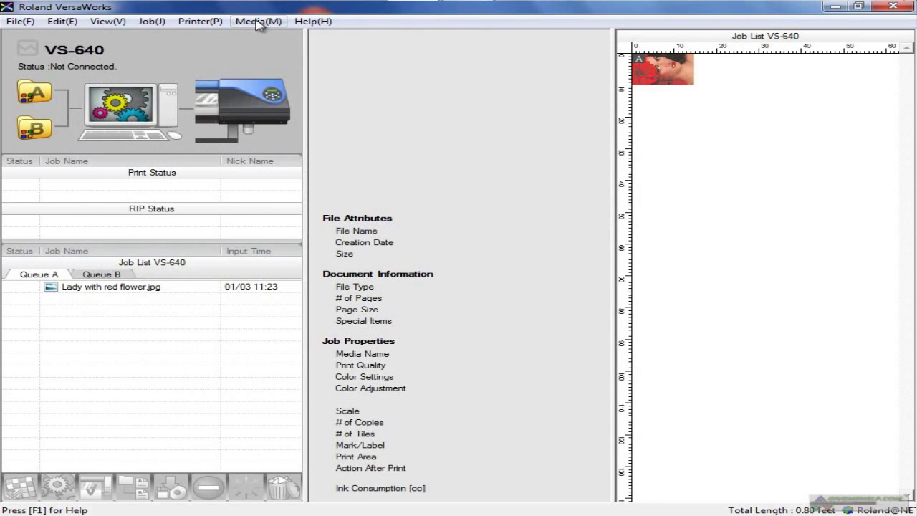
# - Start and cancel the 16.5 x 11.6 in Chart print from the Media menu, then show the Help menu
pyautogui.click(258, 22)
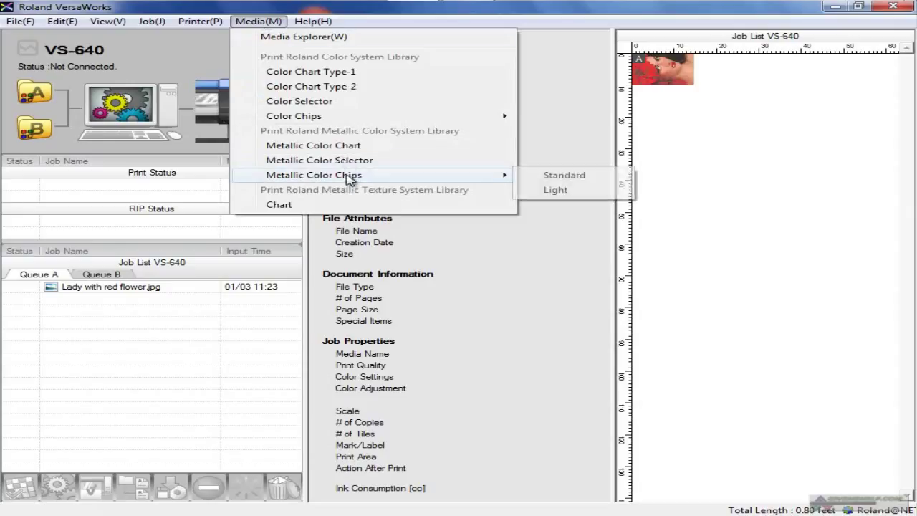
pyautogui.moveTo(278, 203)
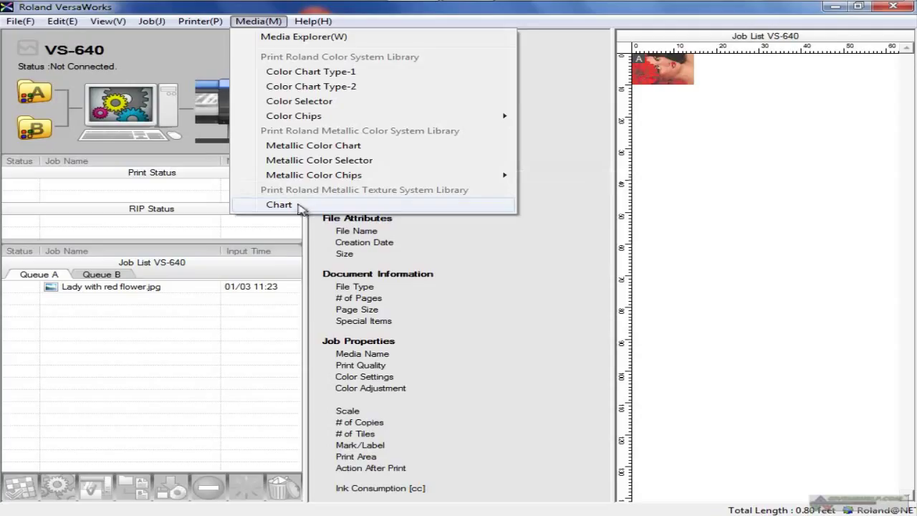
pyautogui.click(278, 203)
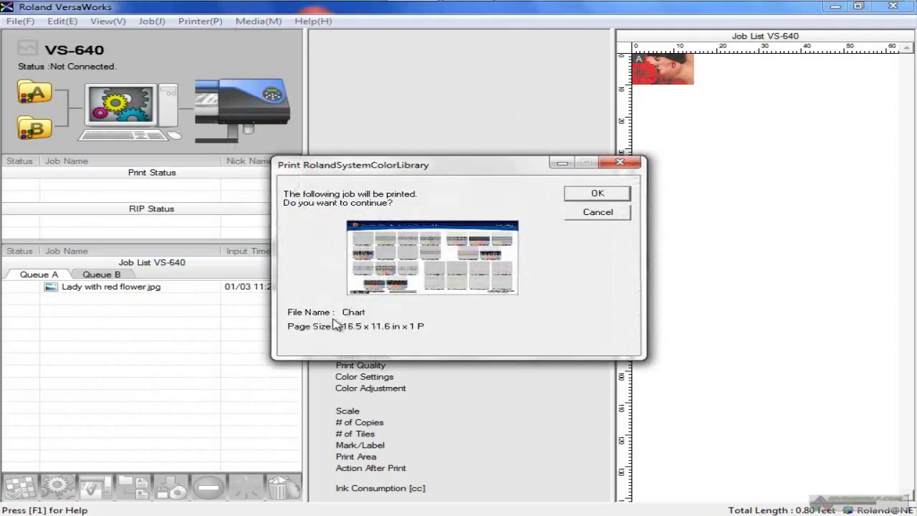
pyautogui.moveTo(479, 267)
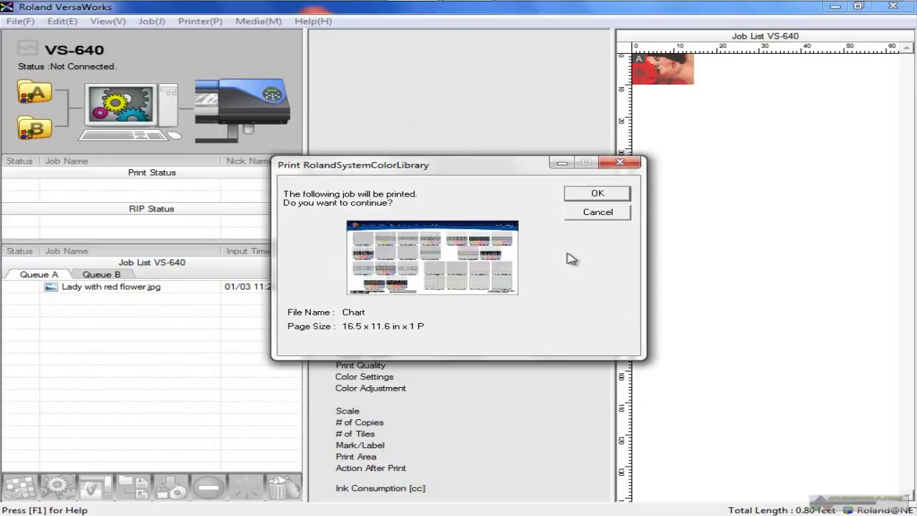
pyautogui.moveTo(533, 195)
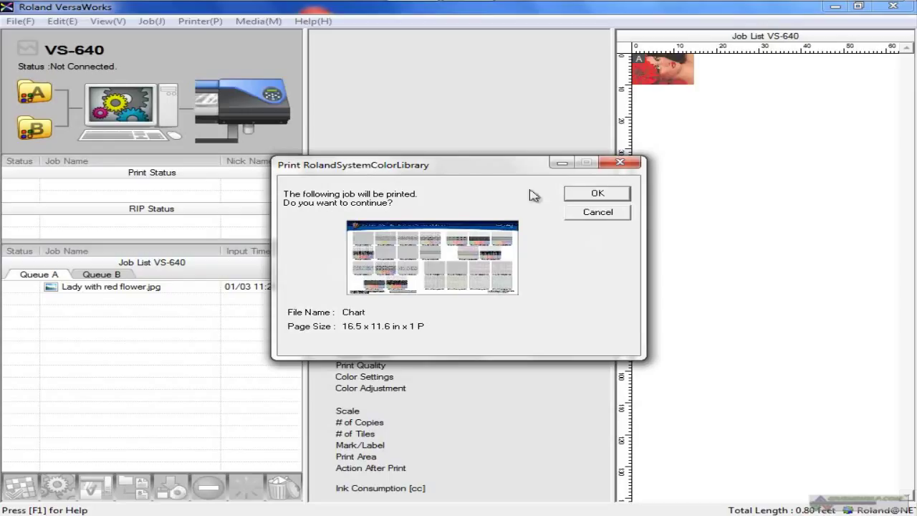
pyautogui.moveTo(614, 218)
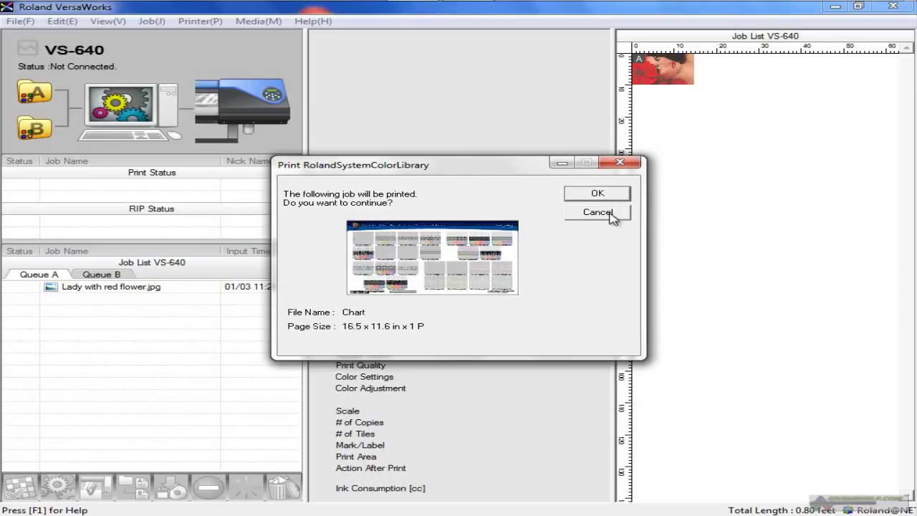
pyautogui.click(597, 212)
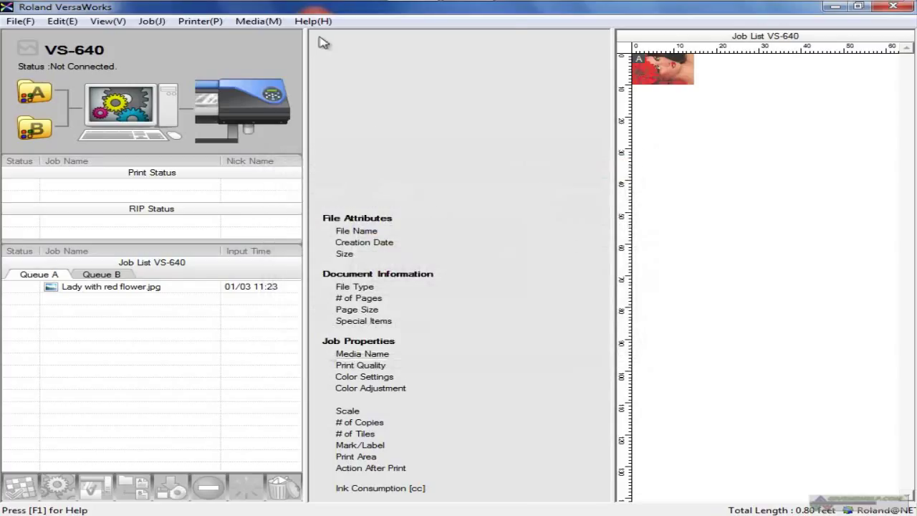
pyautogui.click(313, 21)
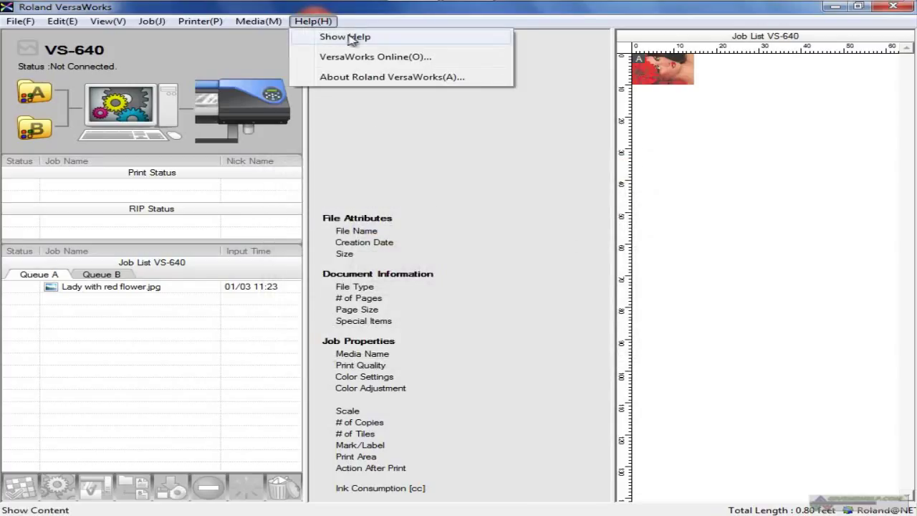
pyautogui.click(344, 37)
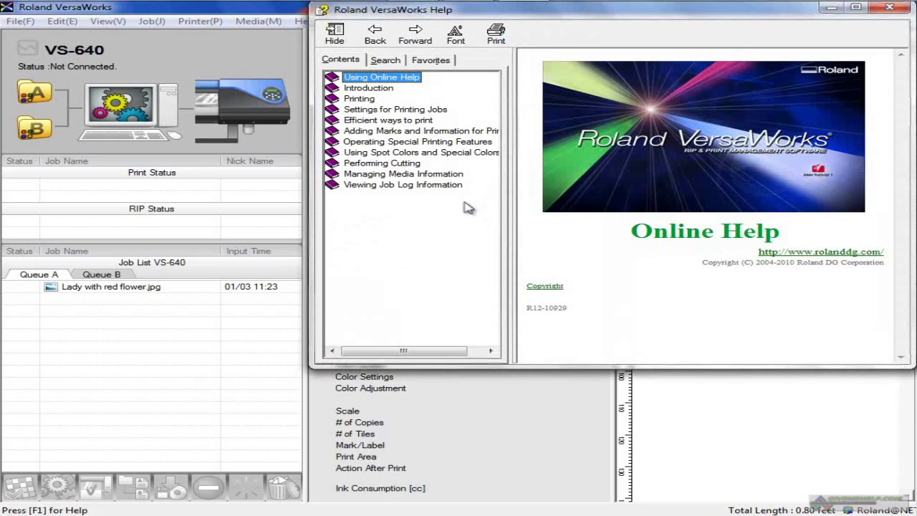
pyautogui.click(386, 121)
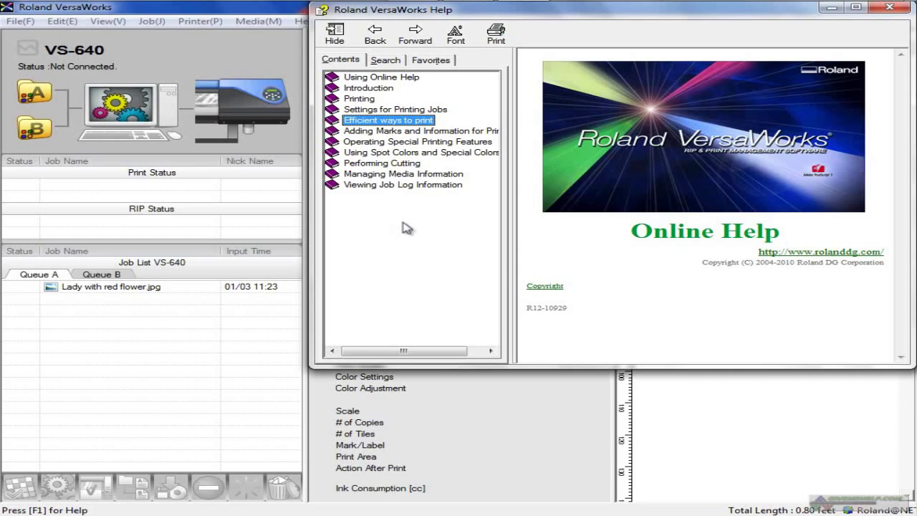
pyautogui.moveTo(415, 208)
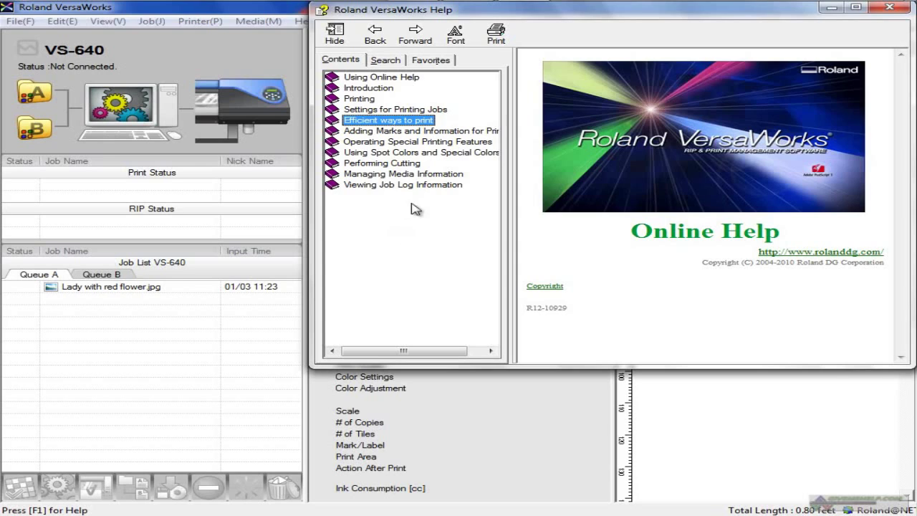
pyautogui.moveTo(398, 212)
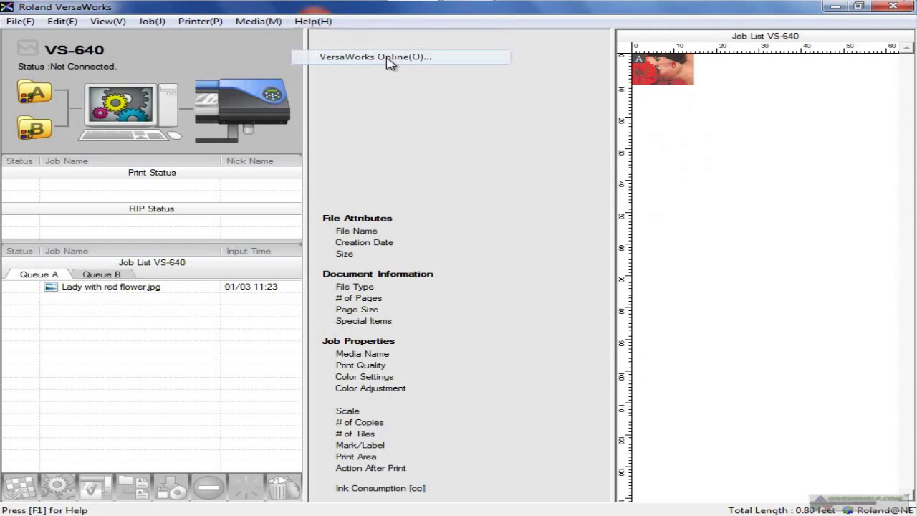
# - Browse VersaWorks Online in Chrome, follow the Version 4.1 link to a 404 and go back
pyautogui.click(375, 57)
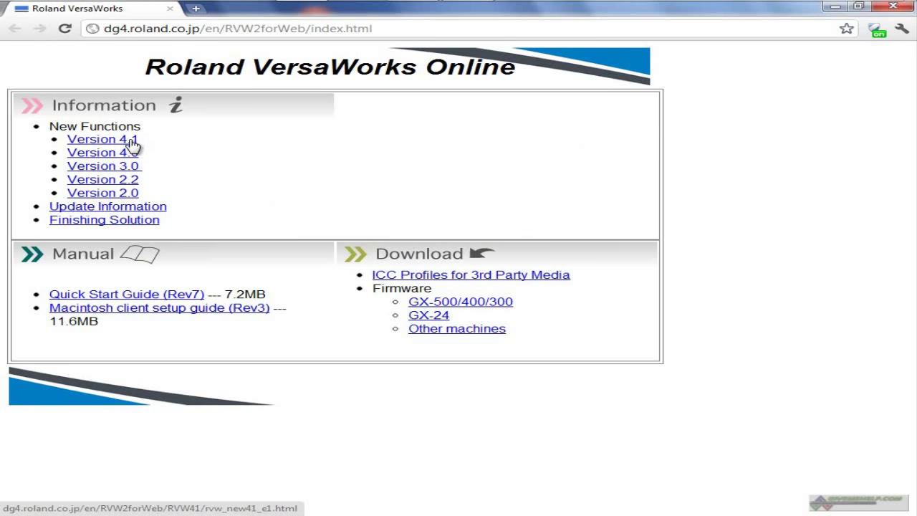
pyautogui.moveTo(108, 140)
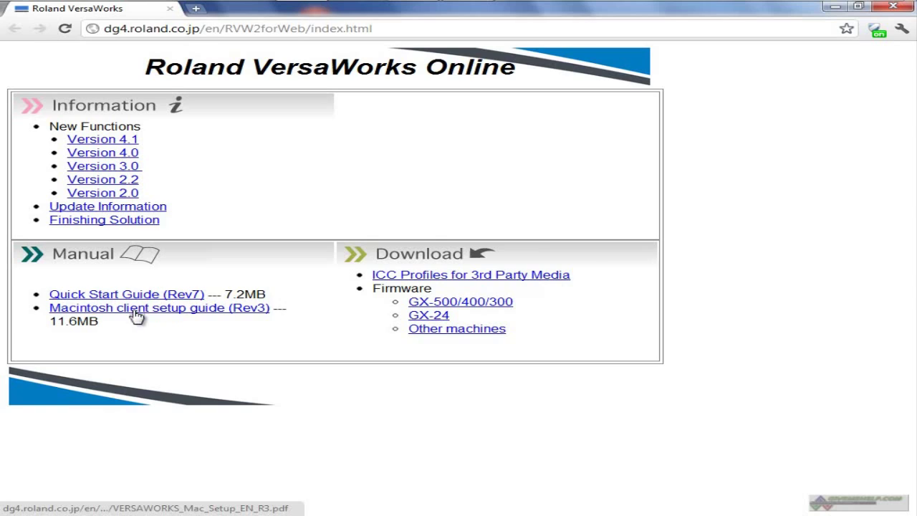
pyautogui.moveTo(128, 294)
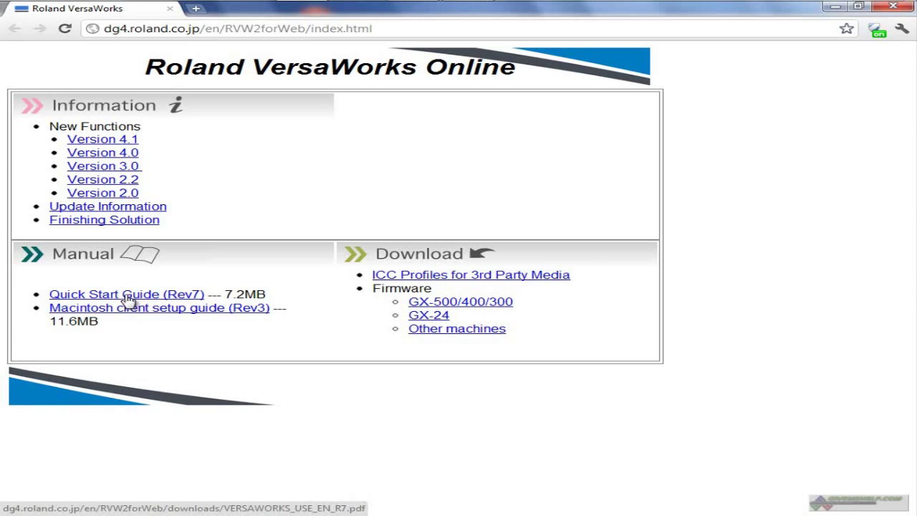
pyautogui.moveTo(197, 208)
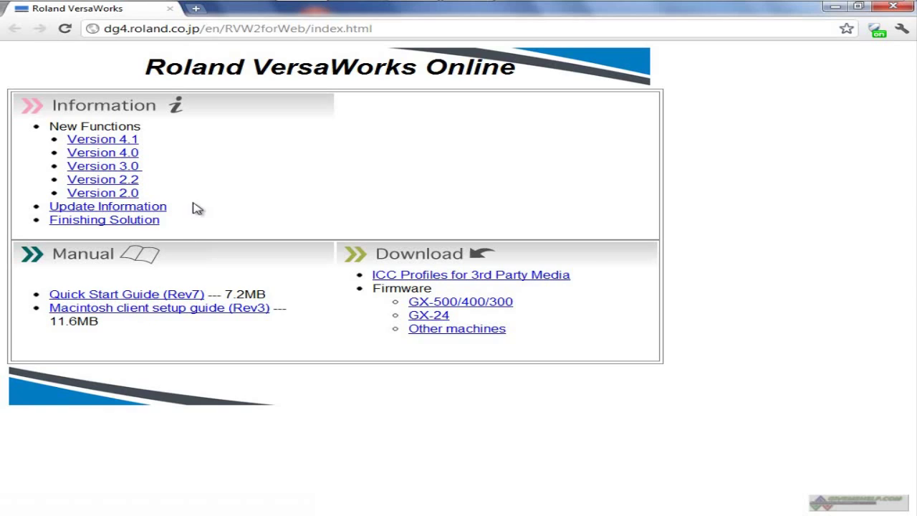
pyautogui.click(103, 139)
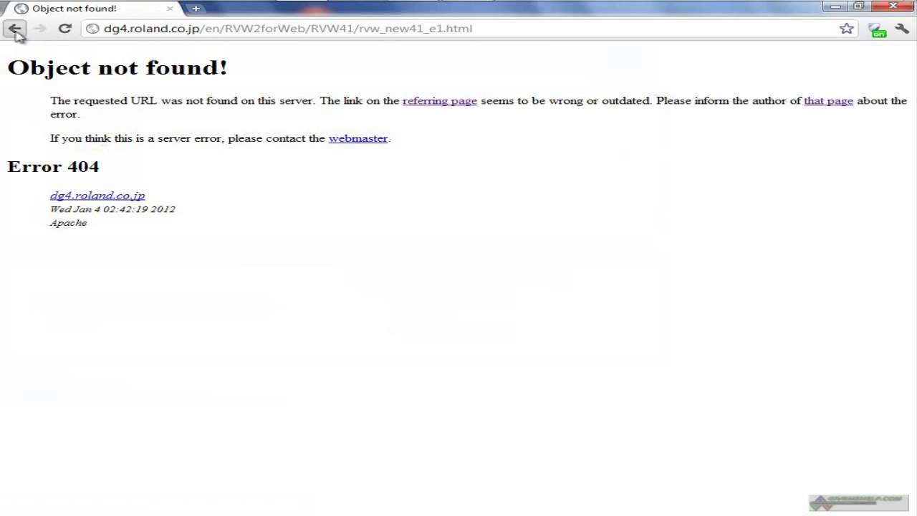
pyautogui.click(15, 29)
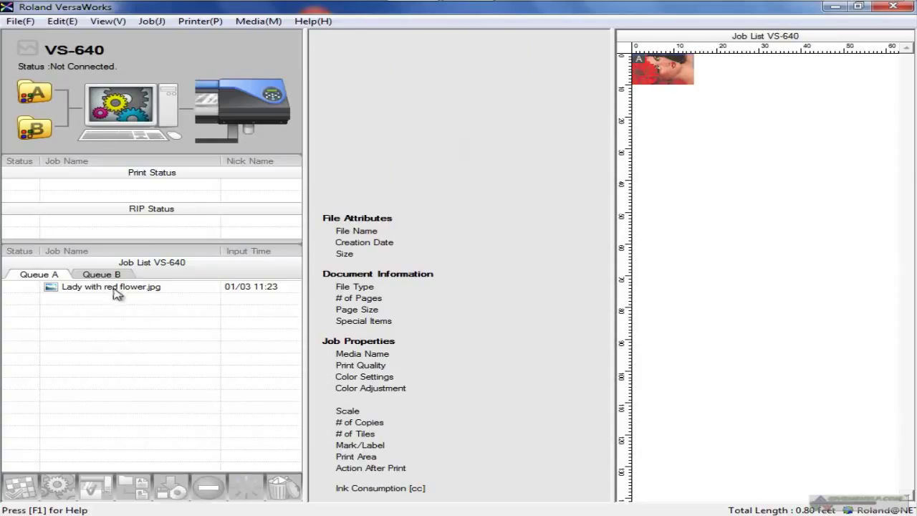
# - Select the Lady with red flower.jpg job in Queue A and bring up its Job Settings
pyautogui.click(112, 286)
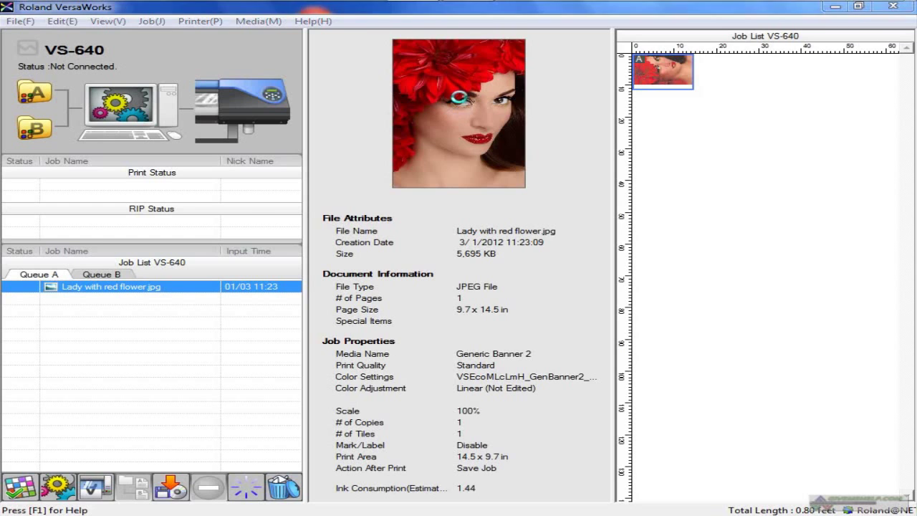
pyautogui.doubleClick(112, 287)
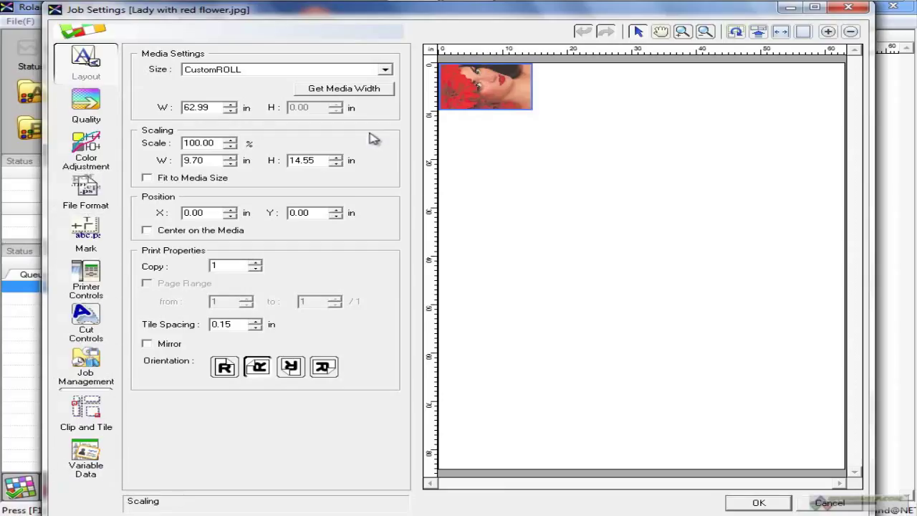
pyautogui.moveTo(373, 143)
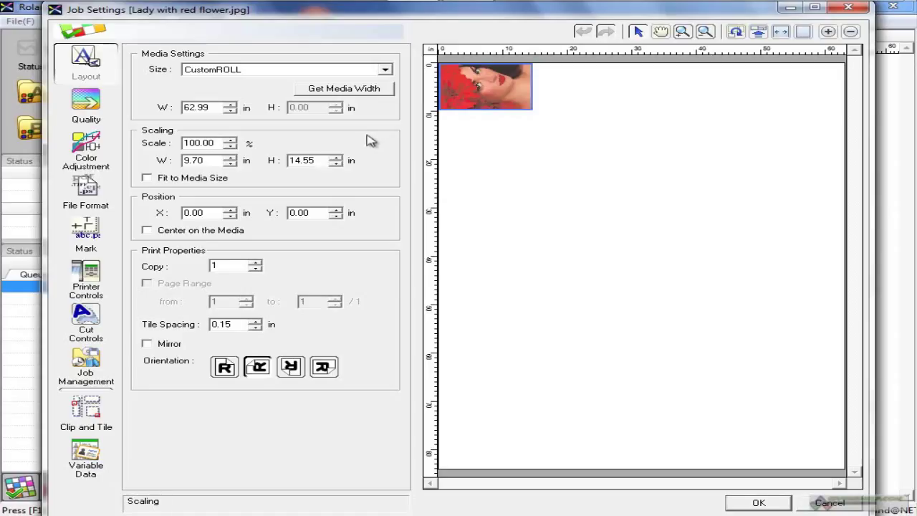
pyautogui.moveTo(366, 142)
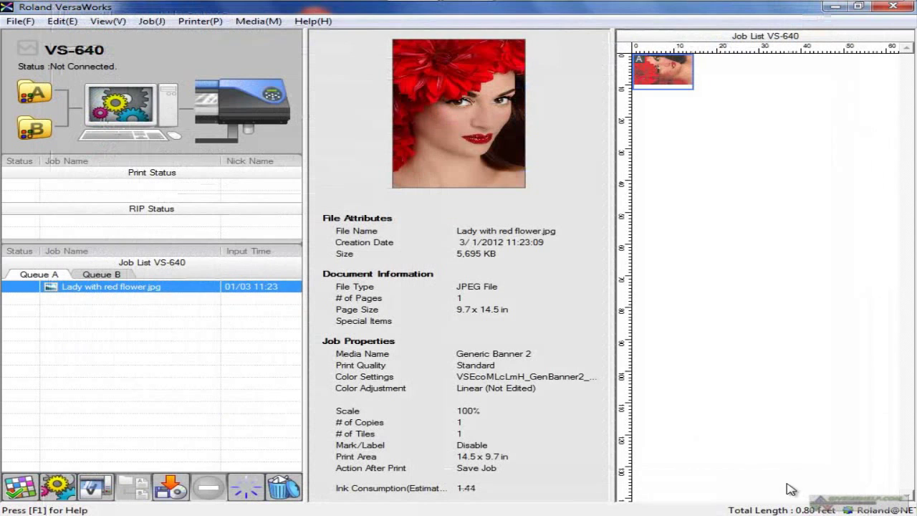
pyautogui.moveTo(37, 232)
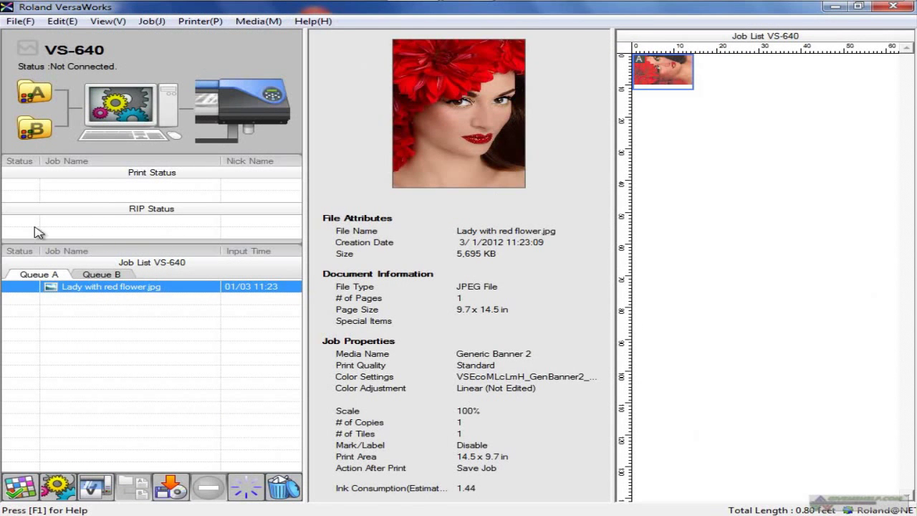
pyautogui.moveTo(141, 341)
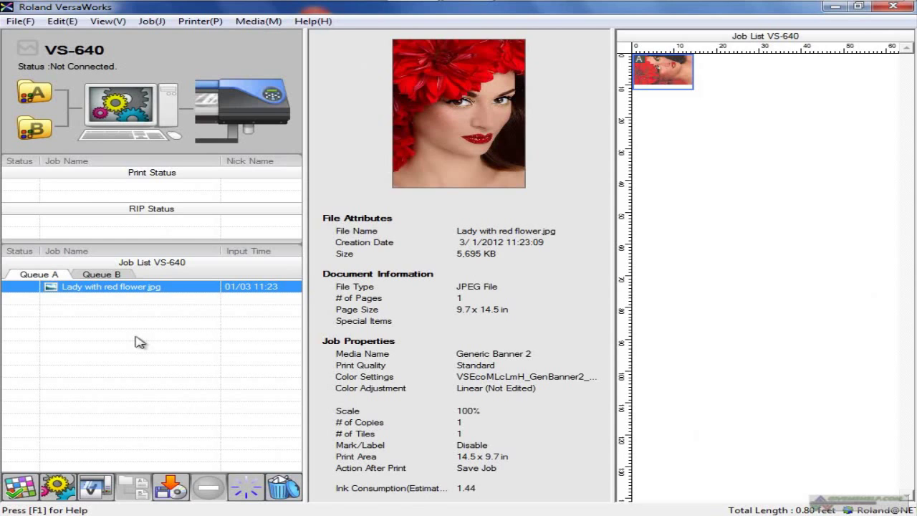
pyautogui.moveTo(157, 128)
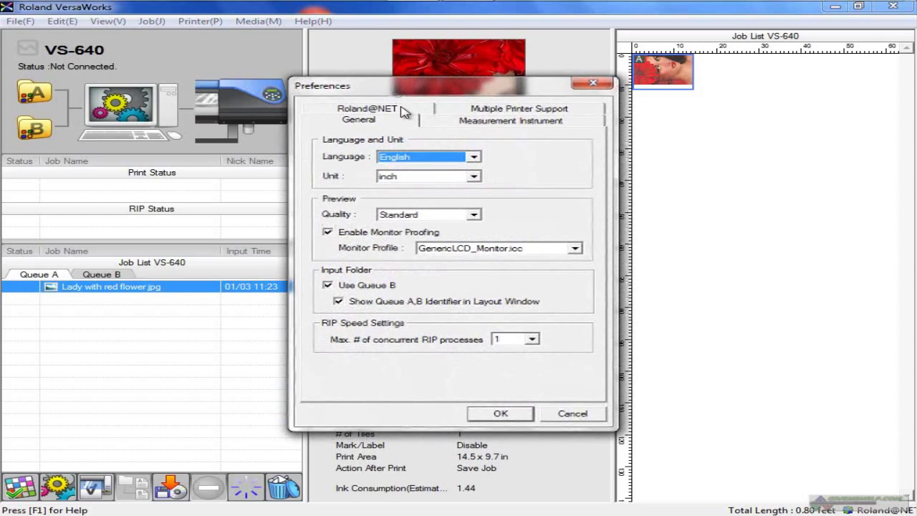
pyautogui.click(571, 413)
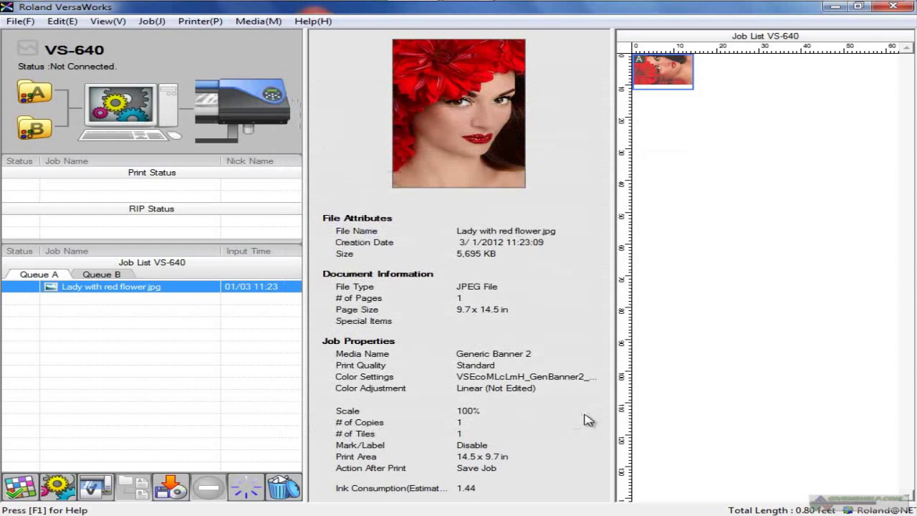
pyautogui.moveTo(93, 292)
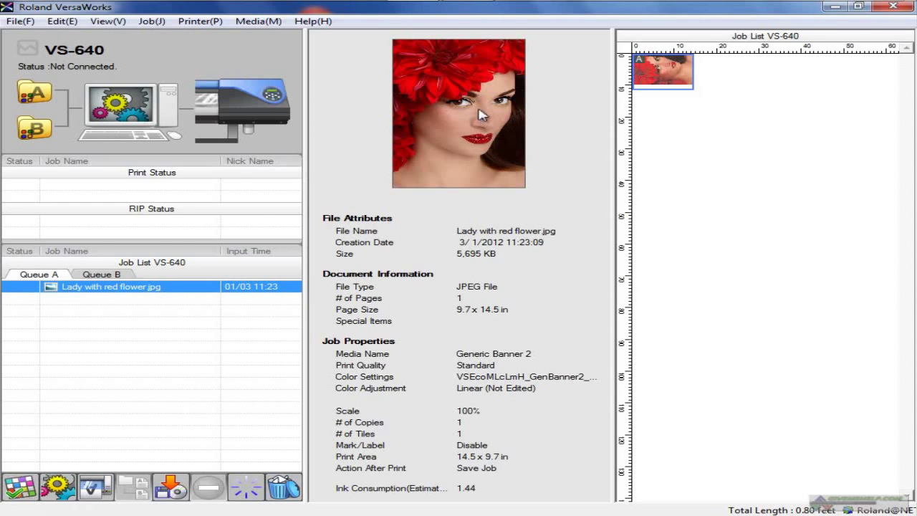
pyautogui.doubleClick(112, 286)
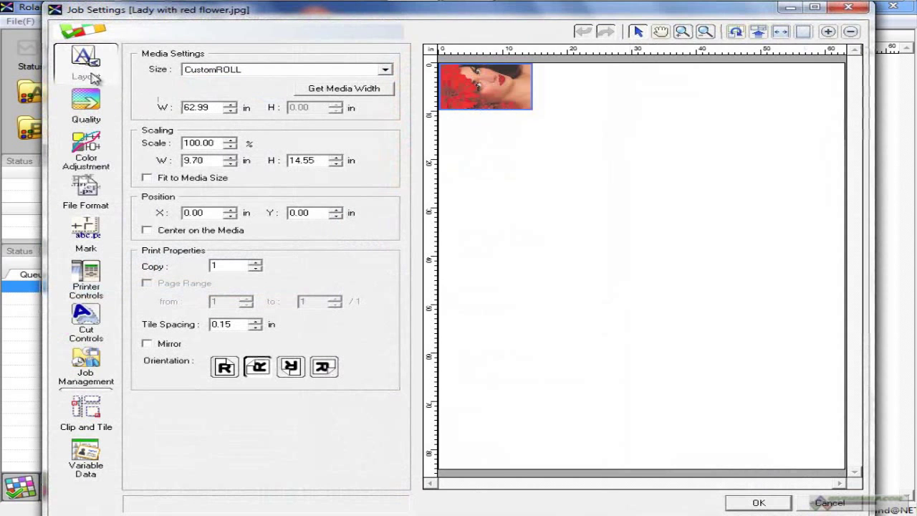
pyautogui.moveTo(719, 498)
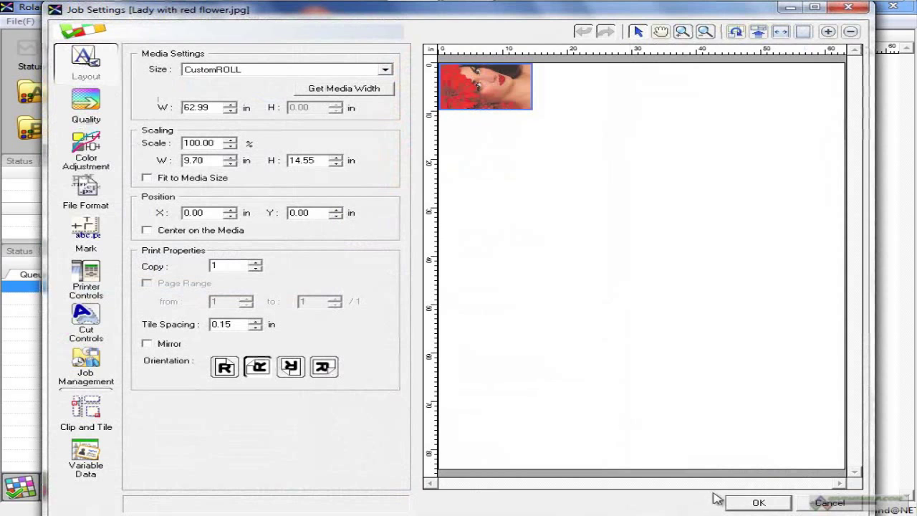
pyautogui.click(758, 501)
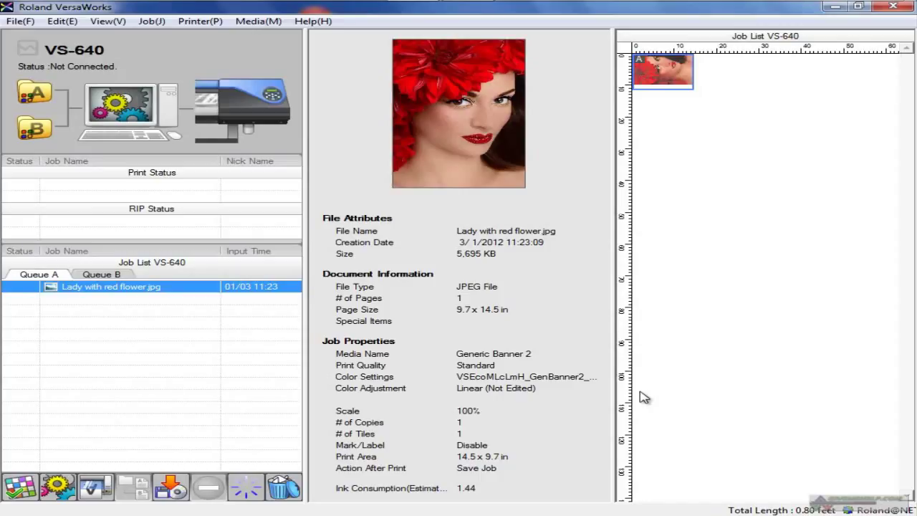
pyautogui.moveTo(722, 328)
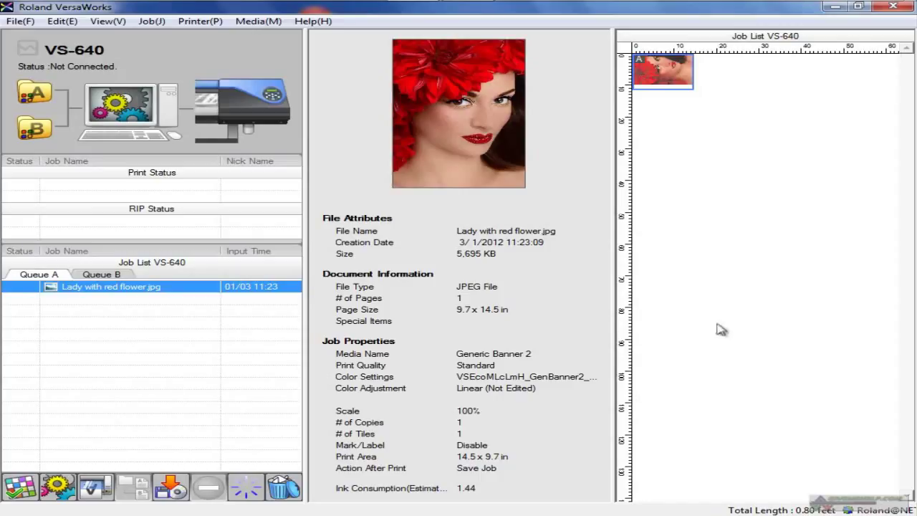
pyautogui.moveTo(702, 296)
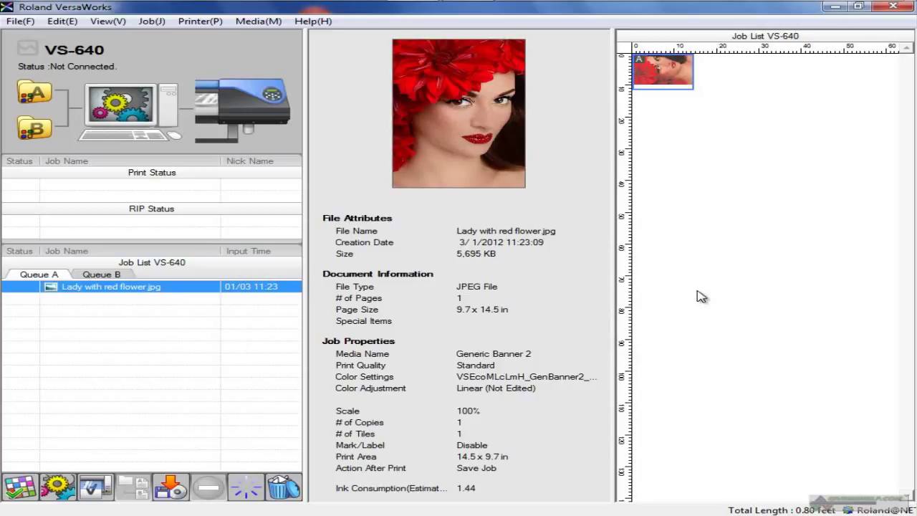